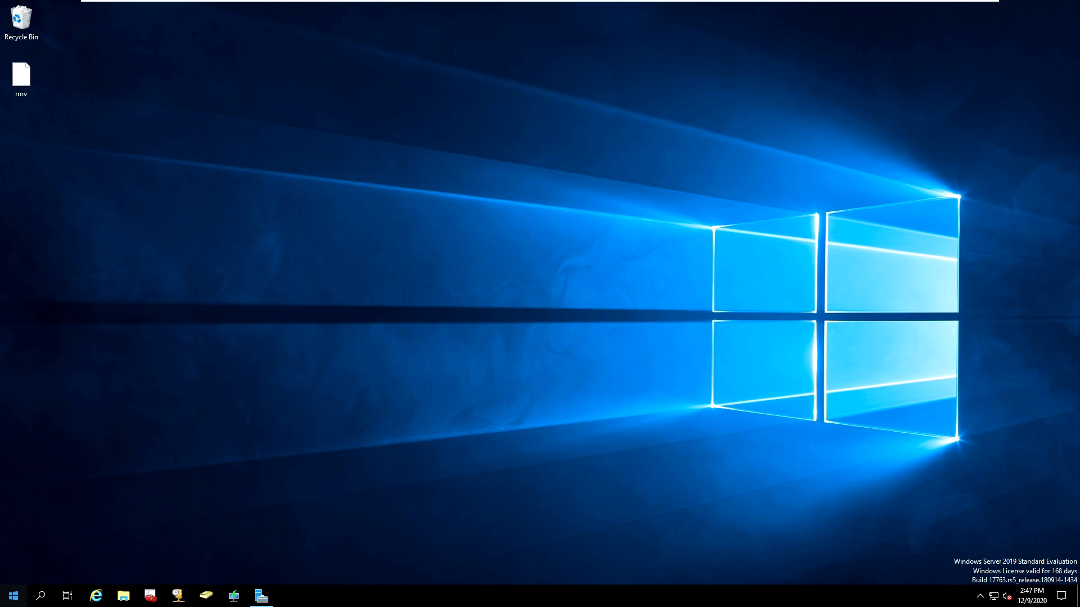
- Launch Deployment Workbench from the taskbar, showing the TECHAKIN deployment share
{"action": "left_click", "coordinate": [13, 596]}
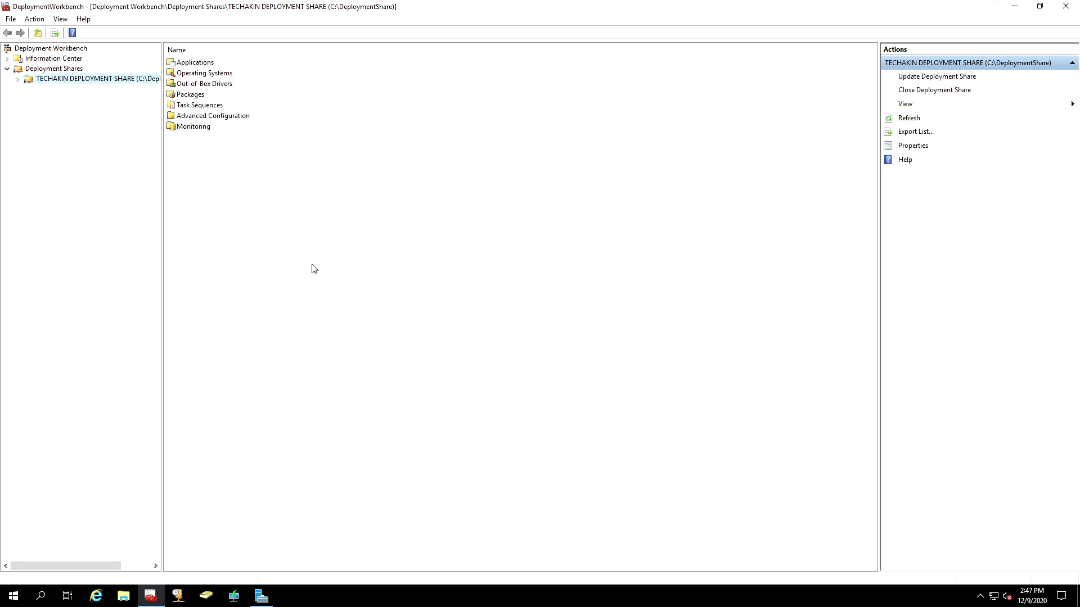
{"action": "mouse_move", "coordinate": [77, 126]}
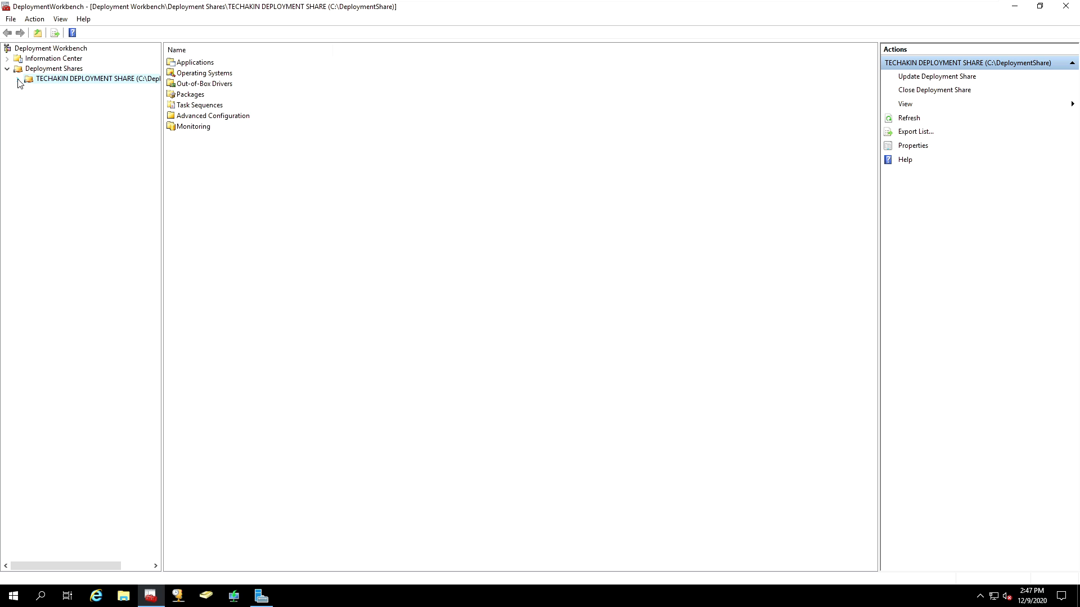
- Expand the share and Advanced Configuration to view the existing selection profiles
{"action": "left_click", "coordinate": [19, 79]}
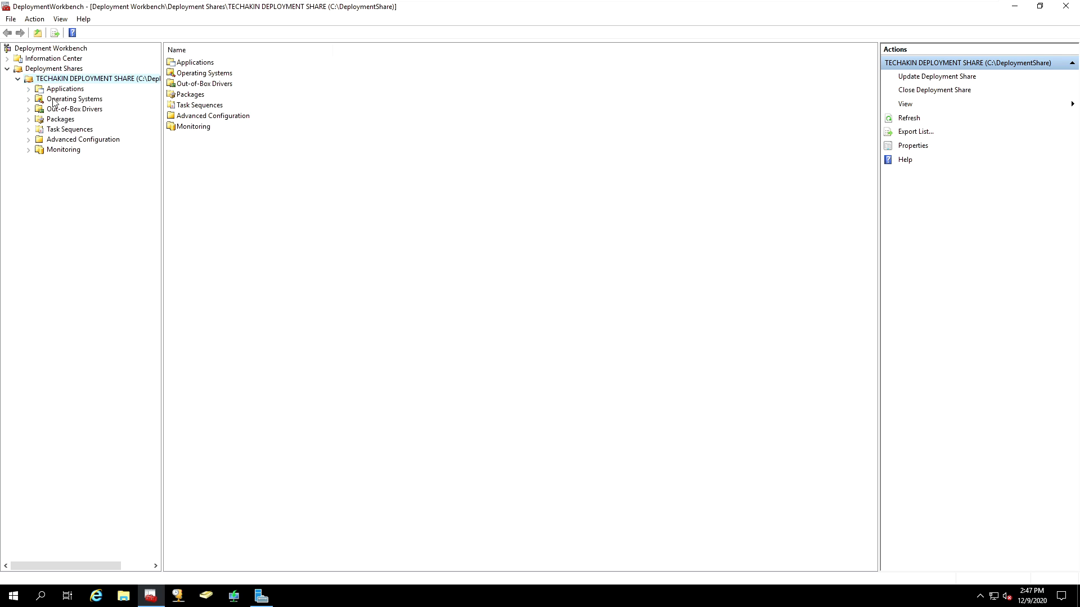
{"action": "mouse_move", "coordinate": [32, 145]}
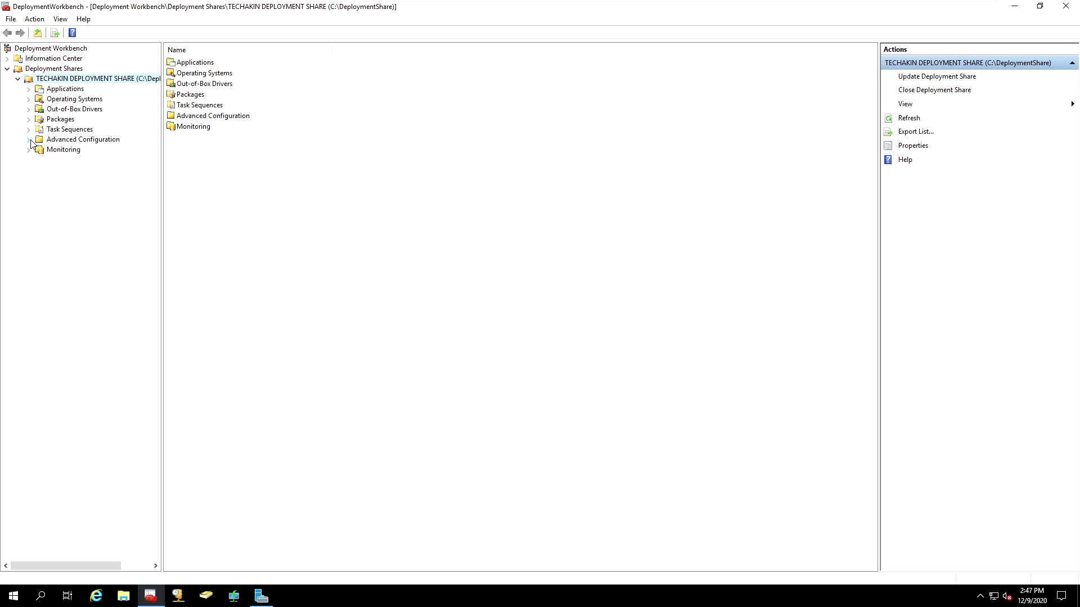
{"action": "left_click", "coordinate": [30, 139]}
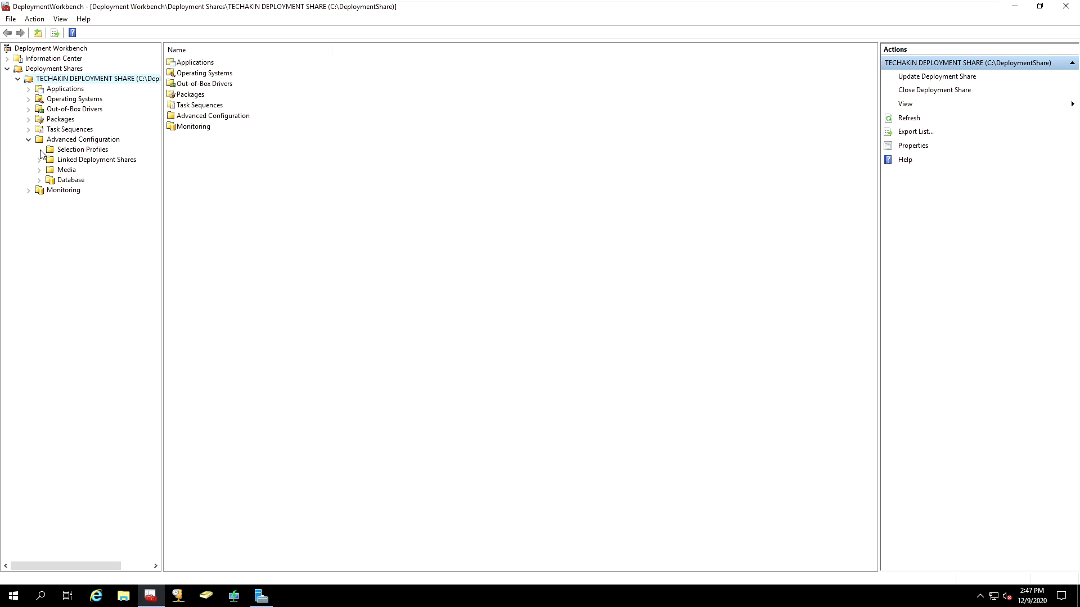
{"action": "left_click", "coordinate": [83, 149]}
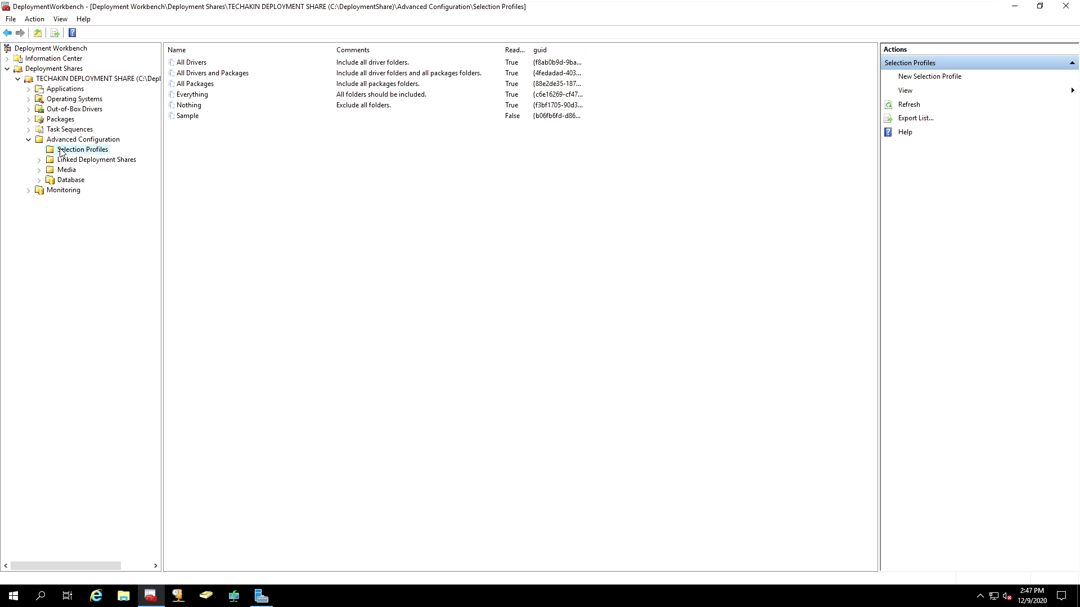
{"action": "mouse_move", "coordinate": [63, 99]}
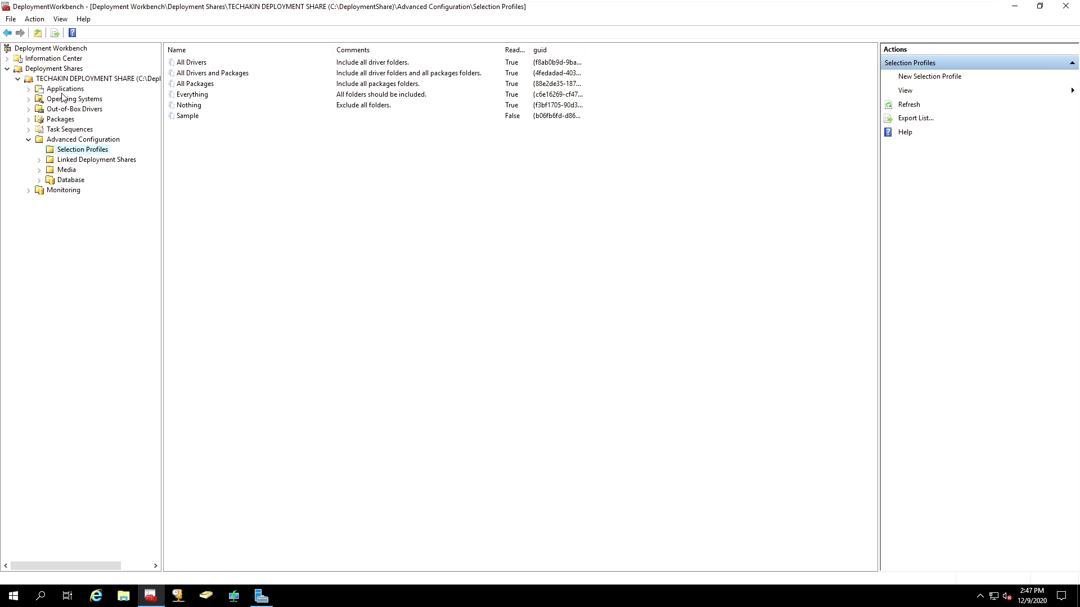
{"action": "mouse_move", "coordinate": [61, 110]}
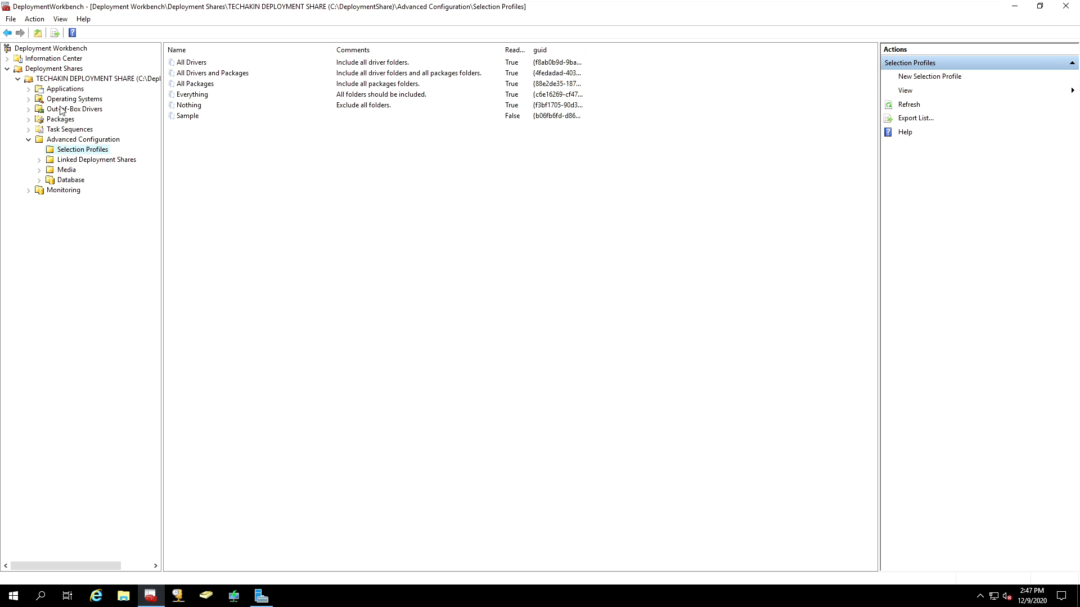
{"action": "mouse_move", "coordinate": [72, 119]}
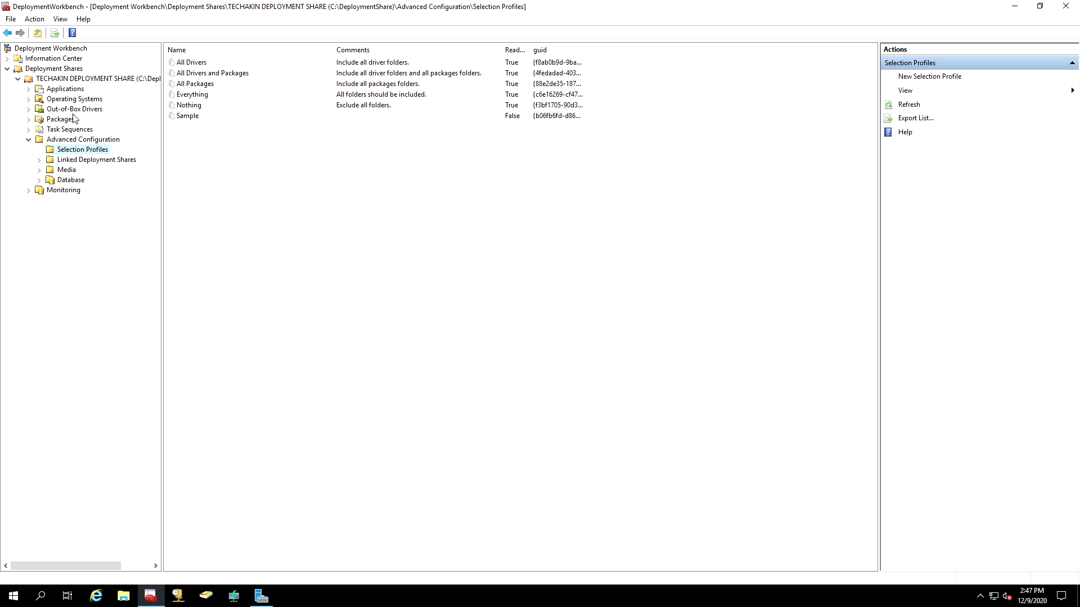
- Expand Operating Systems to show the Windows 7, 8, 10 and Server 2019 folders
{"action": "left_click", "coordinate": [75, 99]}
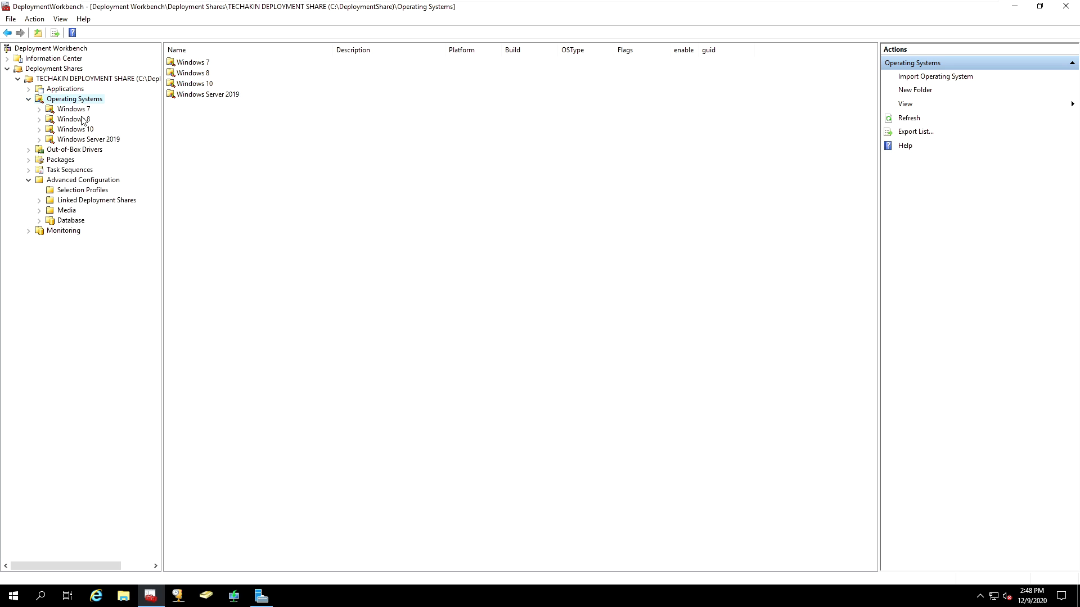
{"action": "mouse_move", "coordinate": [195, 62]}
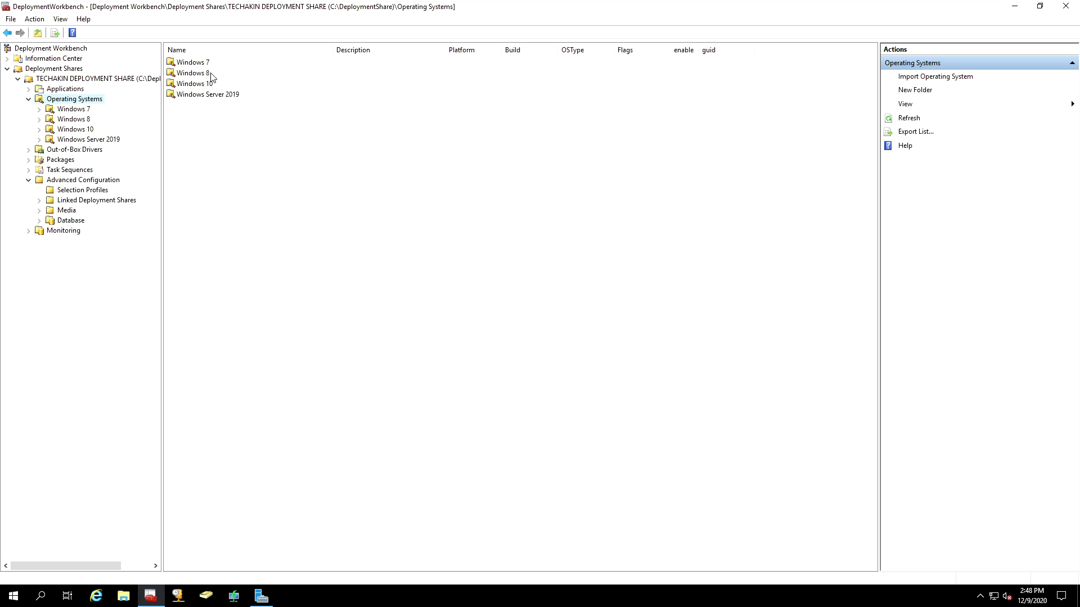
{"action": "mouse_move", "coordinate": [232, 93]}
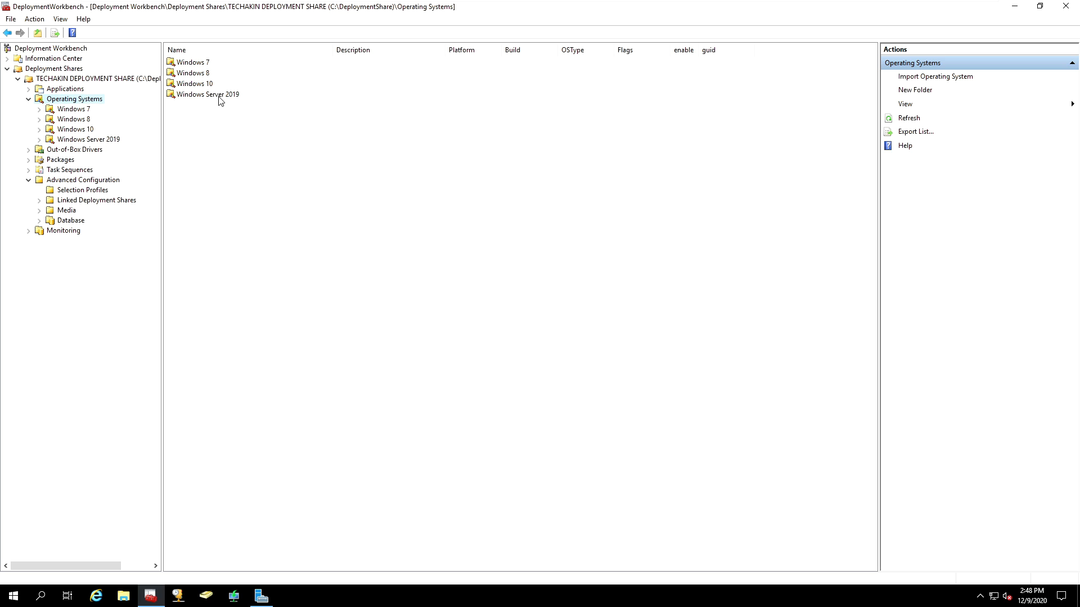
{"action": "mouse_move", "coordinate": [212, 78]}
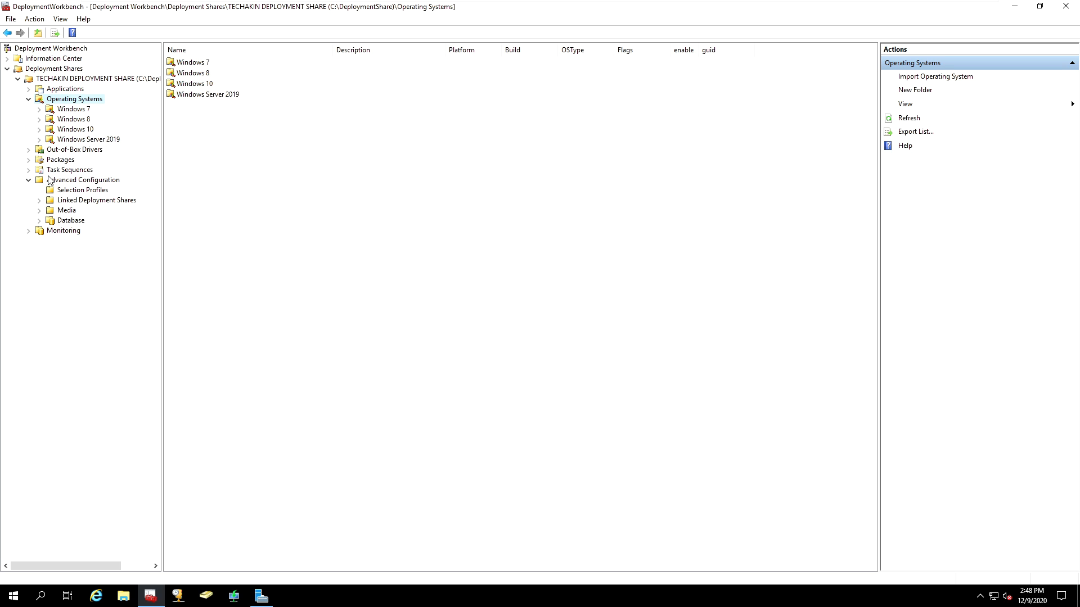
- Expand Task Sequences and inspect the Windows 8 and Windows 7 task sequence folders
{"action": "left_click", "coordinate": [29, 169]}
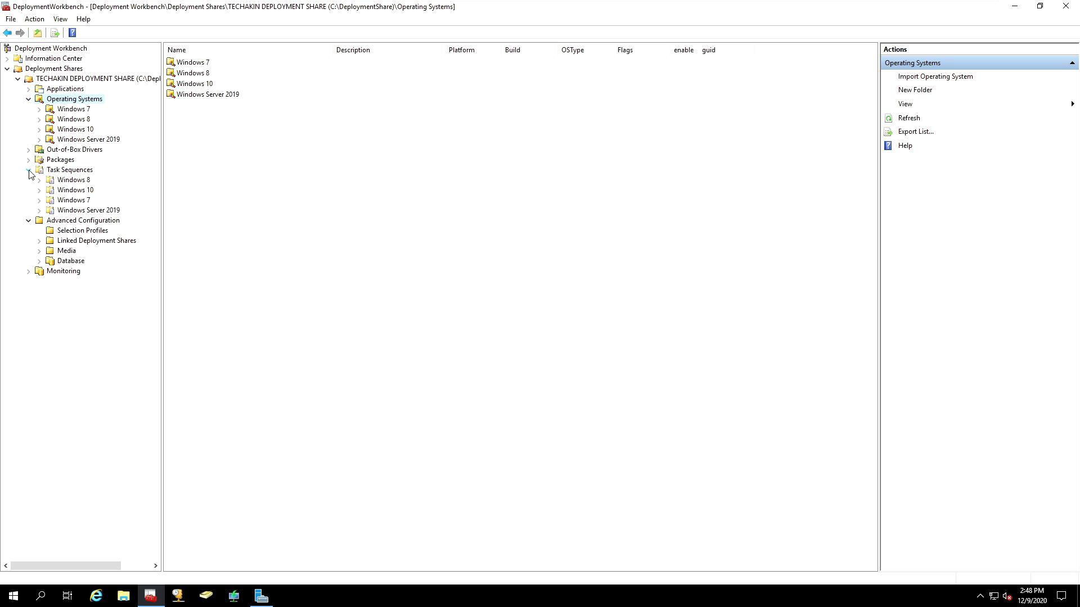
{"action": "mouse_move", "coordinate": [73, 180]}
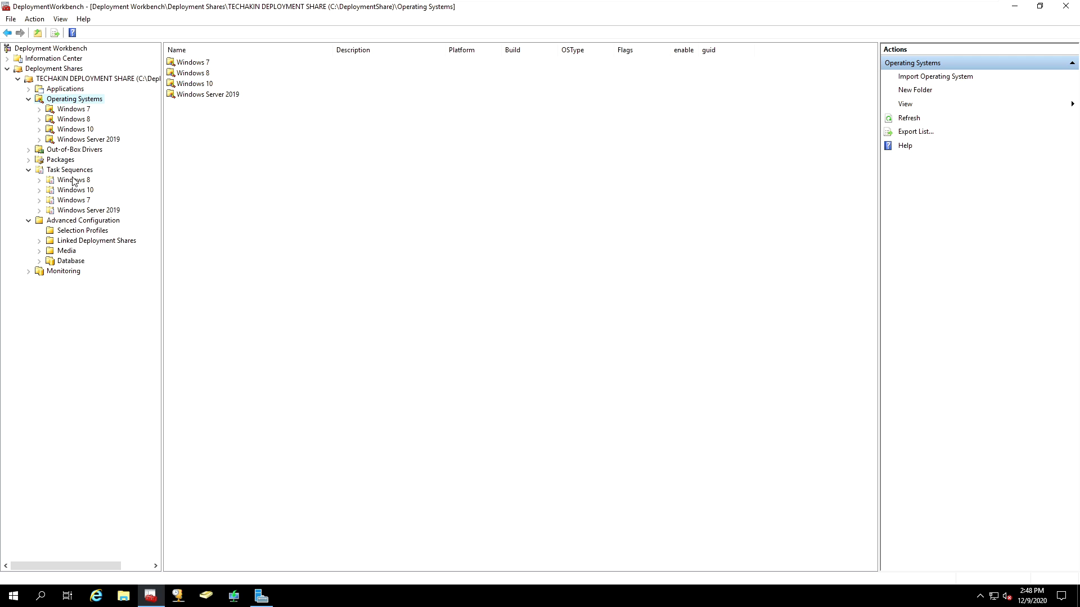
{"action": "left_click", "coordinate": [73, 180]}
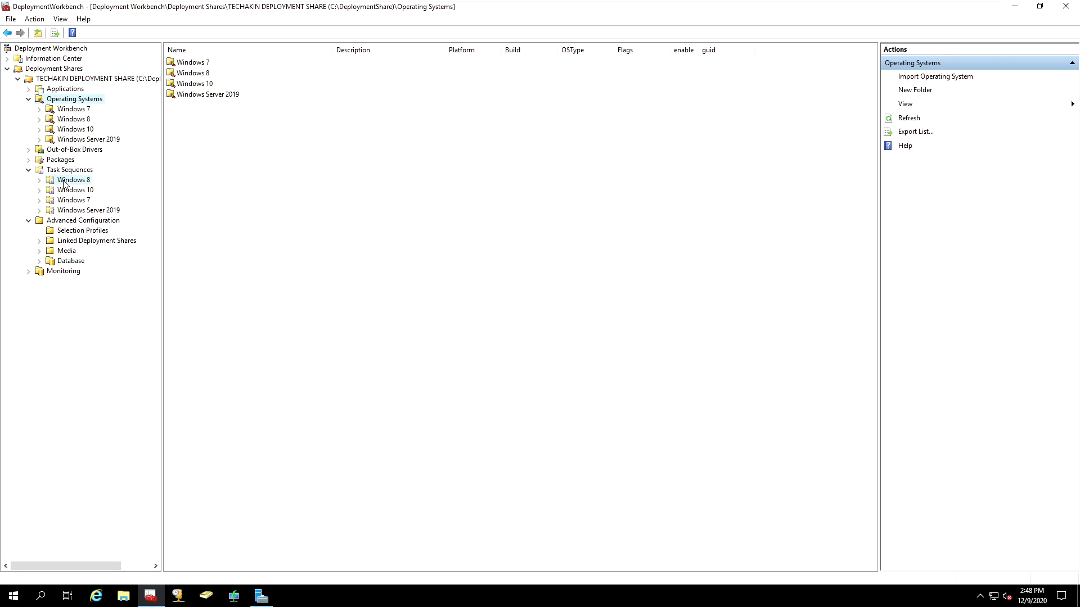
{"action": "left_click", "coordinate": [75, 180]}
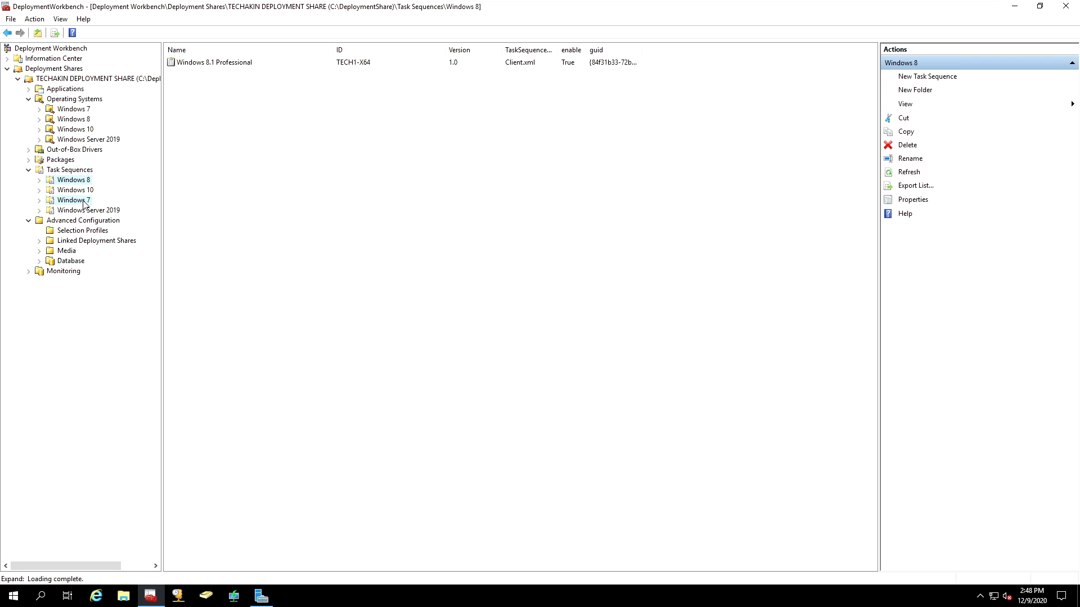
{"action": "left_click", "coordinate": [74, 200]}
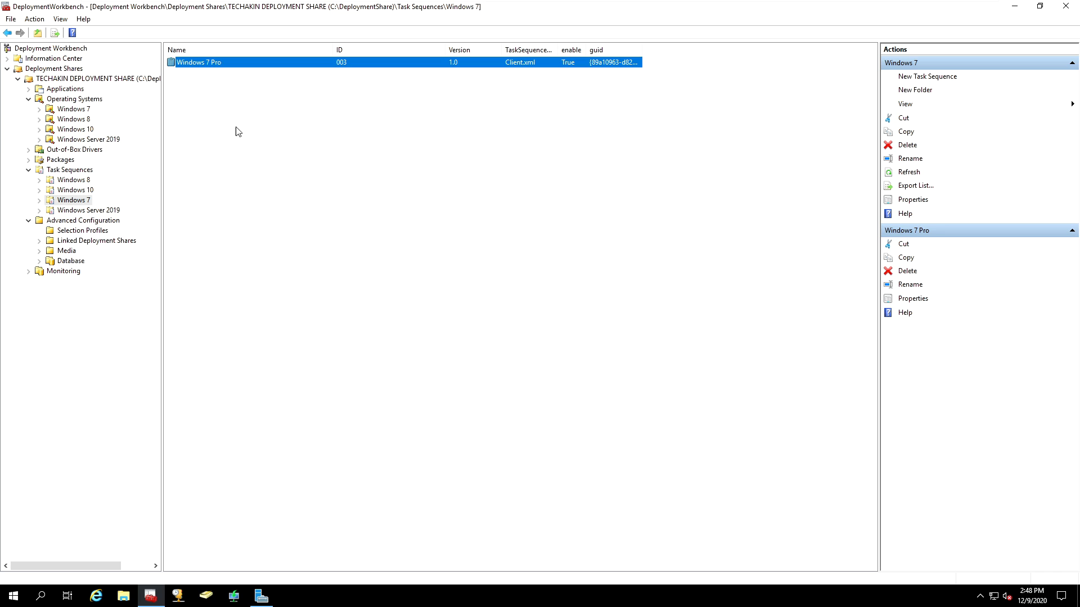
{"action": "mouse_move", "coordinate": [94, 188]}
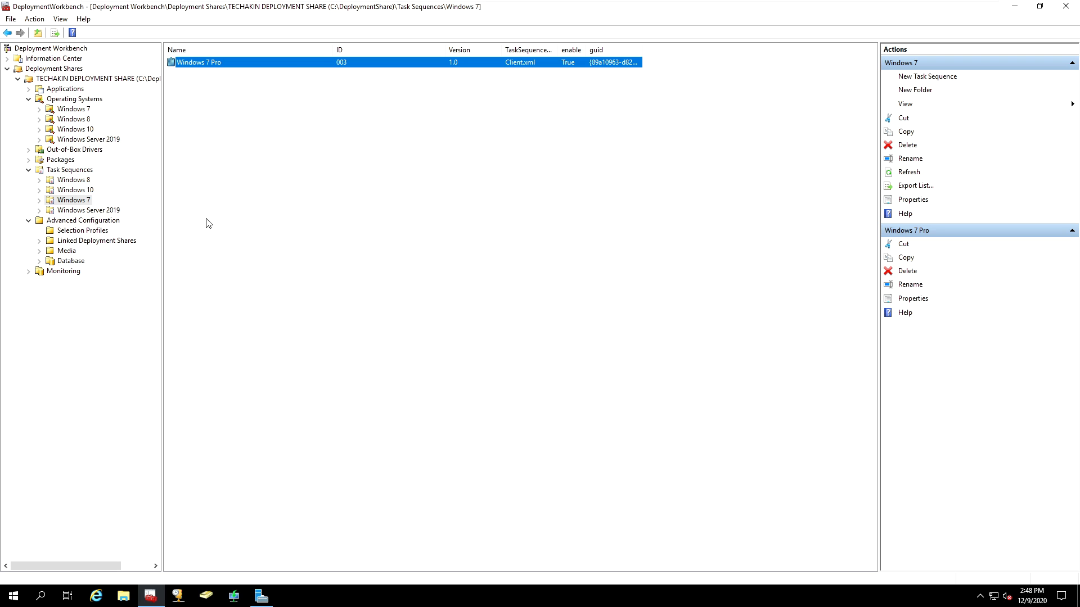
{"action": "mouse_move", "coordinate": [84, 179]}
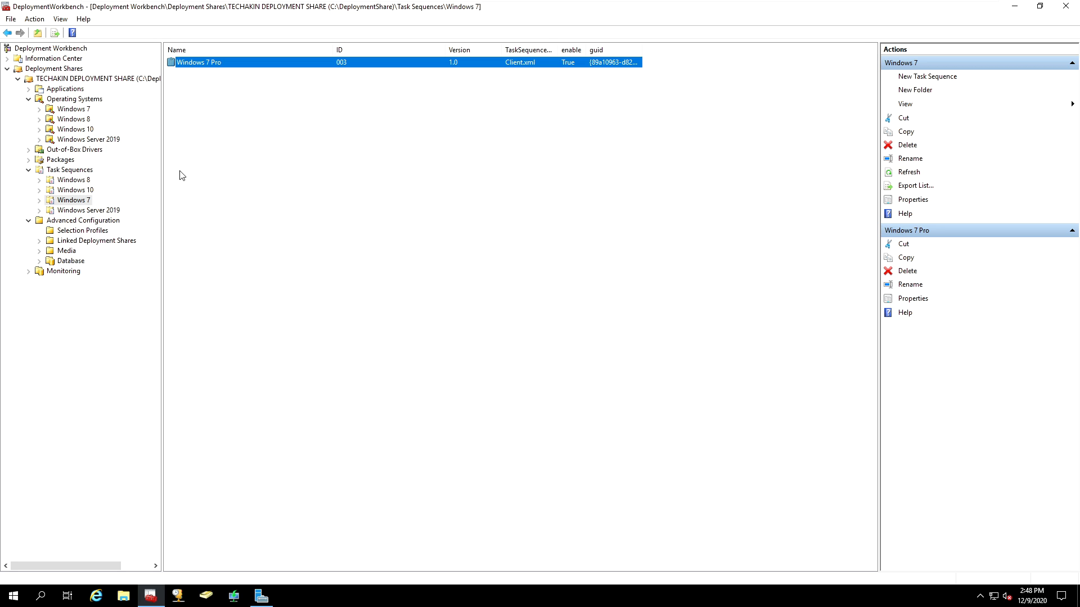
{"action": "mouse_move", "coordinate": [189, 233]}
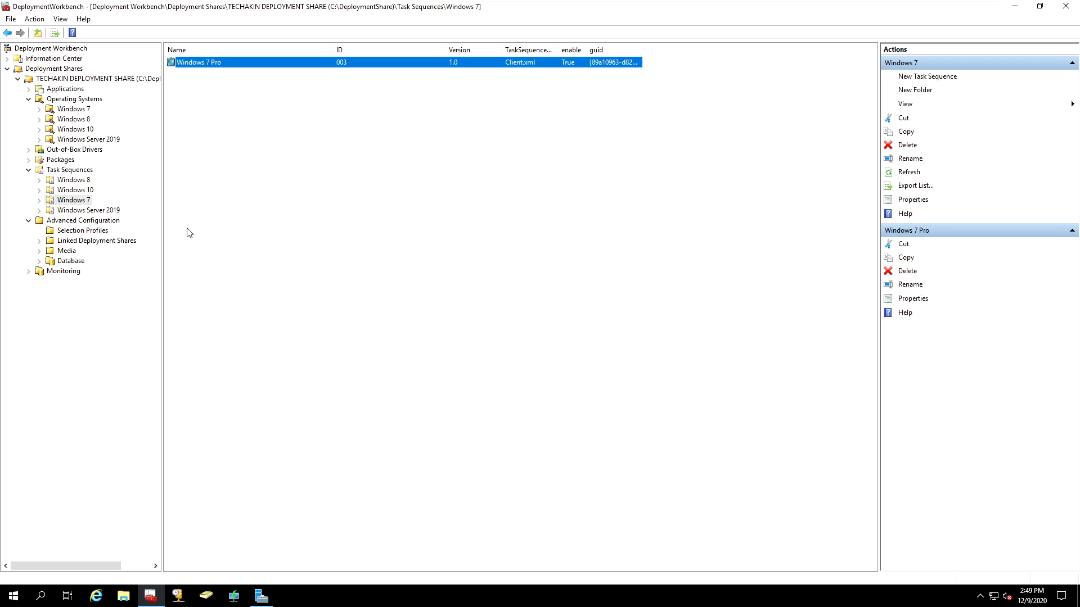
{"action": "mouse_move", "coordinate": [142, 240]}
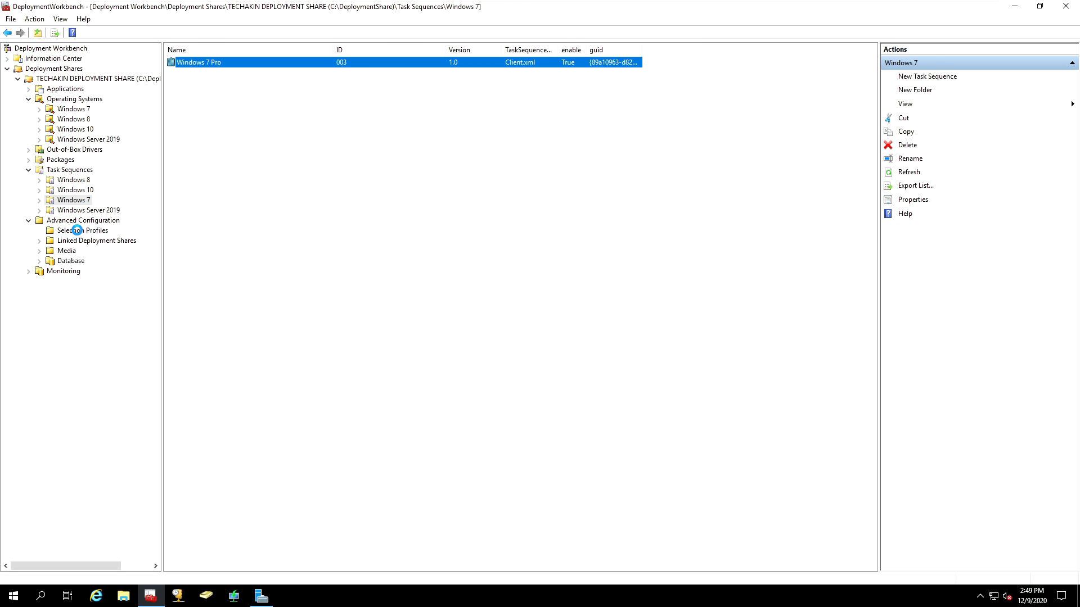
- Start the New Selection Profile wizard from the Selection Profiles context menu
{"action": "left_click", "coordinate": [84, 230]}
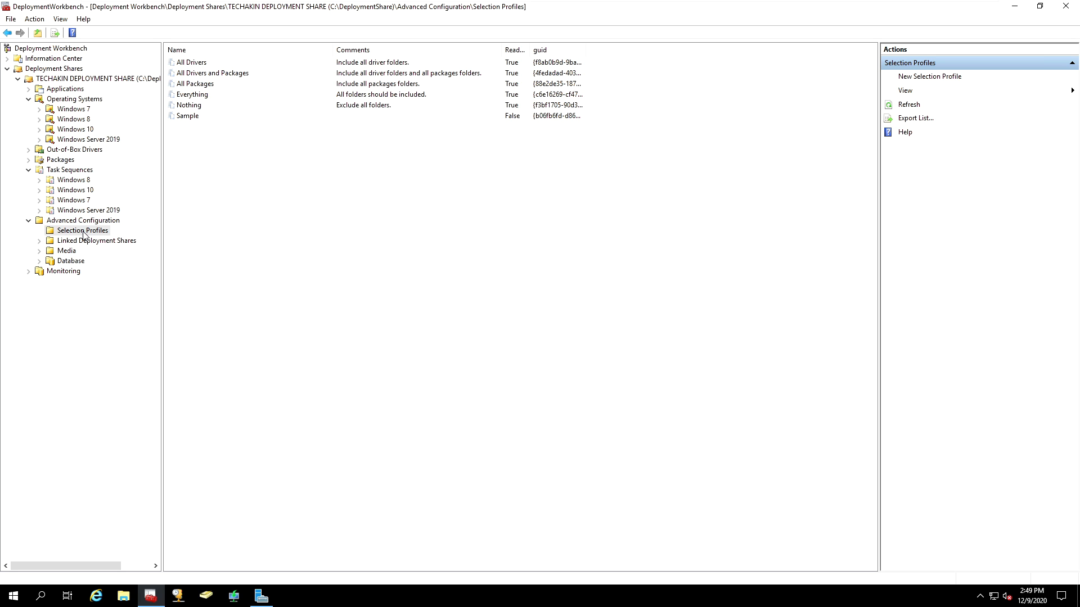
{"action": "right_click", "coordinate": [82, 229]}
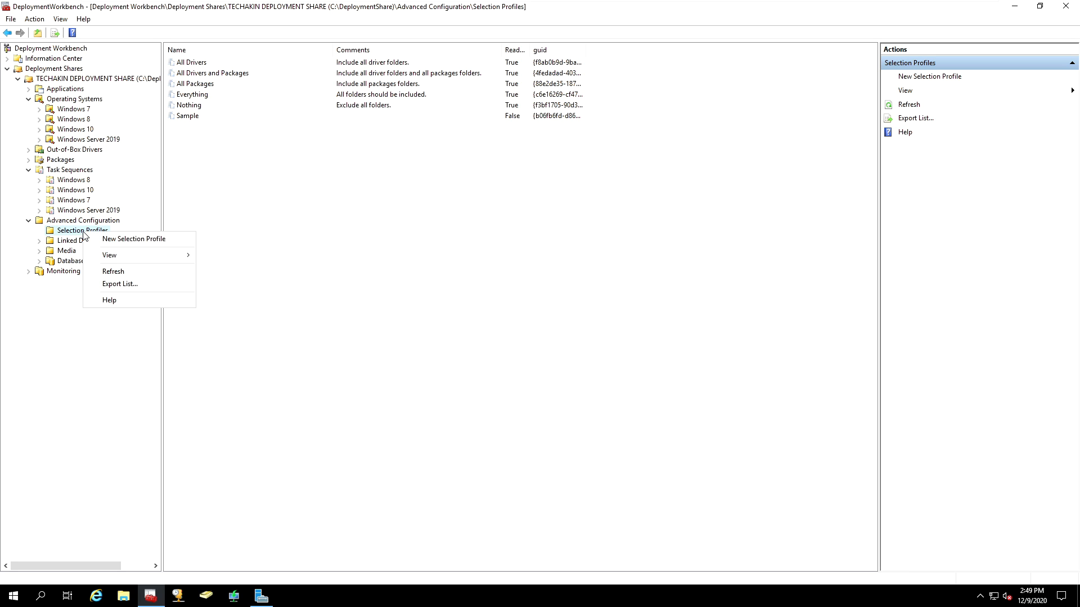
{"action": "mouse_move", "coordinate": [134, 238]}
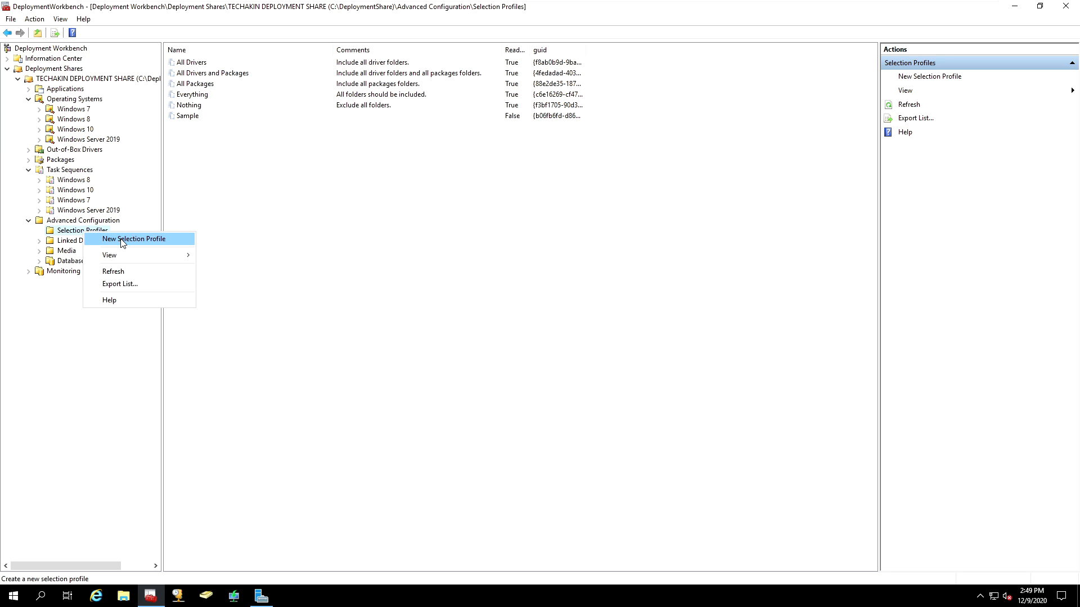
{"action": "left_click", "coordinate": [132, 238]}
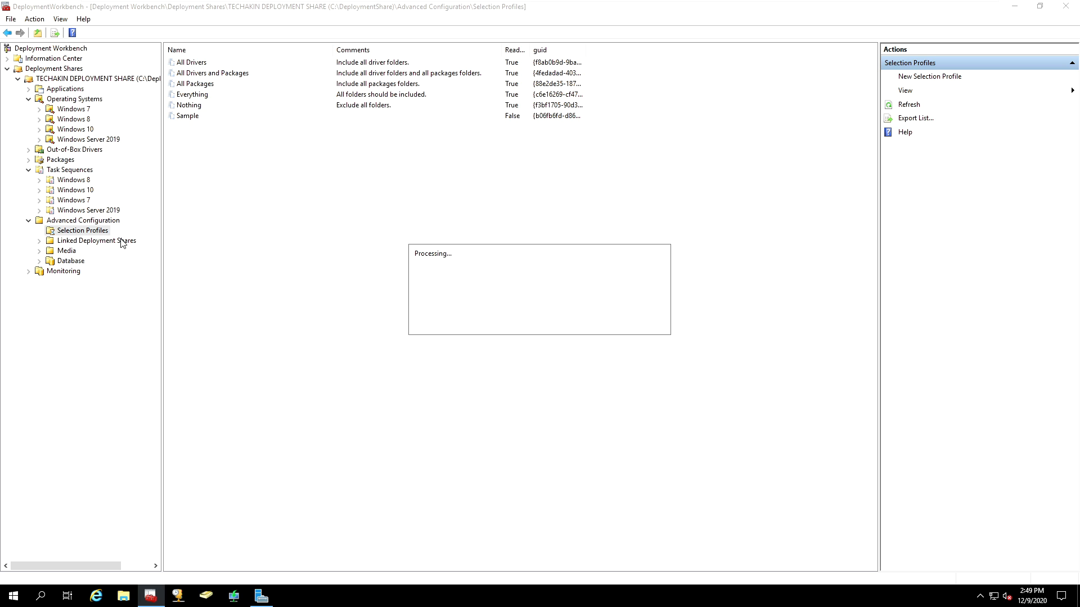
- Name the profile 'Windows 10 Evaluation' with comment 'Install Windows 10'
{"action": "left_click", "coordinate": [928, 75]}
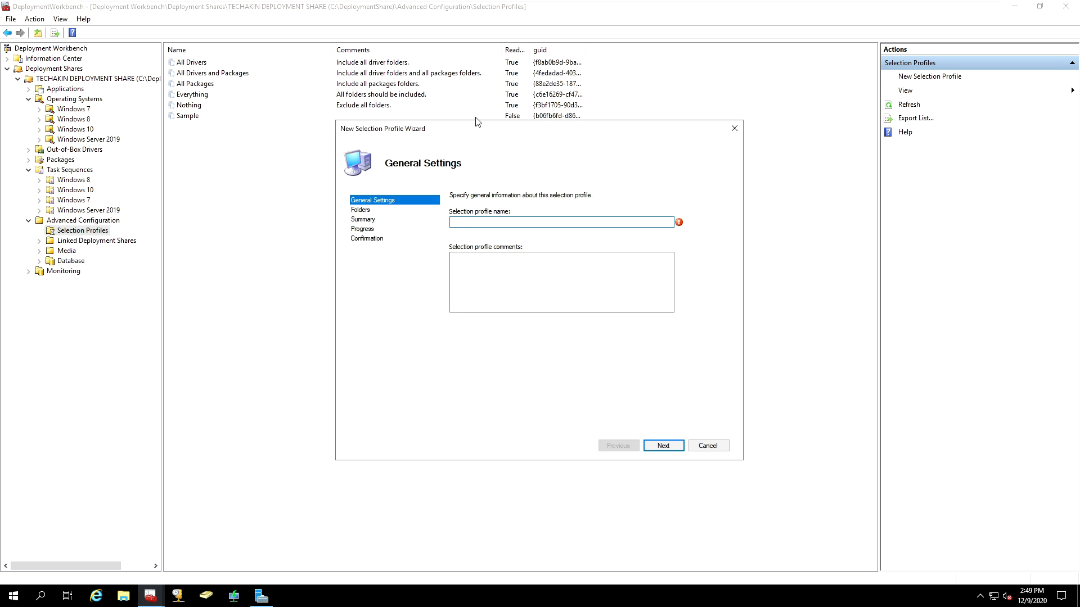
{"action": "mouse_move", "coordinate": [425, 141]}
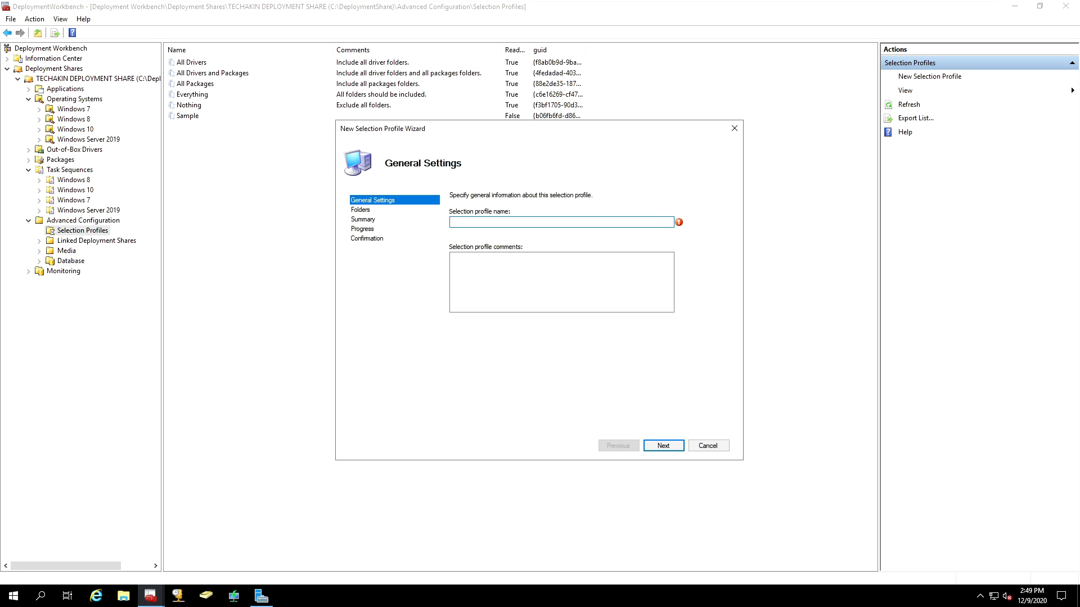
{"action": "type", "text": "Windows 10 Evaluation"}
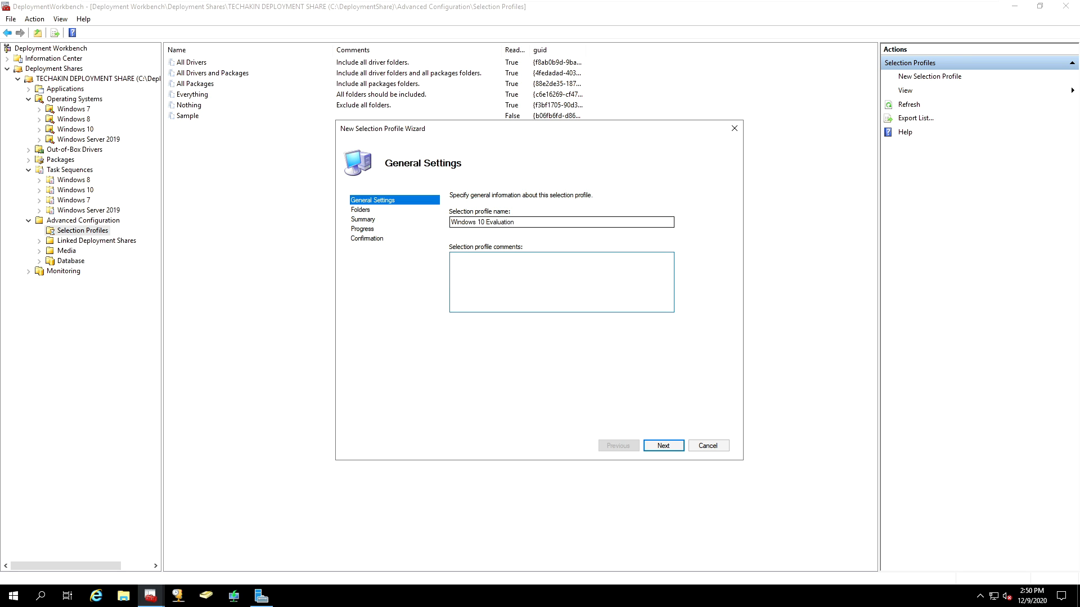
{"action": "type", "text": "Install Windows 10"}
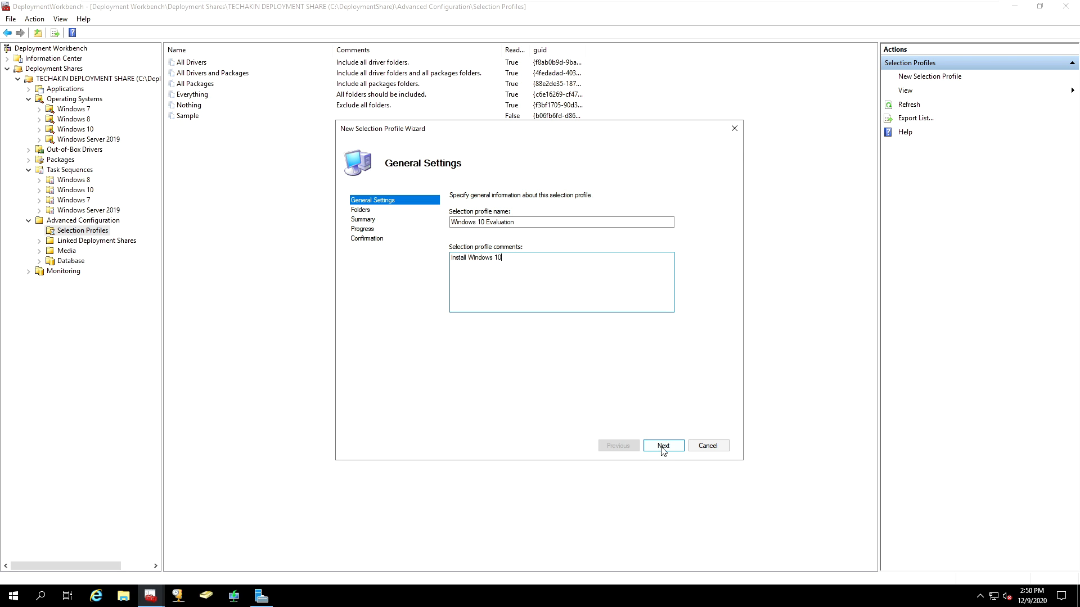
- On the Folders page, check DS001 then exclude the Applications folder
{"action": "left_click", "coordinate": [661, 446]}
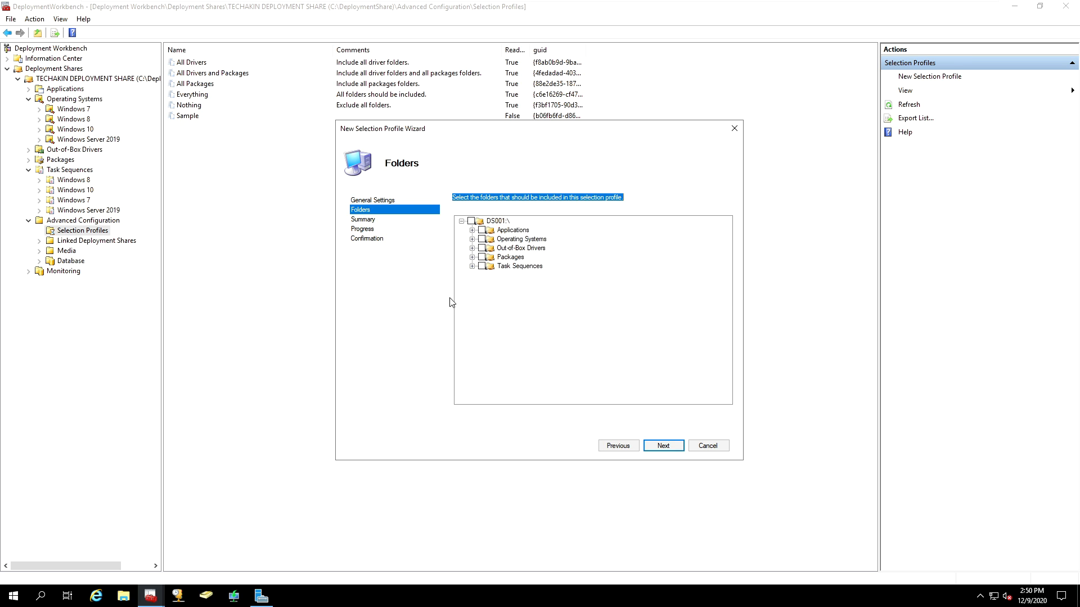
{"action": "mouse_move", "coordinate": [458, 265]}
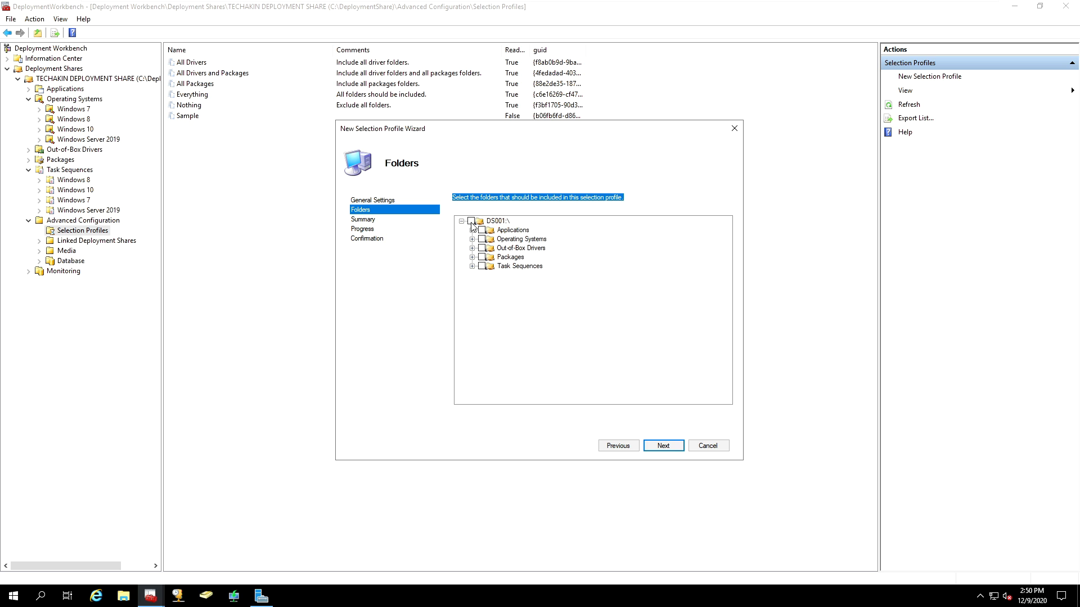
{"action": "left_click", "coordinate": [472, 220]}
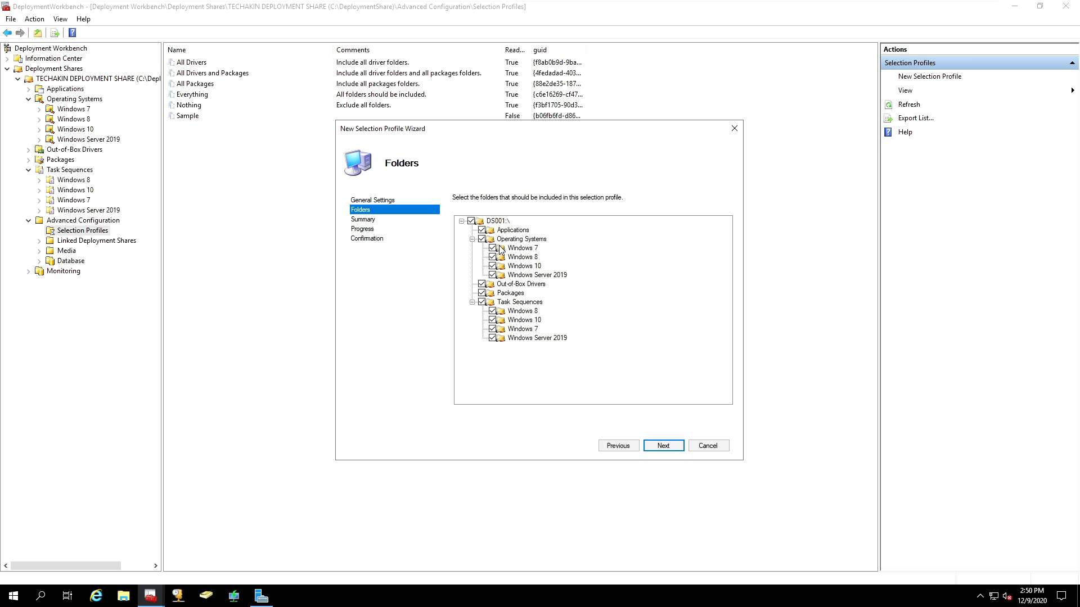
{"action": "mouse_move", "coordinate": [499, 188]}
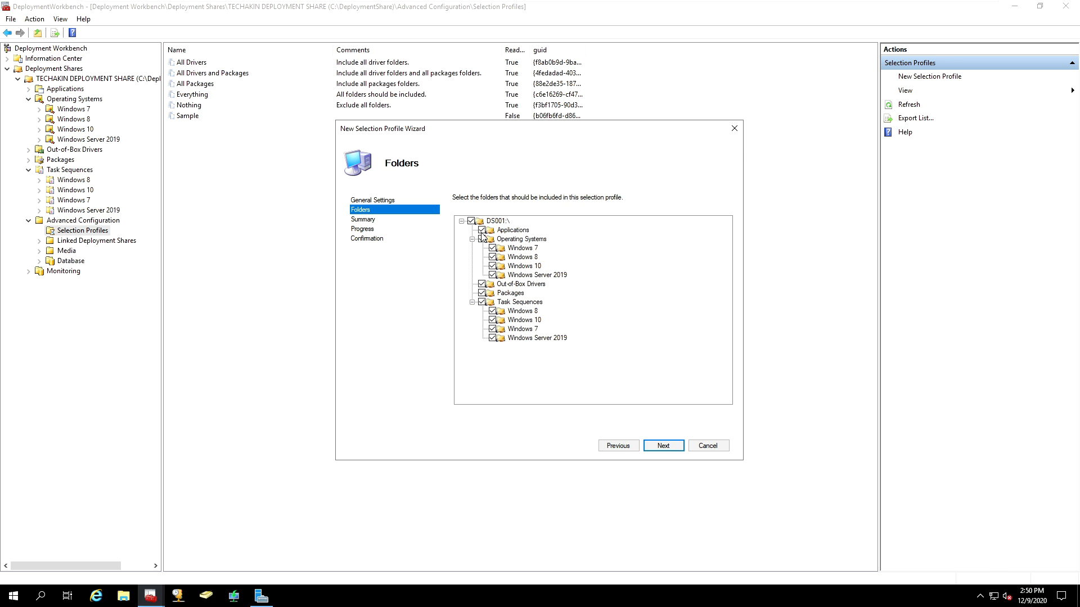
{"action": "left_click", "coordinate": [470, 220]}
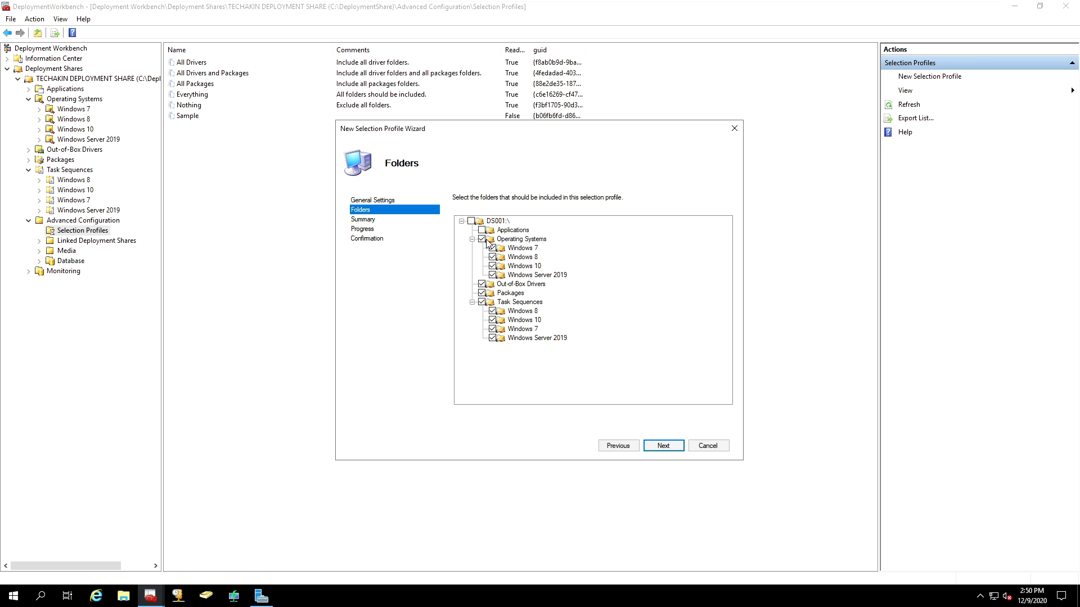
{"action": "left_click", "coordinate": [523, 238]}
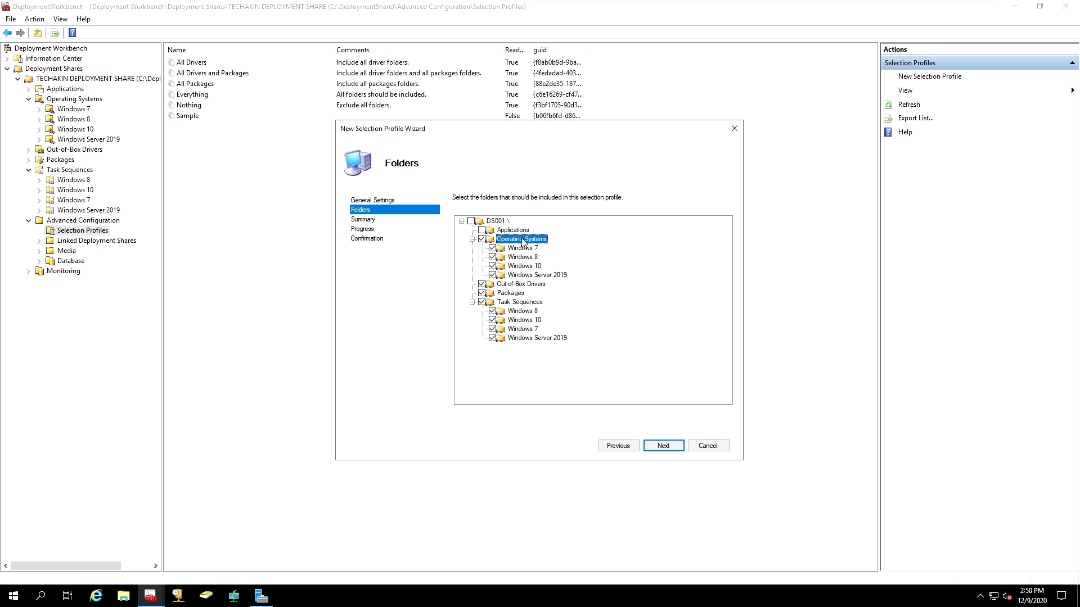
{"action": "mouse_move", "coordinate": [537, 256]}
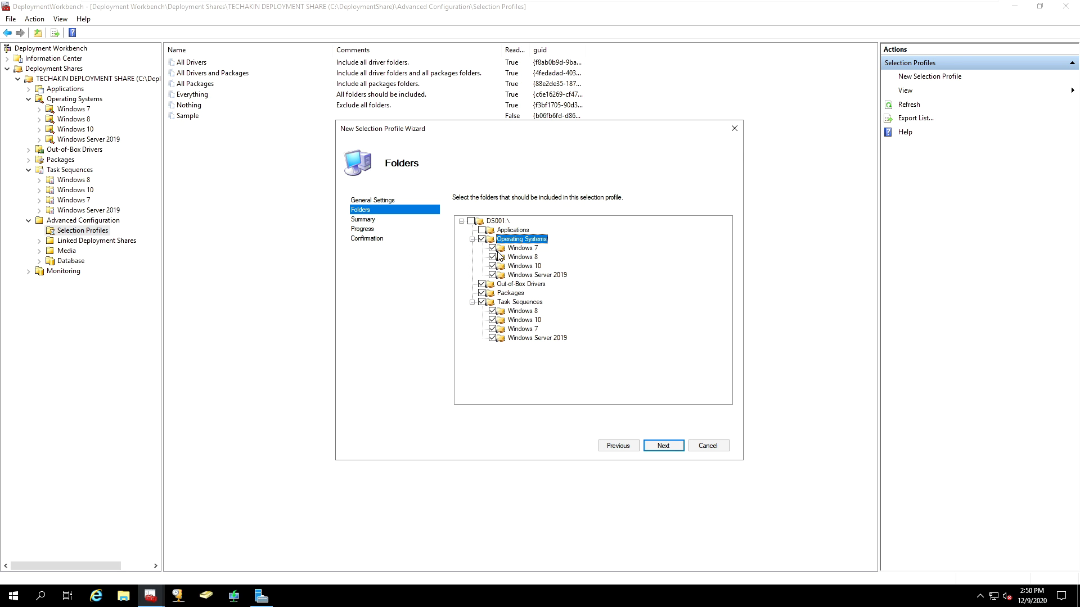
- Exclude Windows 7, Windows 8, Windows Server 2019 and Packages, keeping only Windows 10
{"action": "left_click", "coordinate": [480, 238]}
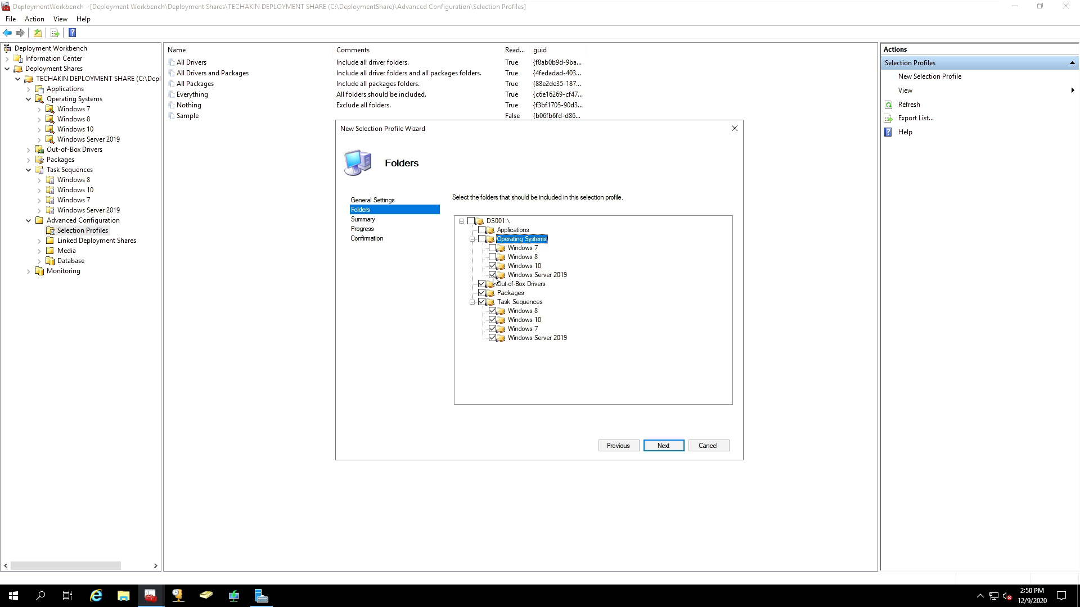
{"action": "left_click", "coordinate": [492, 274]}
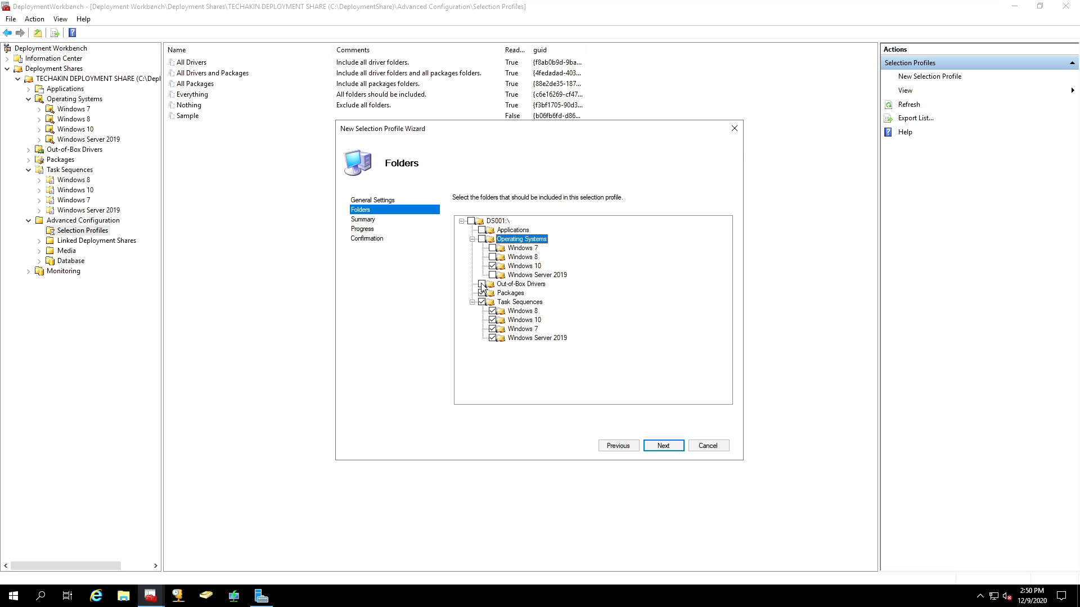
{"action": "left_click", "coordinate": [482, 293]}
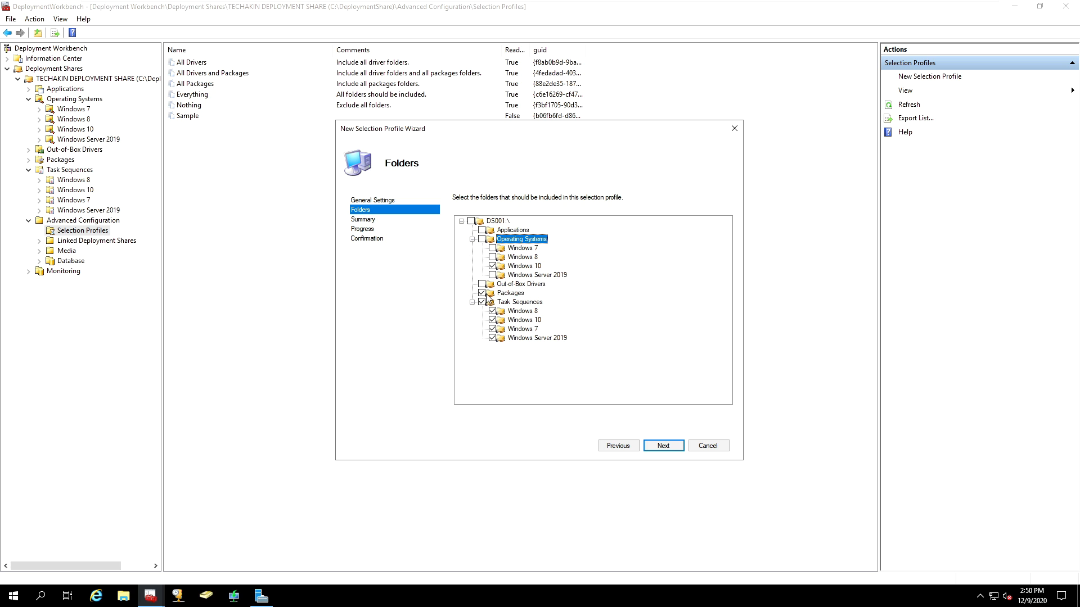
{"action": "left_click", "coordinate": [482, 292]}
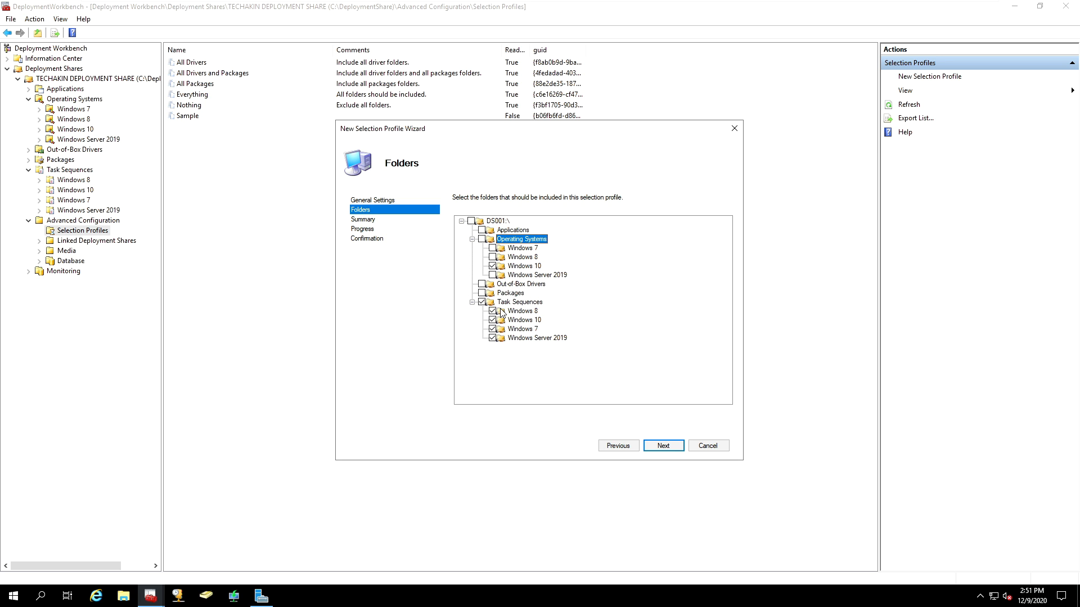
{"action": "mouse_move", "coordinate": [528, 324]}
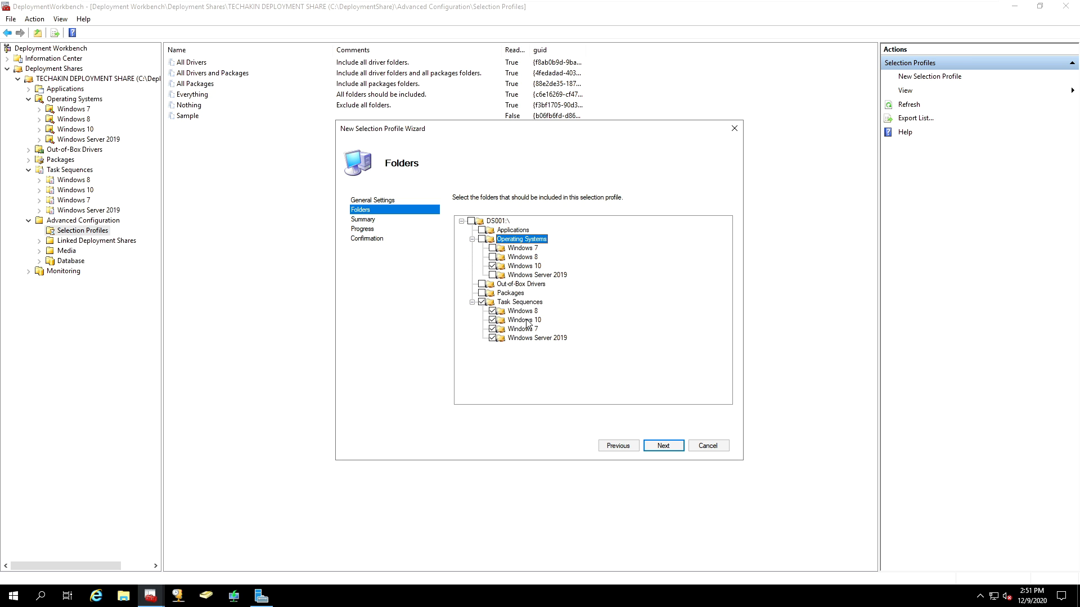
{"action": "mouse_move", "coordinate": [494, 311]}
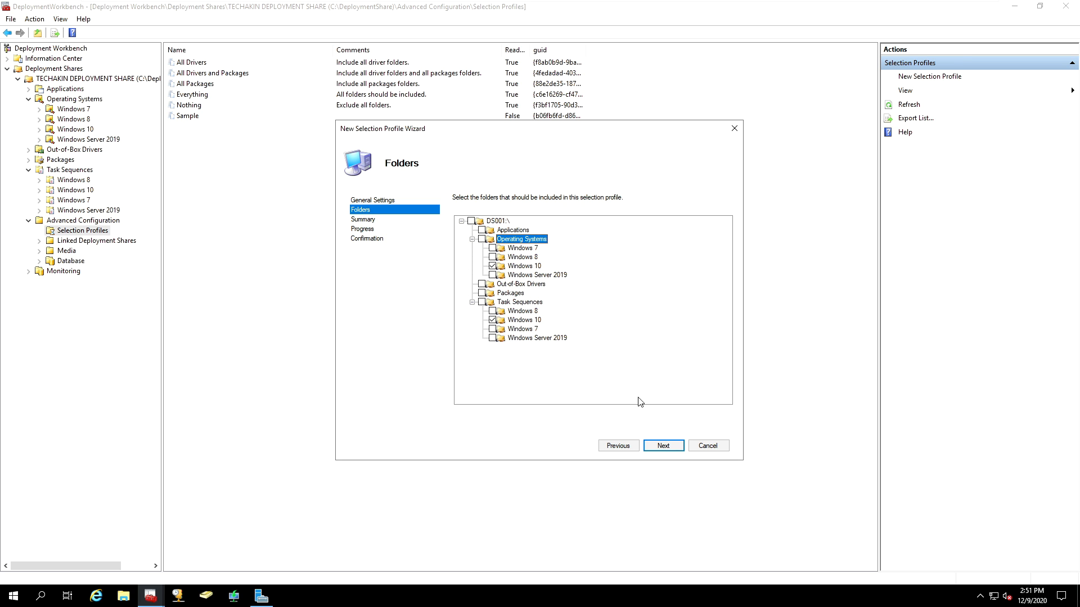
- Complete the wizard to create the Windows 10 Evaluation selection profile
{"action": "left_click", "coordinate": [662, 446]}
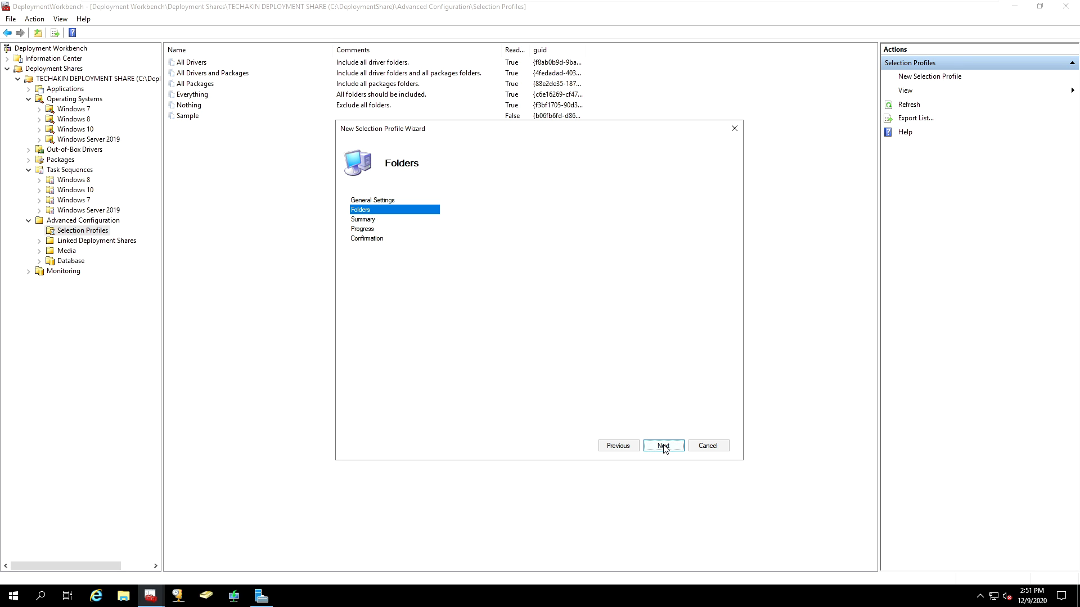
{"action": "left_click", "coordinate": [661, 445]}
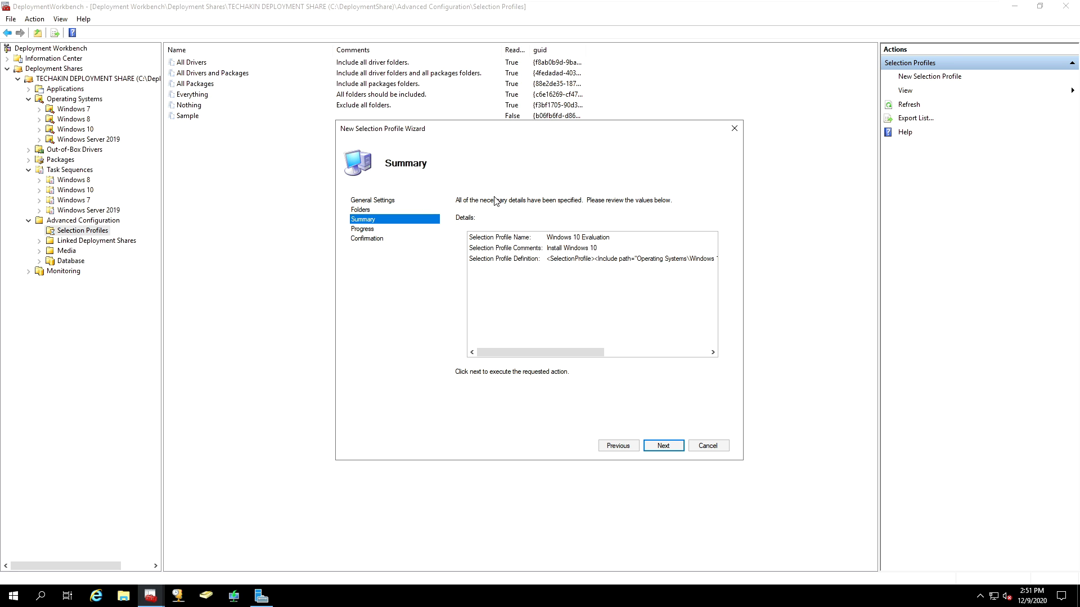
{"action": "mouse_move", "coordinate": [657, 394]}
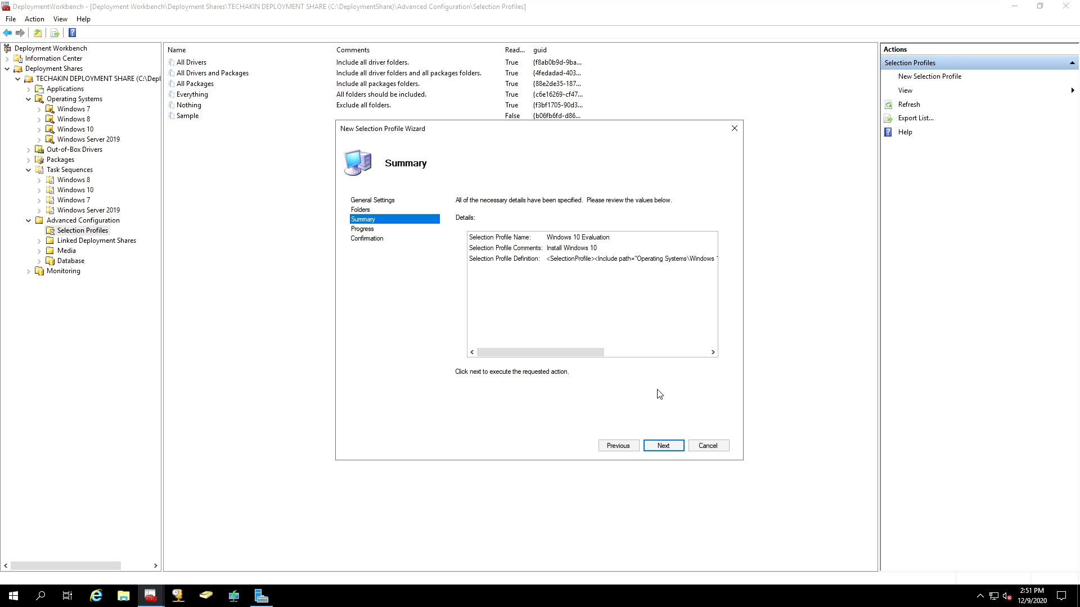
{"action": "left_click", "coordinate": [662, 445]}
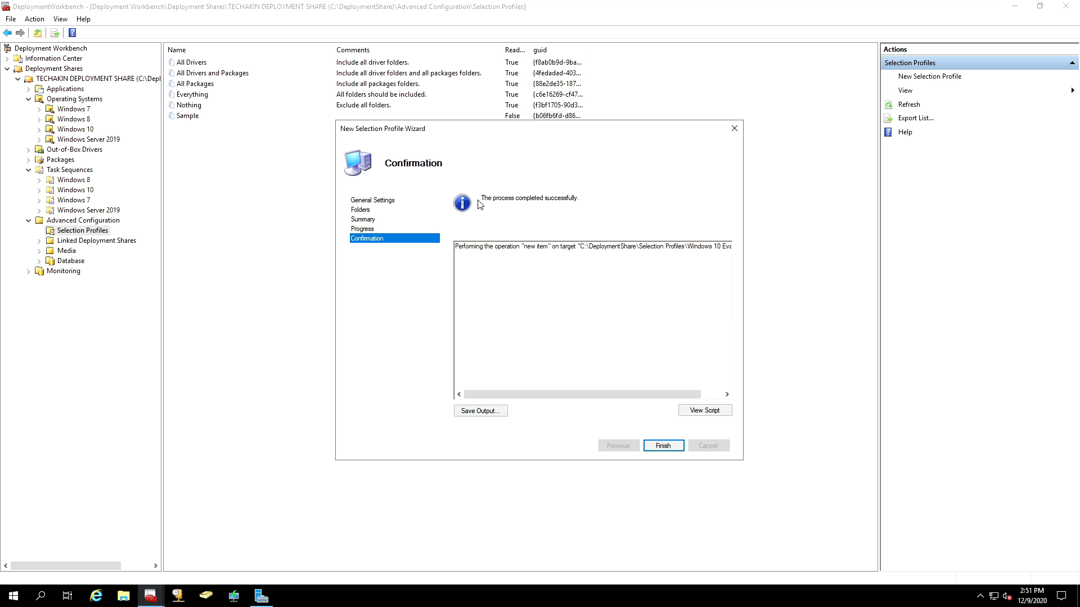
{"action": "mouse_move", "coordinate": [666, 425]}
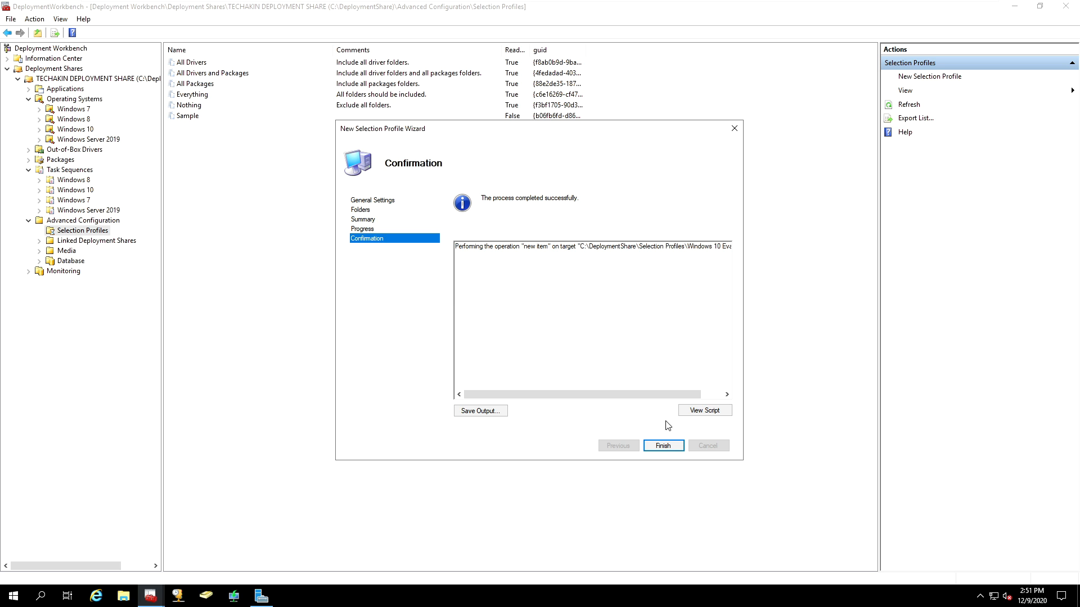
{"action": "left_click", "coordinate": [661, 445]}
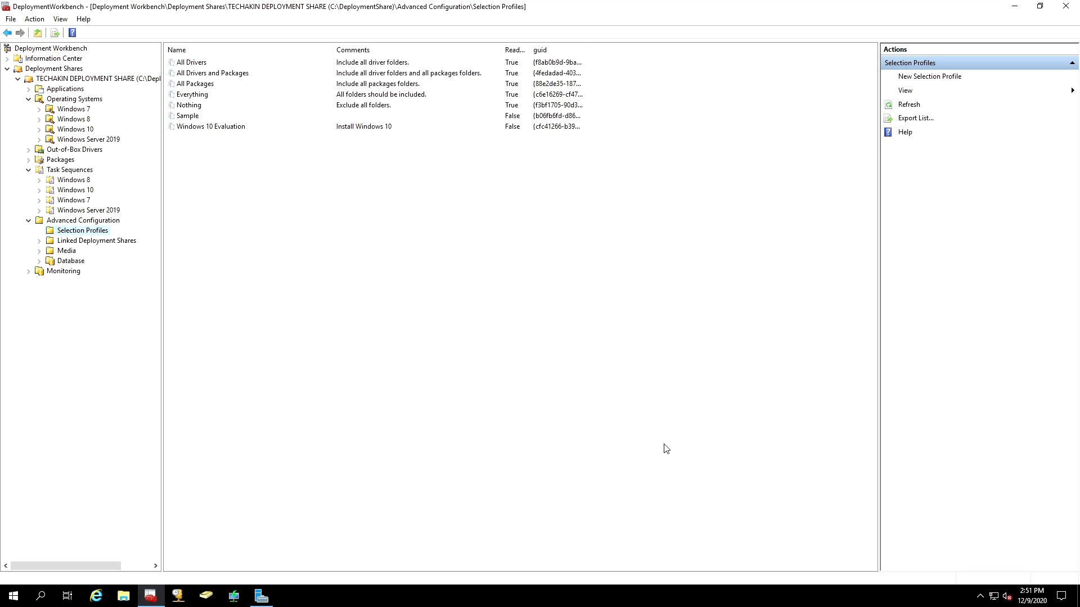
- Launch the New Media wizard from the Media node under Advanced Configuration
{"action": "left_click", "coordinate": [211, 125]}
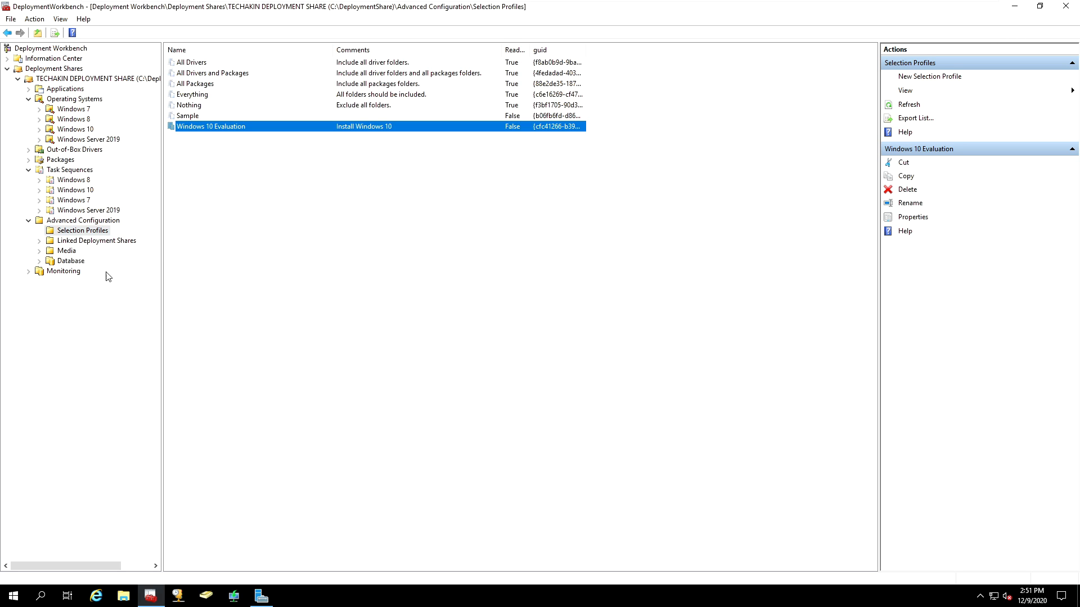
{"action": "mouse_move", "coordinate": [45, 256]}
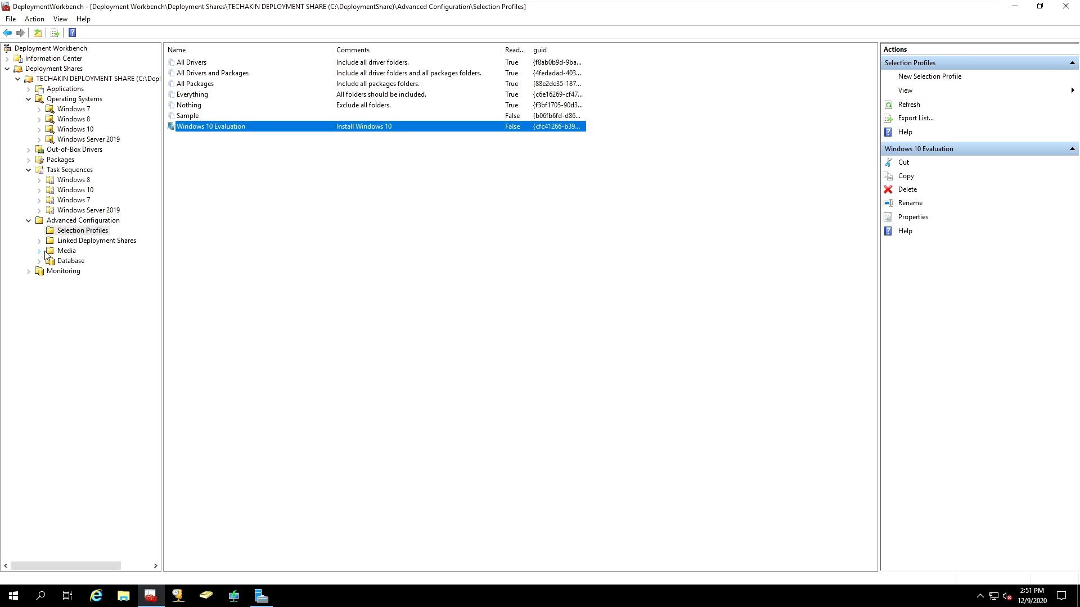
{"action": "left_click", "coordinate": [66, 251]}
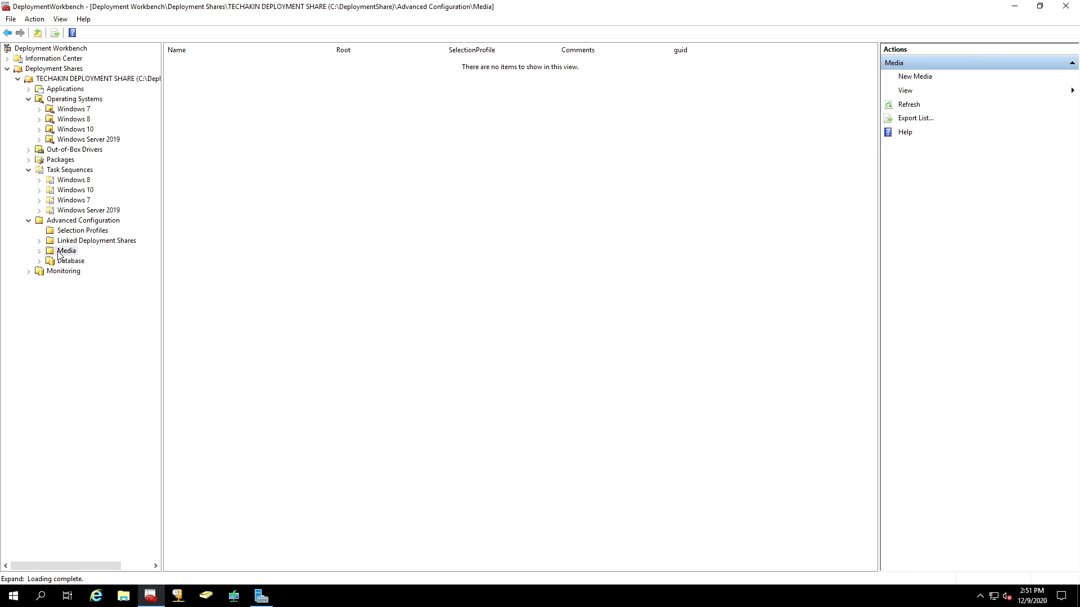
{"action": "left_click", "coordinate": [66, 250]}
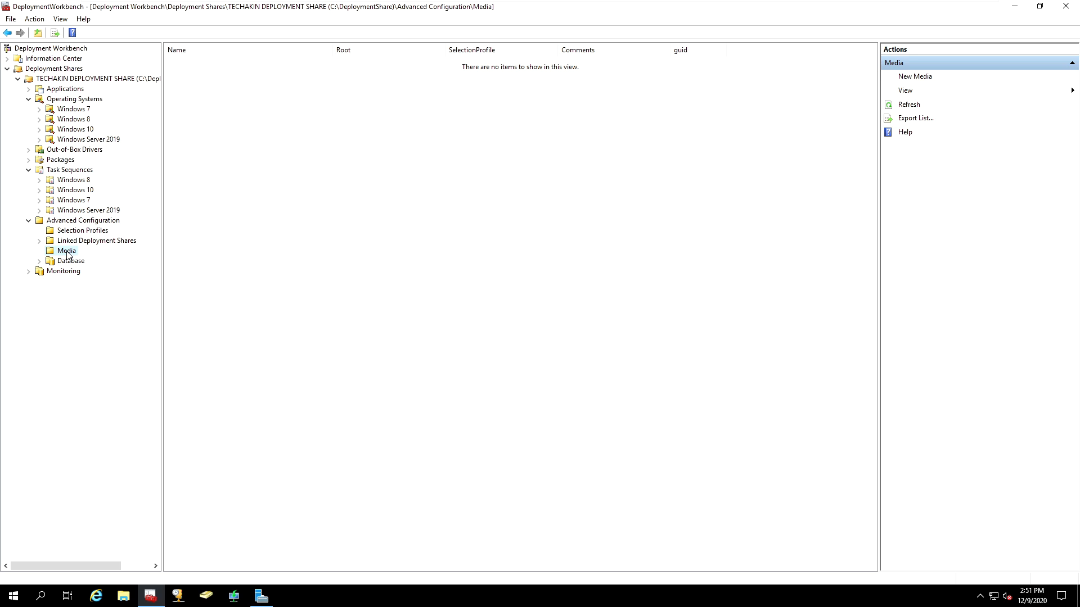
{"action": "right_click", "coordinate": [67, 251]}
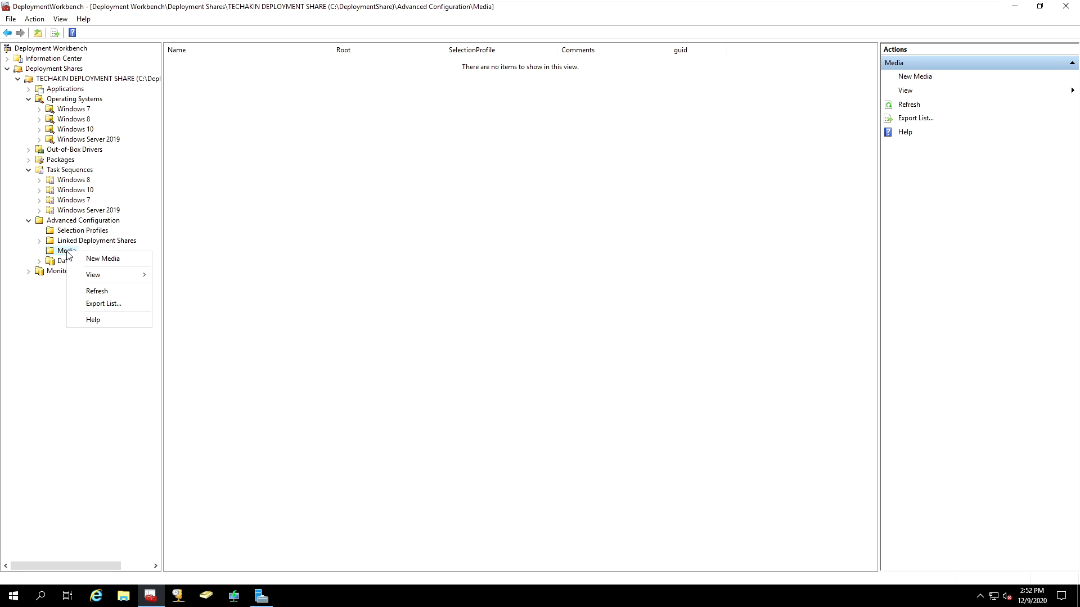
{"action": "mouse_move", "coordinate": [104, 258]}
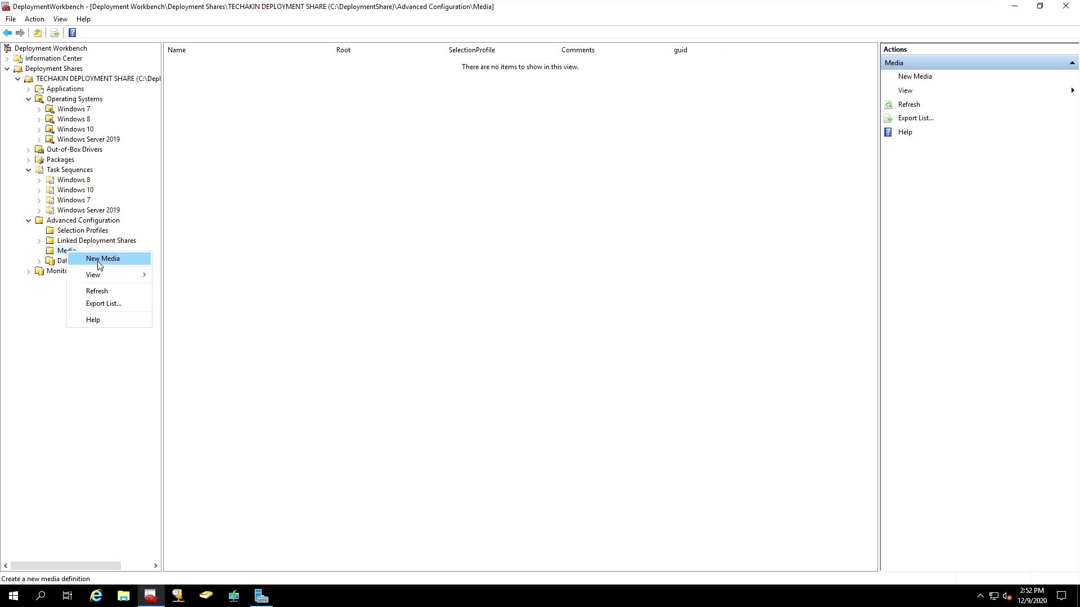
{"action": "left_click", "coordinate": [102, 258]}
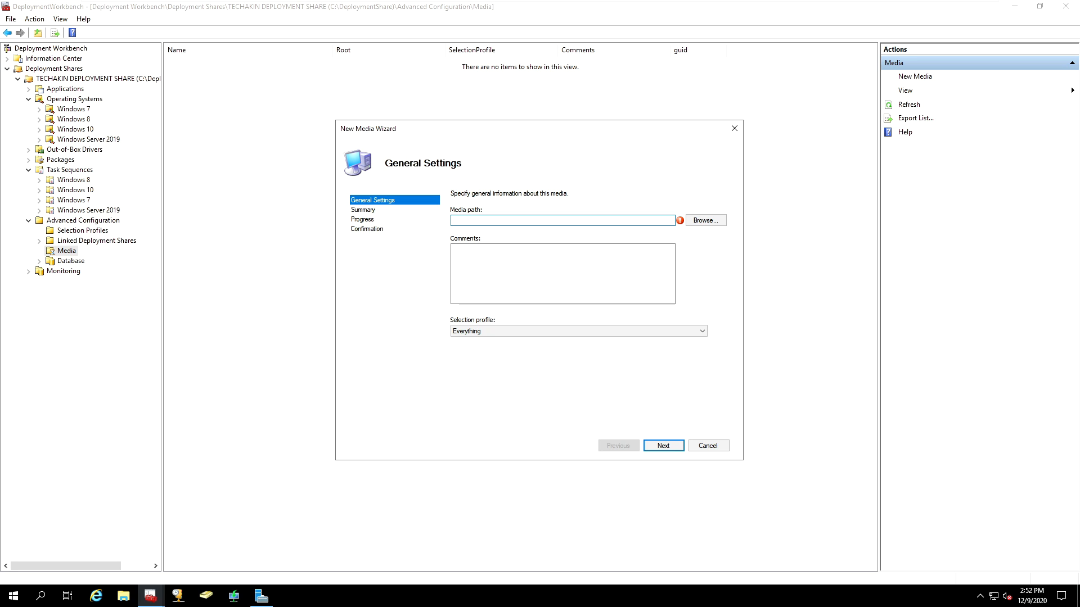
{"action": "mouse_move", "coordinate": [365, 391]}
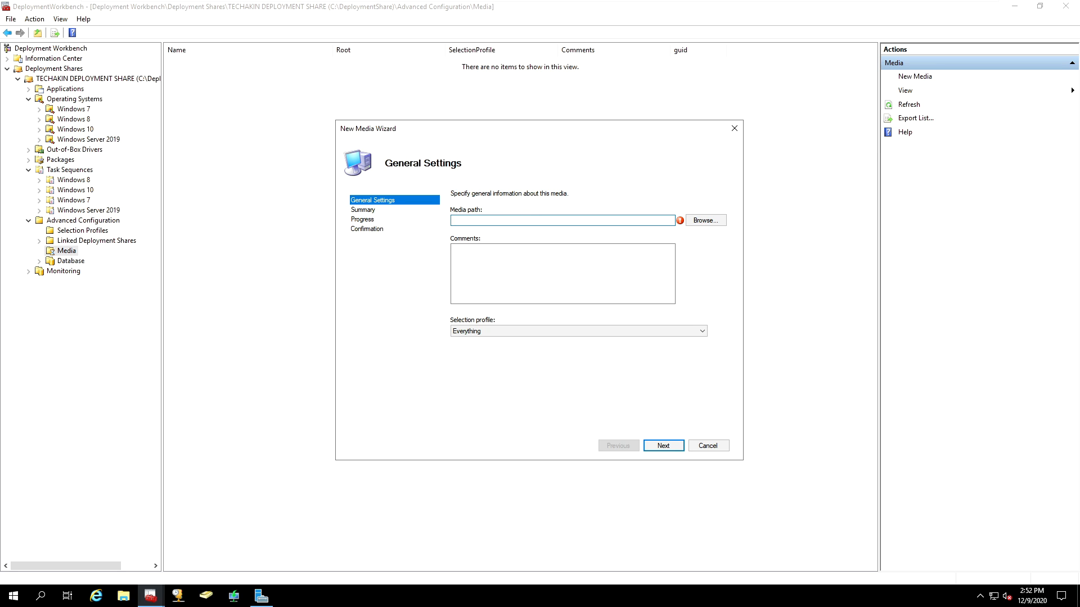
- Create an empty Windows10Media folder on the C drive and open it
{"action": "left_click", "coordinate": [562, 219]}
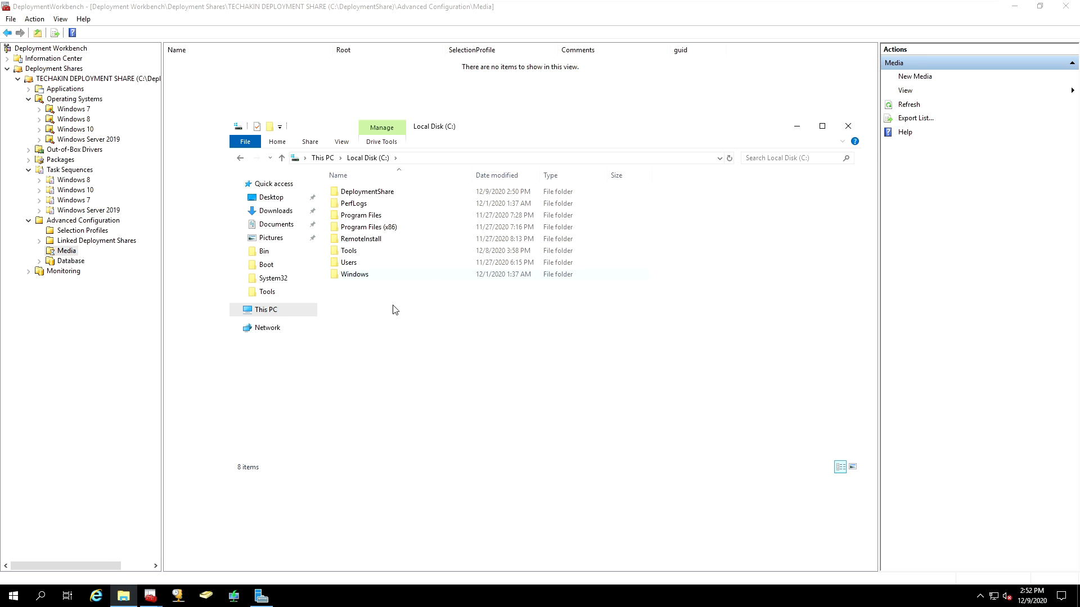
{"action": "right_click", "coordinate": [395, 309]}
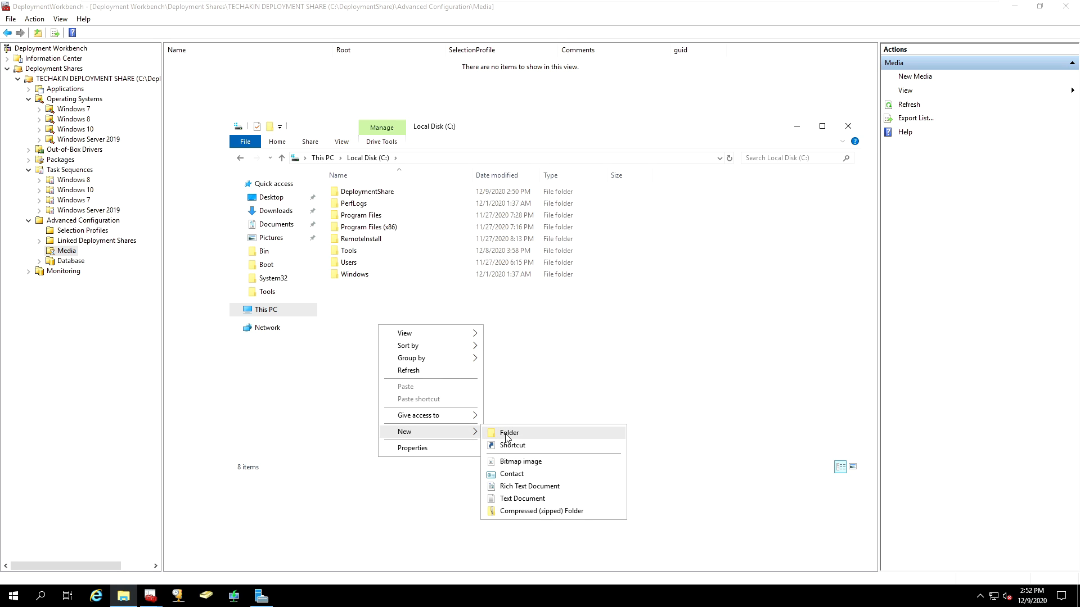
{"action": "left_click", "coordinate": [510, 432]}
{"action": "type", "text": "Windows10"}
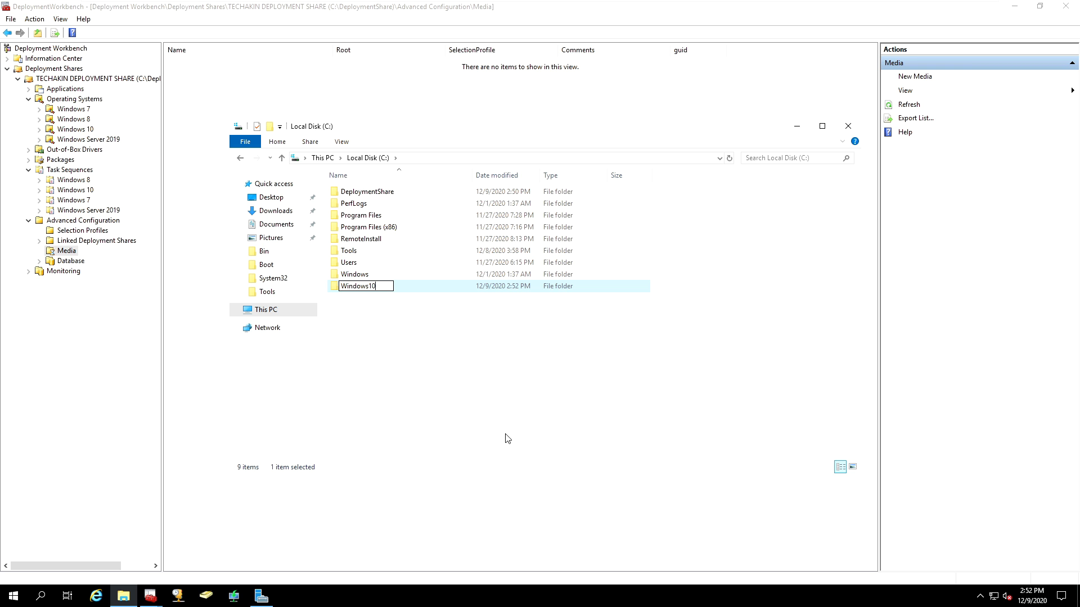
{"action": "type", "text": "Media"}
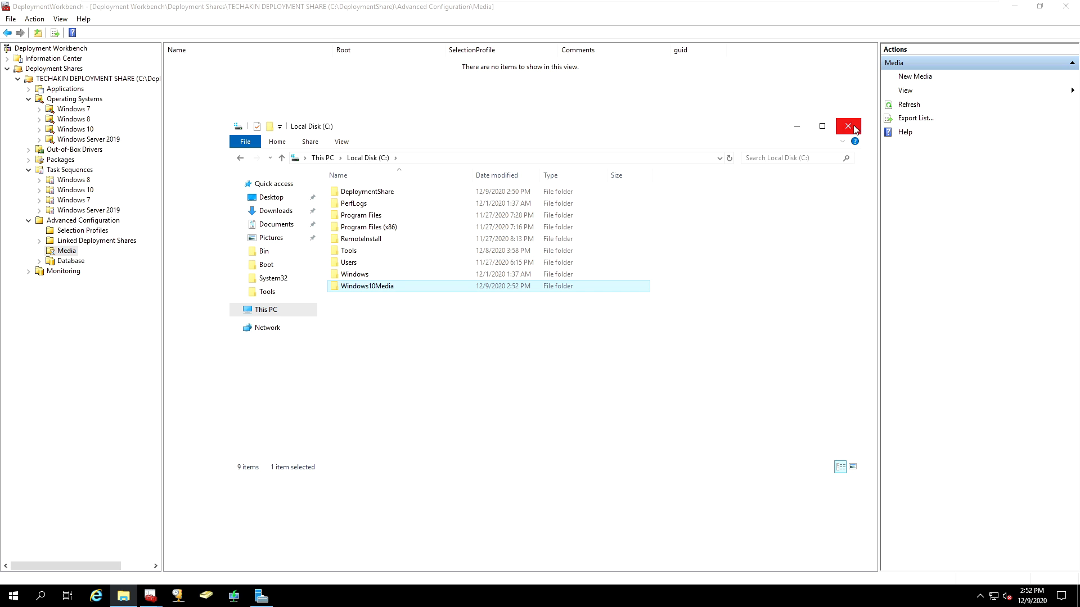
{"action": "double_click", "coordinate": [366, 285]}
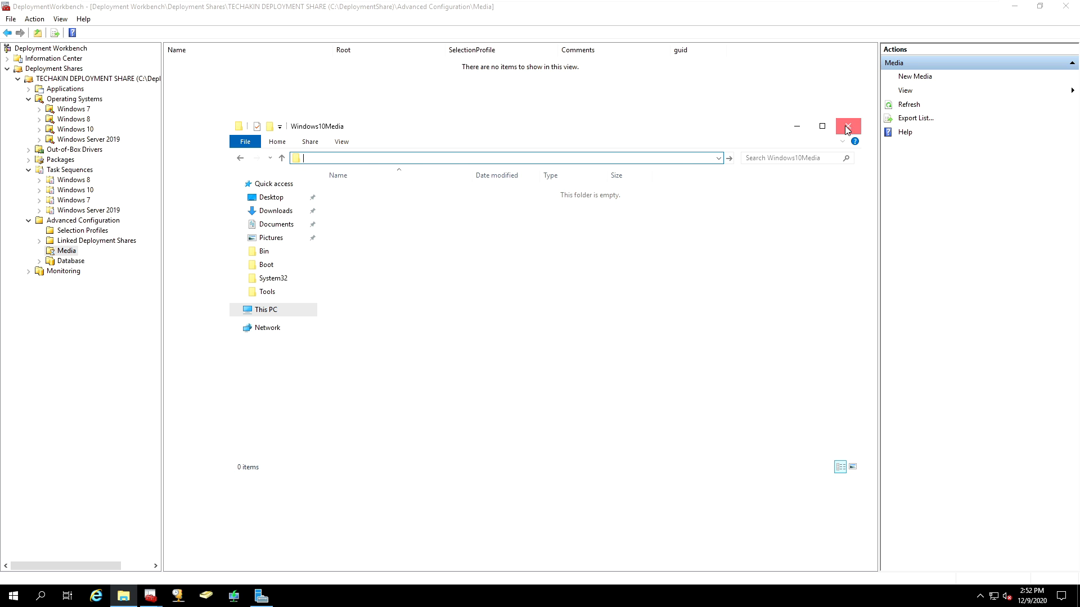
- Choose C:\Windows10Media under This PC > Local Disk (C:) as the new media path
{"action": "left_click", "coordinate": [914, 77]}
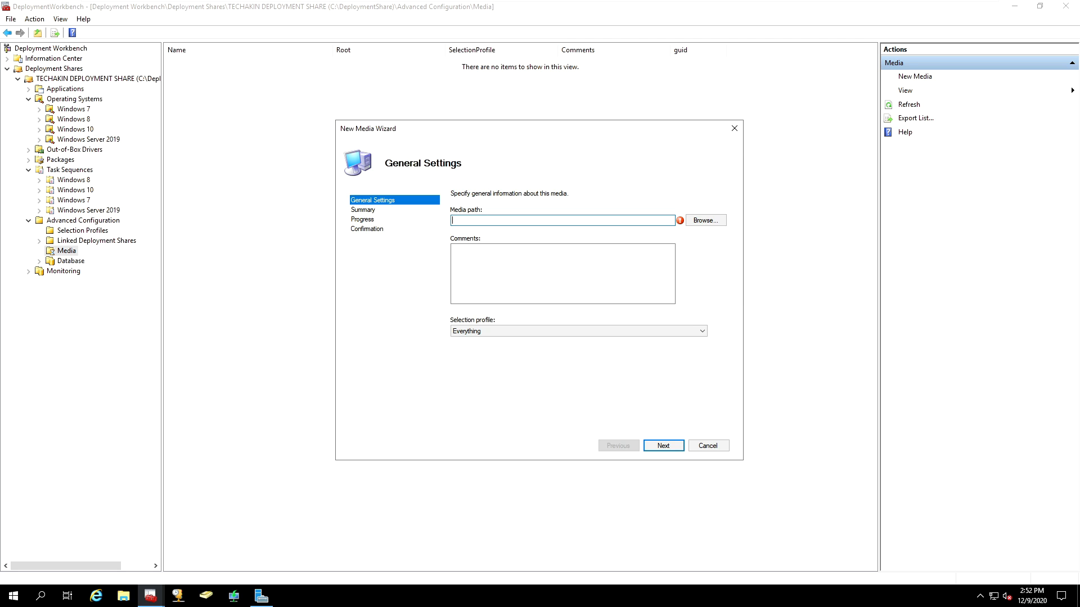
{"action": "type", "text": "C:\\Windows10Media"}
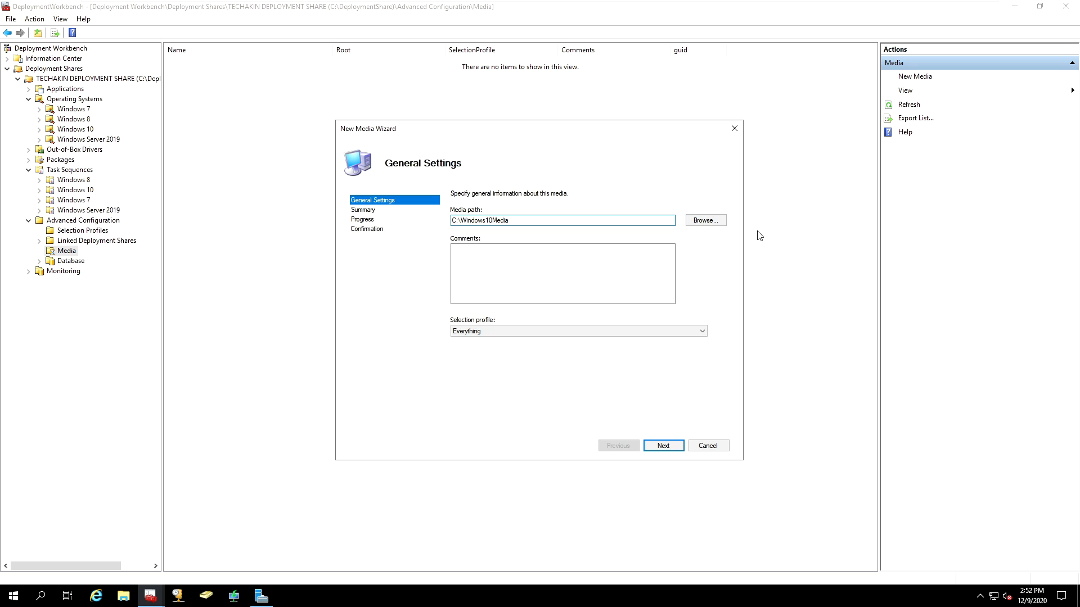
{"action": "left_click", "coordinate": [704, 221]}
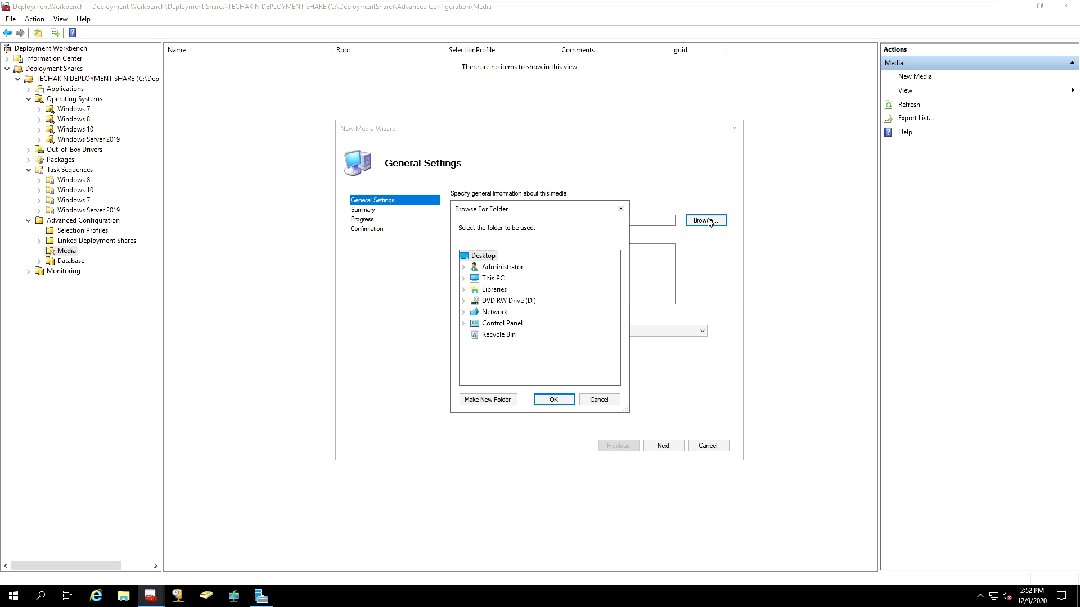
{"action": "mouse_move", "coordinate": [465, 281]}
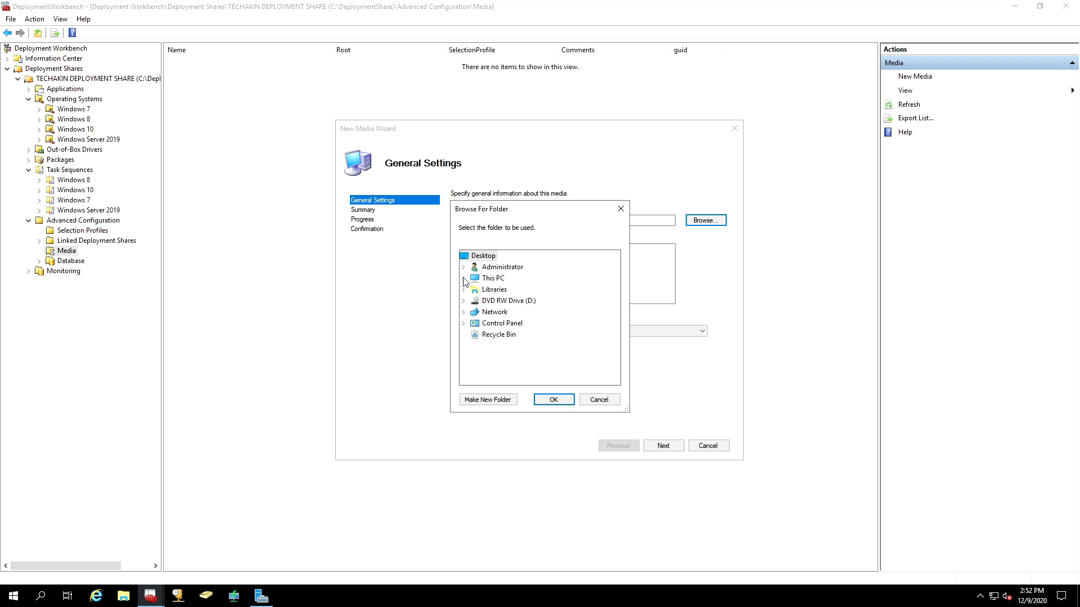
{"action": "left_click", "coordinate": [463, 278]}
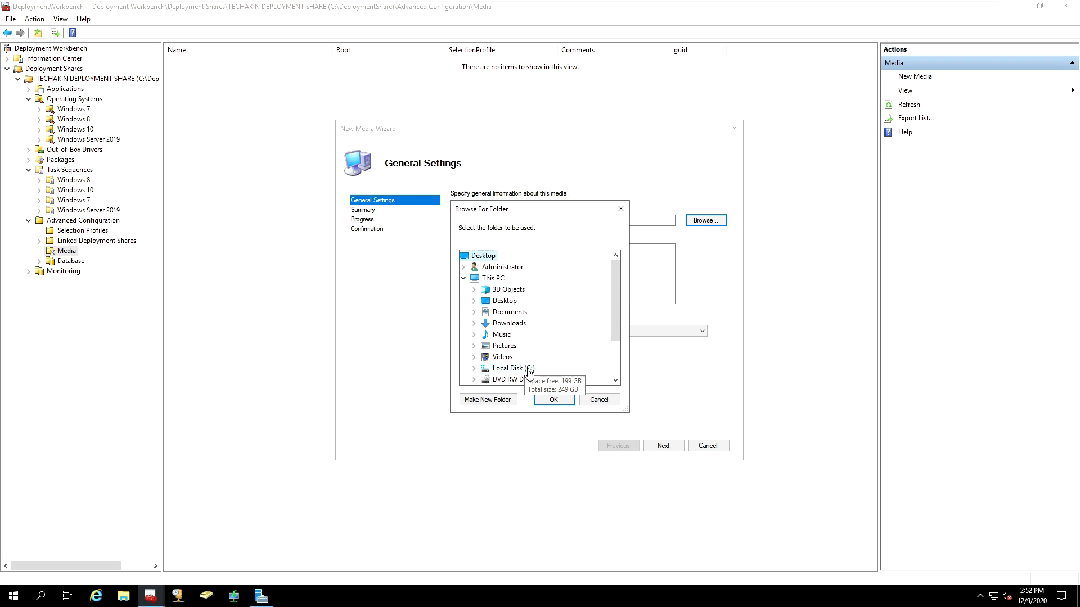
{"action": "left_click", "coordinate": [473, 367]}
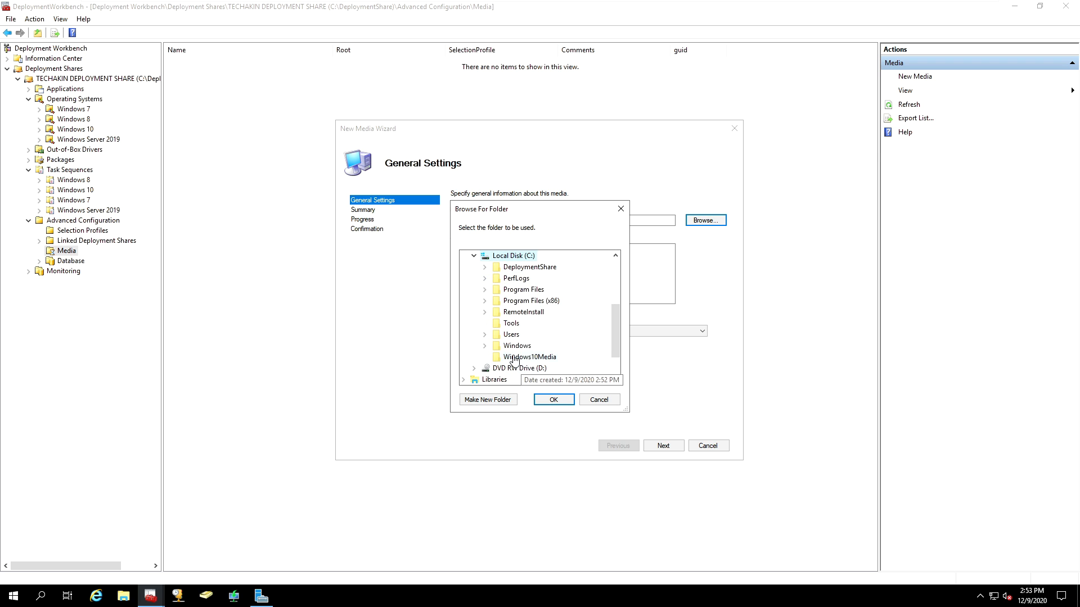
{"action": "left_click", "coordinate": [528, 357]}
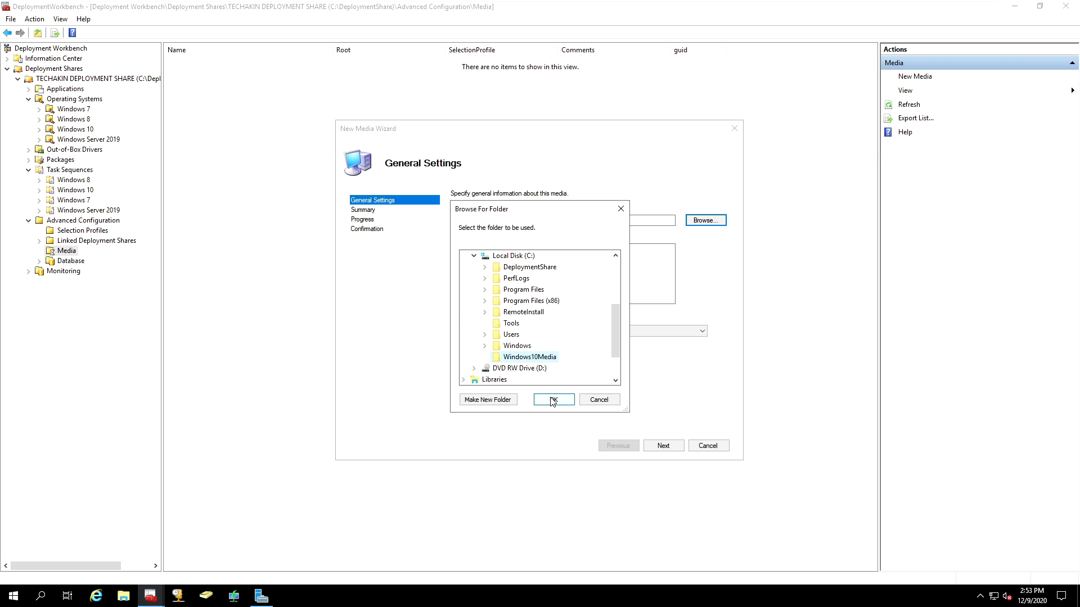
{"action": "left_click", "coordinate": [553, 400]}
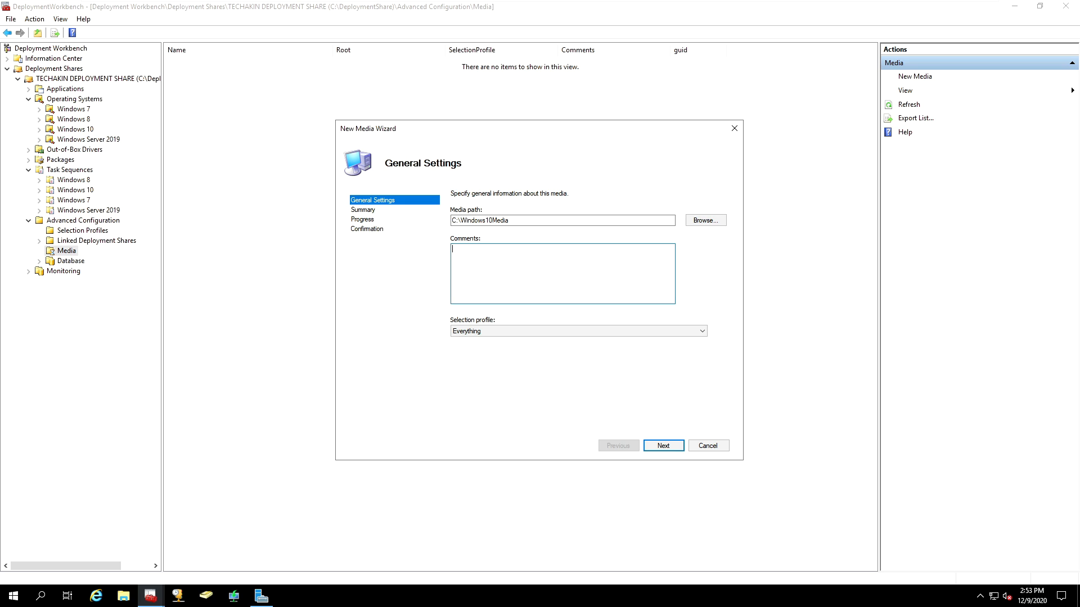
- Enter comment 'Windows 10 Image' and choose the Windows 10 Evaluation selection profile
{"action": "type", "text": "Windows 10 Image"}
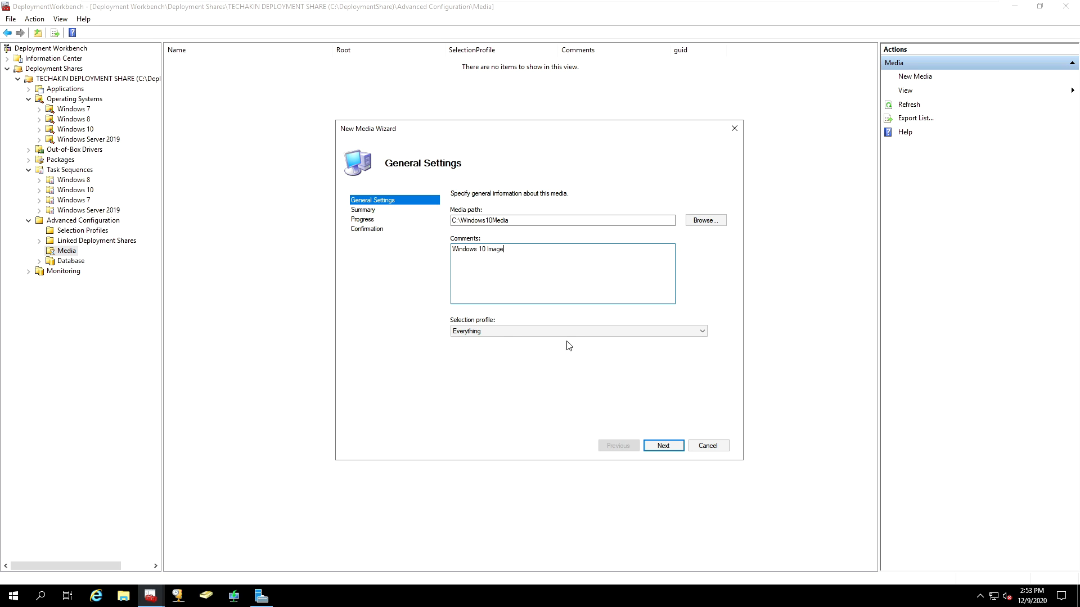
{"action": "mouse_move", "coordinate": [496, 324]}
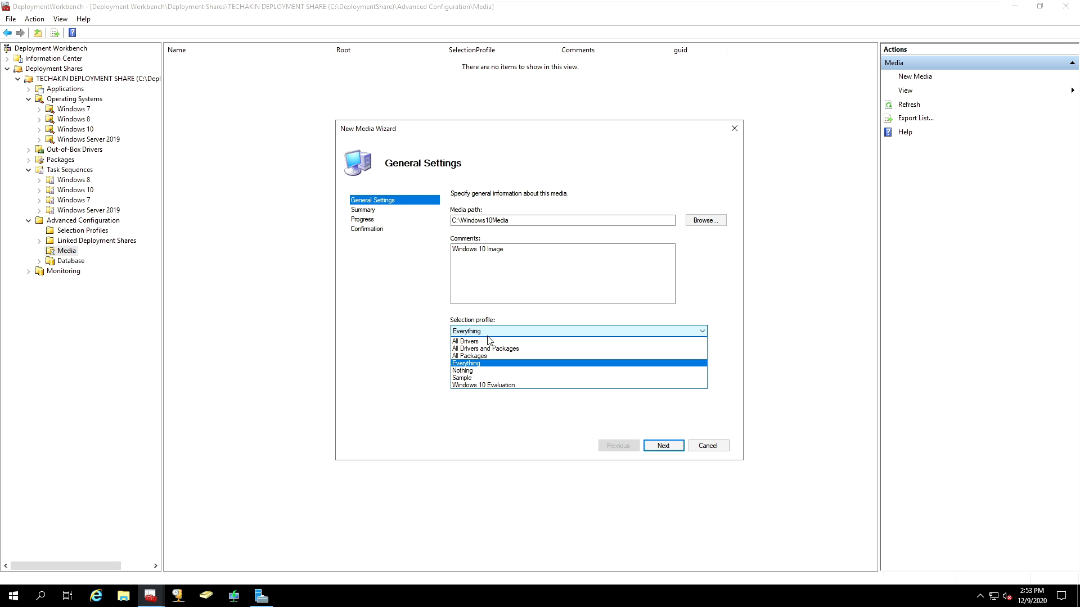
{"action": "mouse_move", "coordinate": [477, 385]}
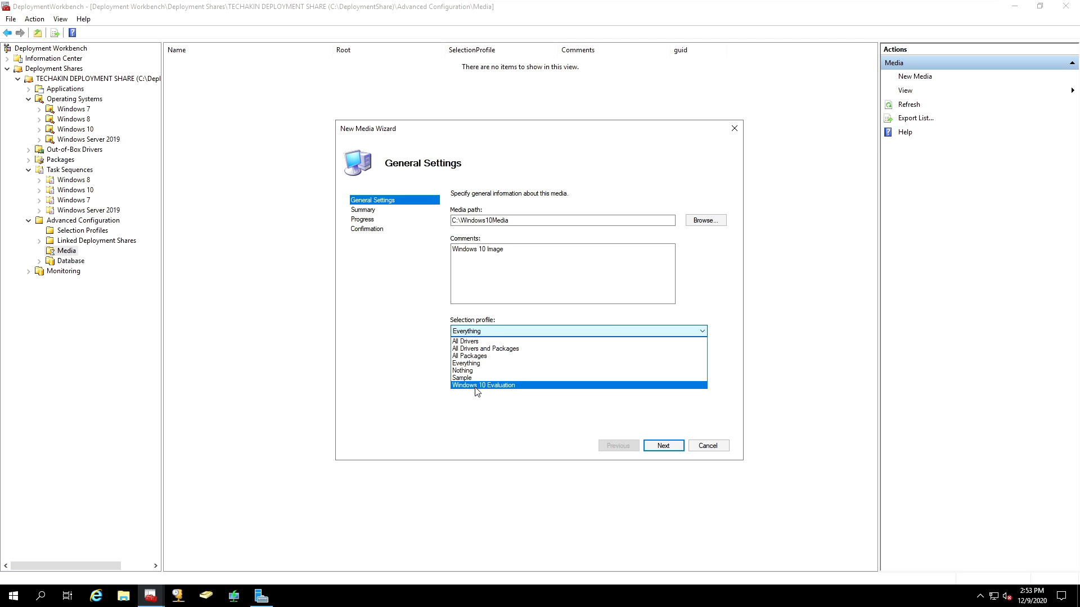
{"action": "mouse_move", "coordinate": [487, 391]}
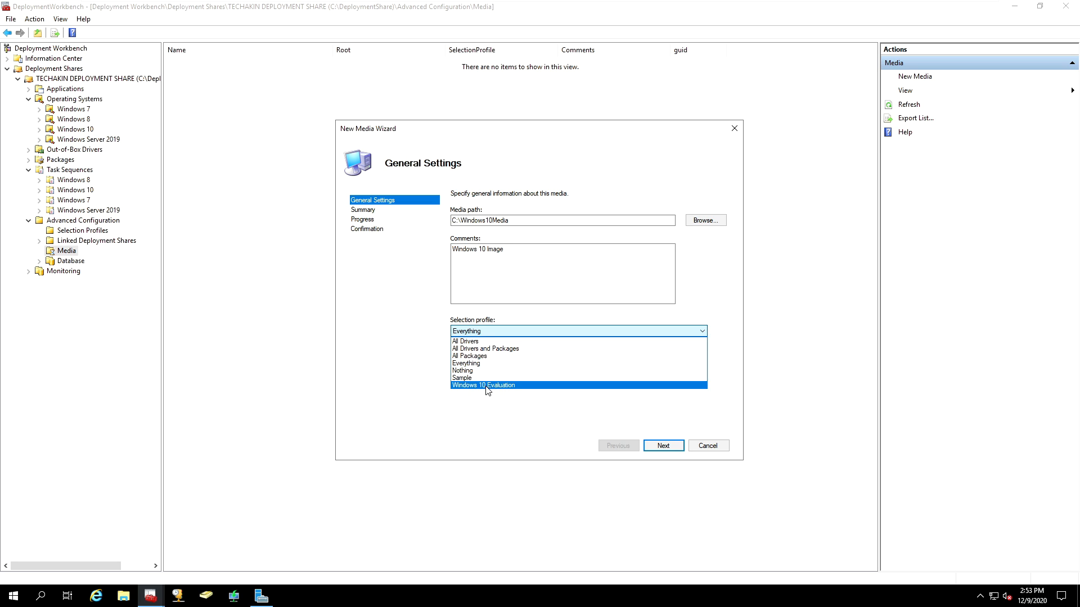
{"action": "mouse_move", "coordinate": [494, 390]}
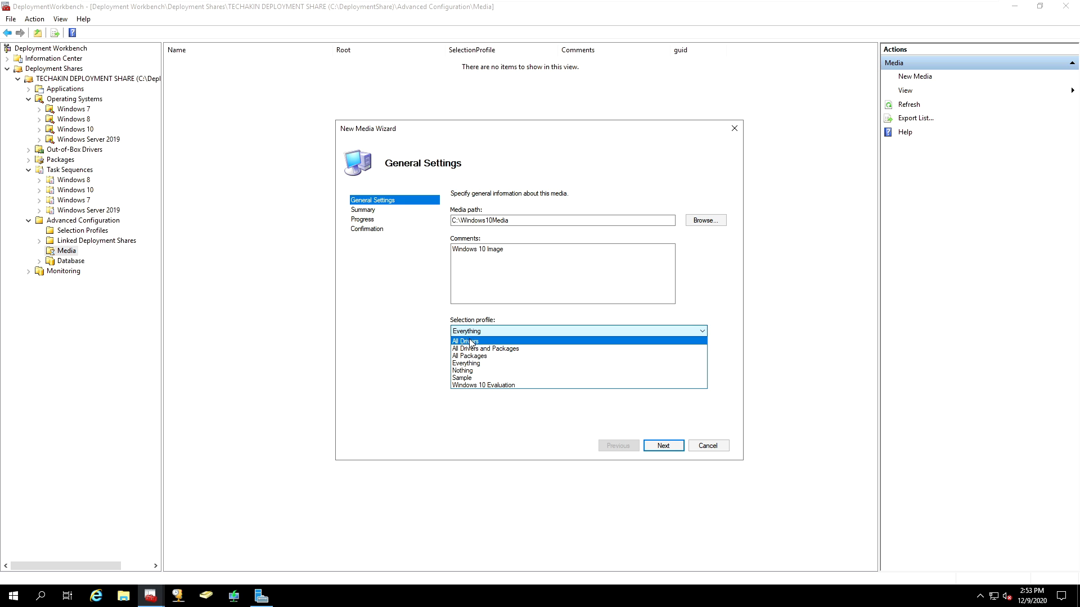
{"action": "mouse_move", "coordinate": [468, 342]}
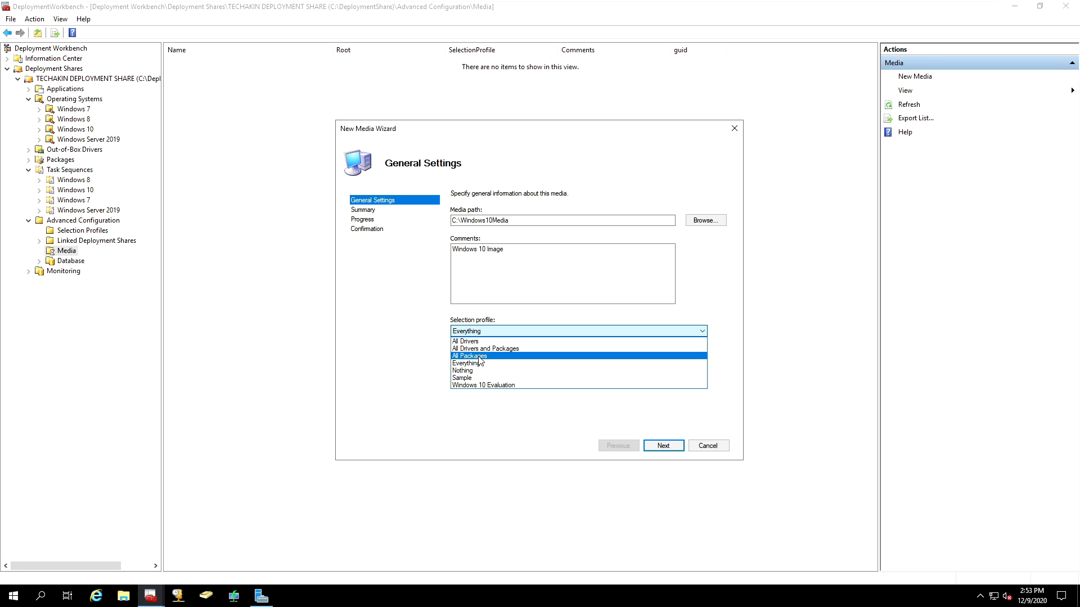
{"action": "mouse_move", "coordinate": [471, 364]}
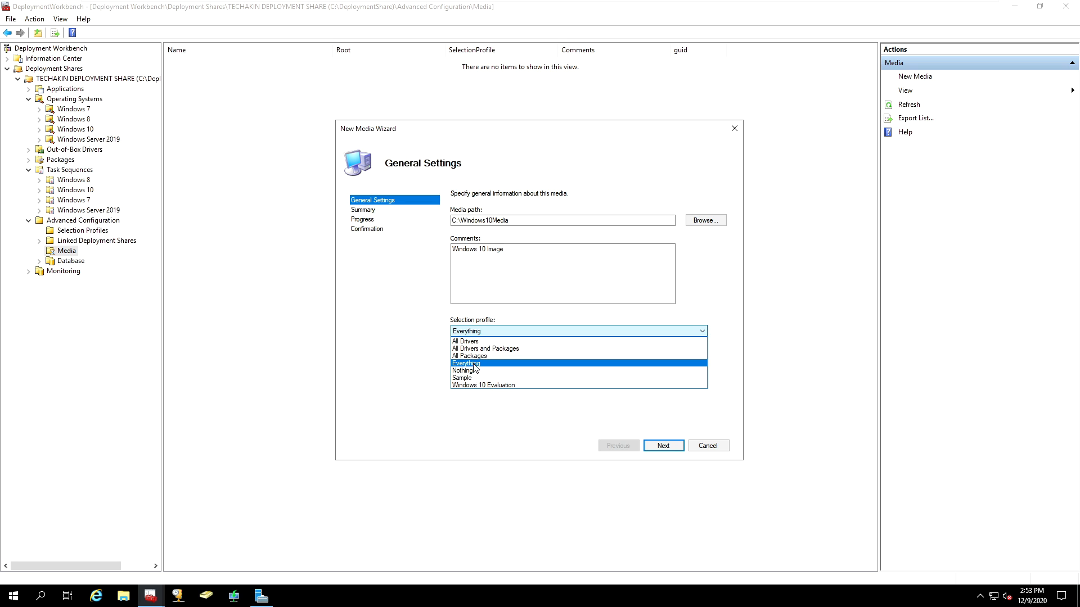
{"action": "left_click", "coordinate": [482, 385]}
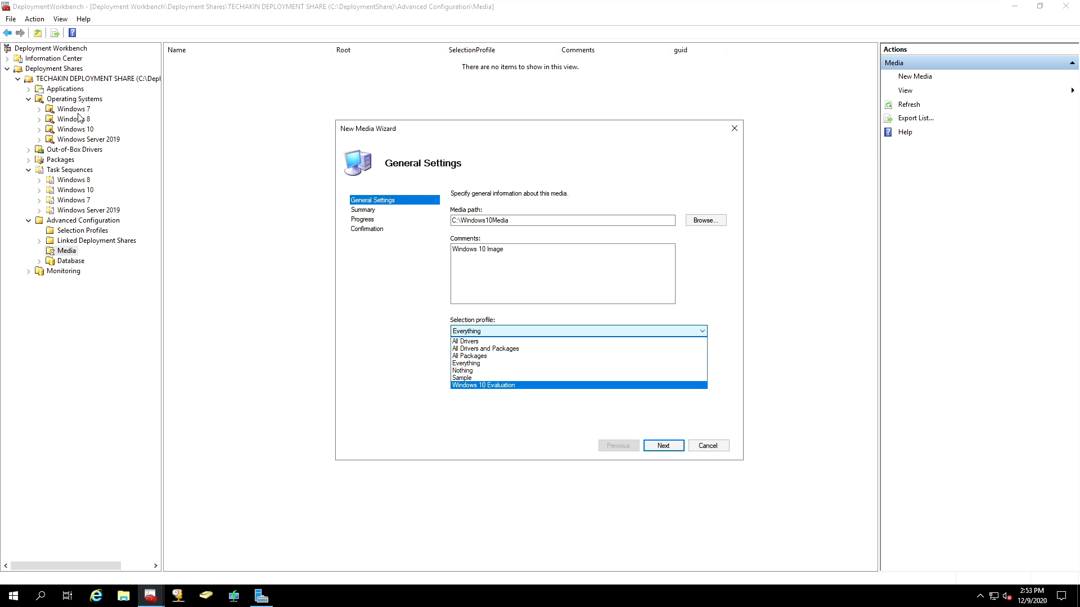
{"action": "mouse_move", "coordinate": [498, 385]}
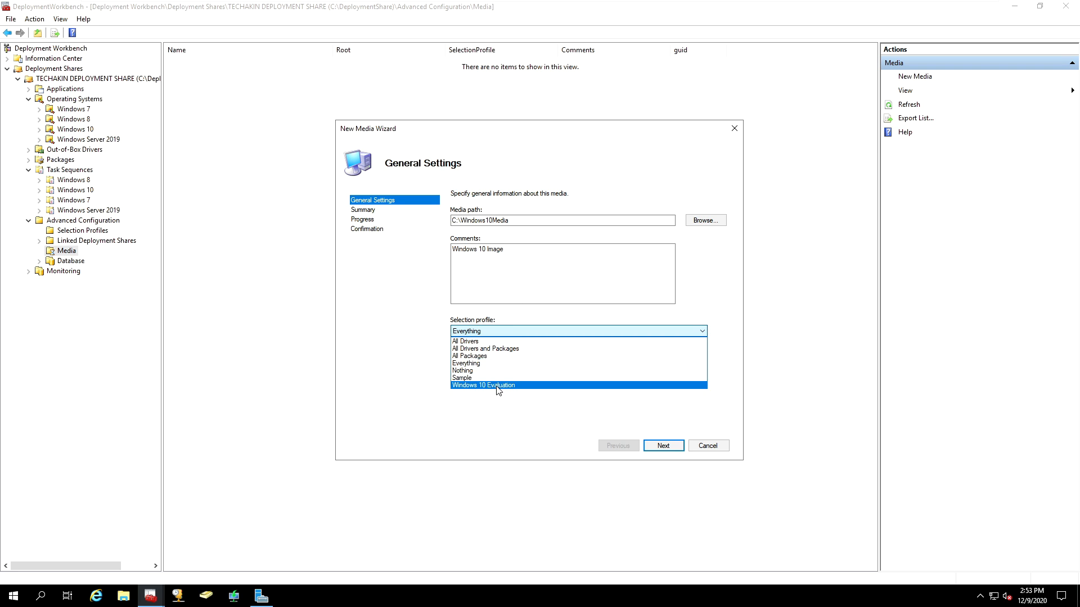
{"action": "left_click", "coordinate": [483, 385]}
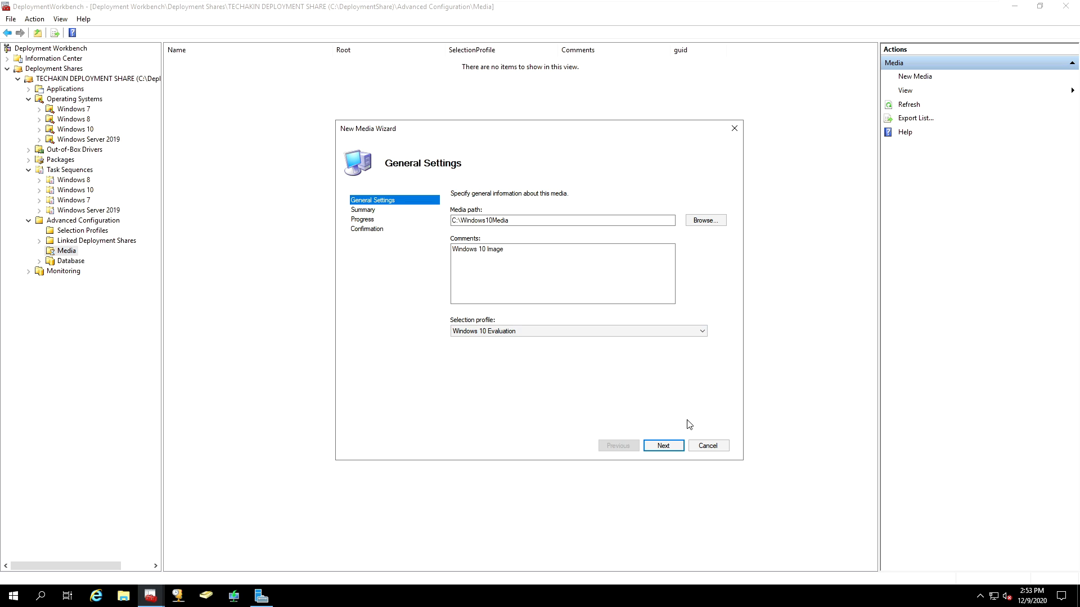
- Advance the New Media Wizard to its Summary showing C:\Windows10Media, Windows 10 Image and Windows 10 Evaluation
{"action": "left_click", "coordinate": [661, 445]}
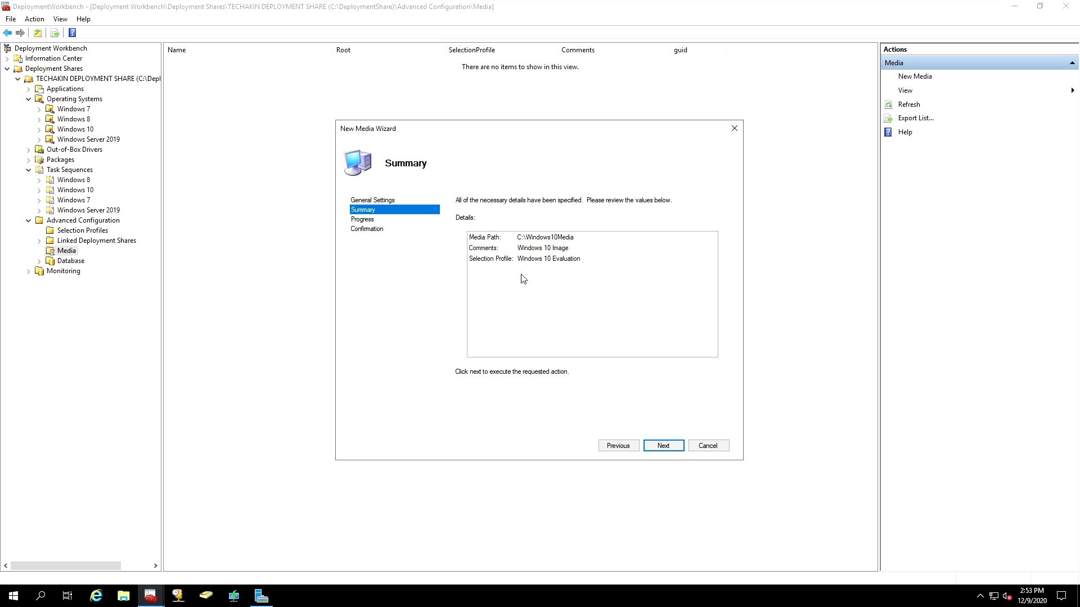
{"action": "mouse_move", "coordinate": [571, 238]}
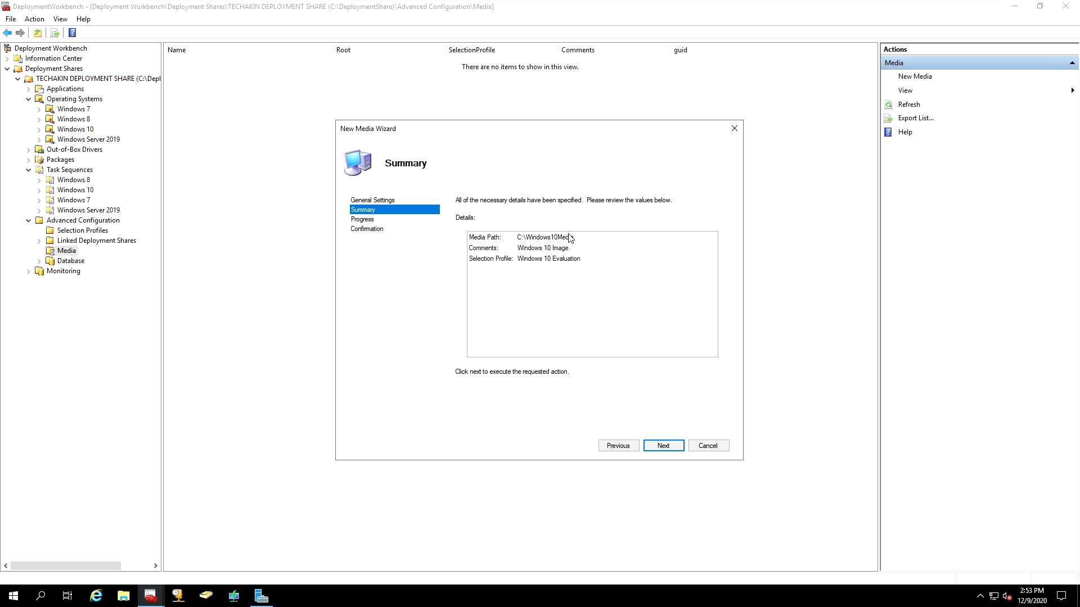
{"action": "mouse_move", "coordinate": [546, 243]}
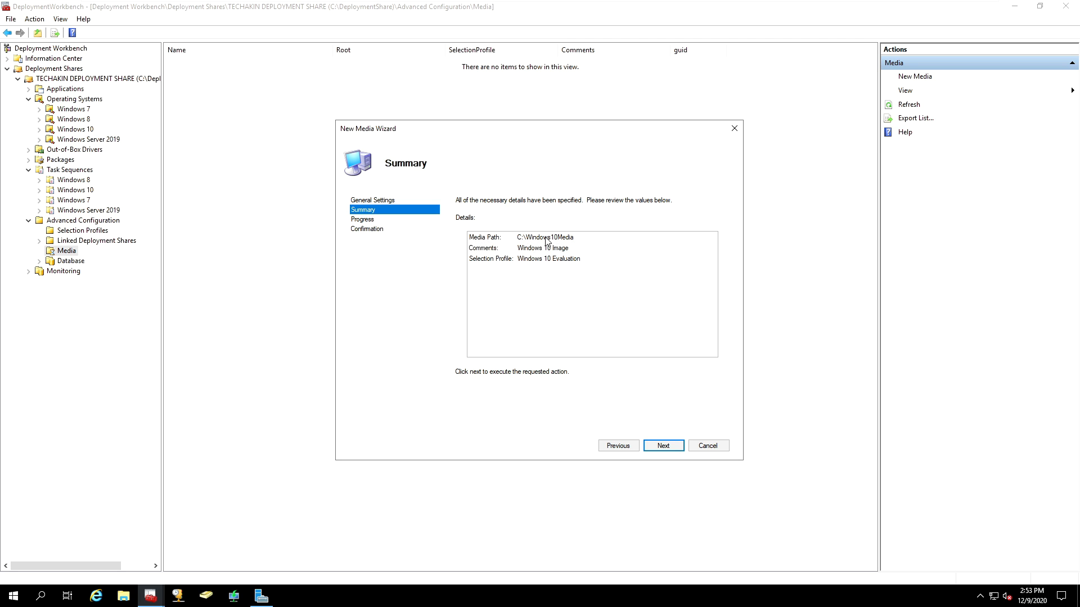
{"action": "mouse_move", "coordinate": [472, 257]}
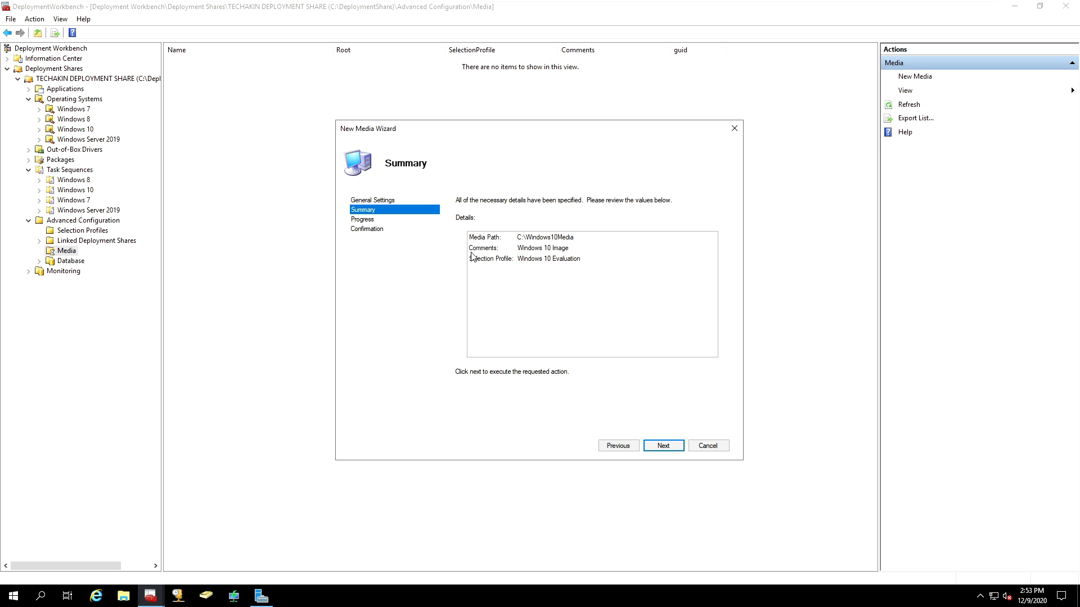
{"action": "mouse_move", "coordinate": [532, 264]}
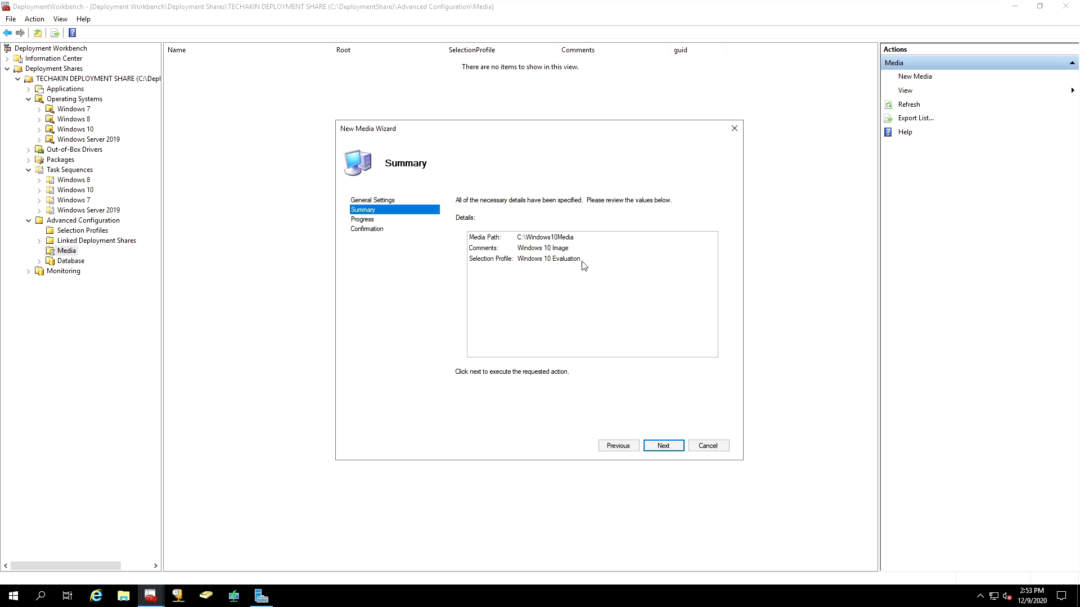
{"action": "mouse_move", "coordinate": [662, 445]}
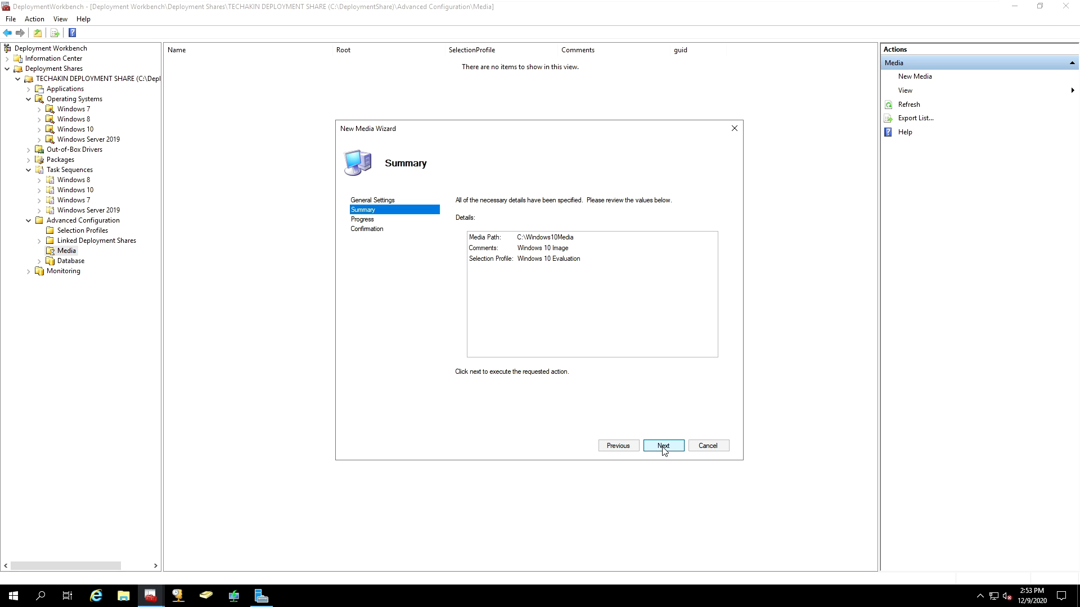
- Run the wizard to create MEDIA001 and close it after the successful confirmation
{"action": "left_click", "coordinate": [661, 445]}
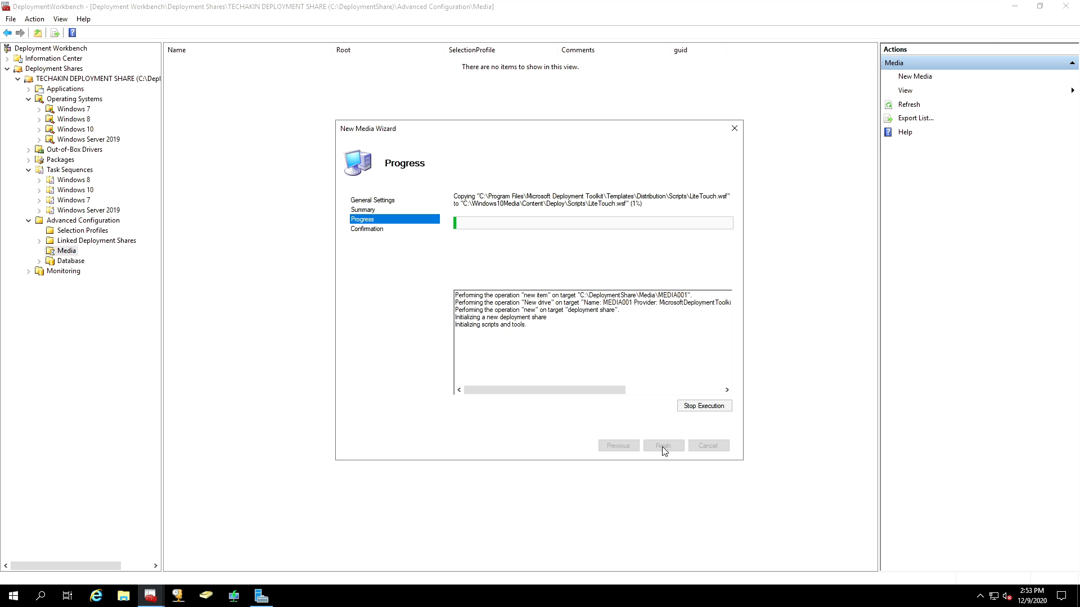
{"action": "mouse_move", "coordinate": [551, 271]}
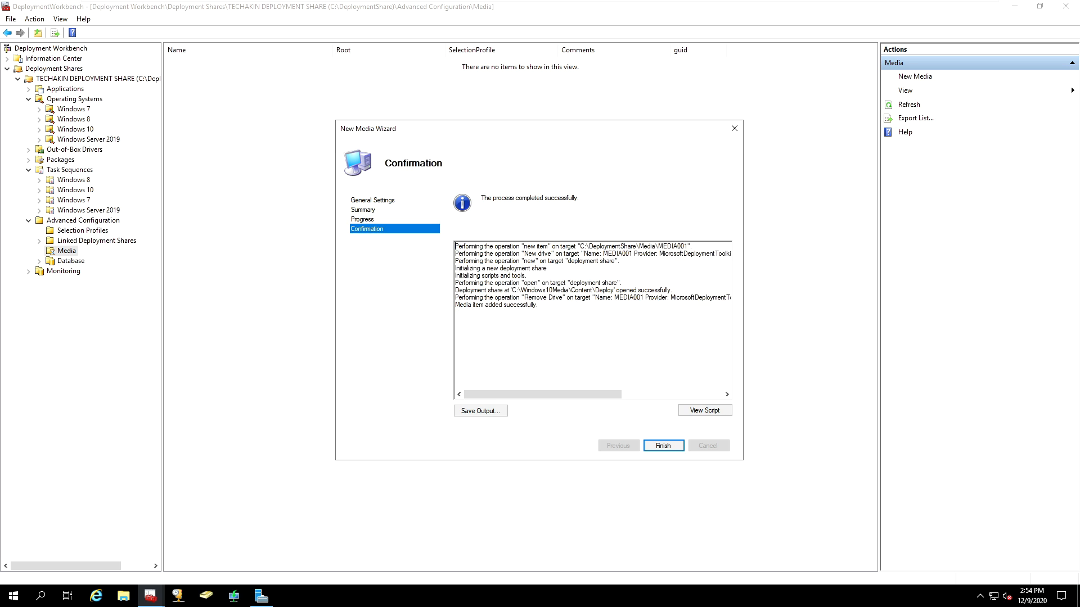
{"action": "mouse_move", "coordinate": [526, 201]}
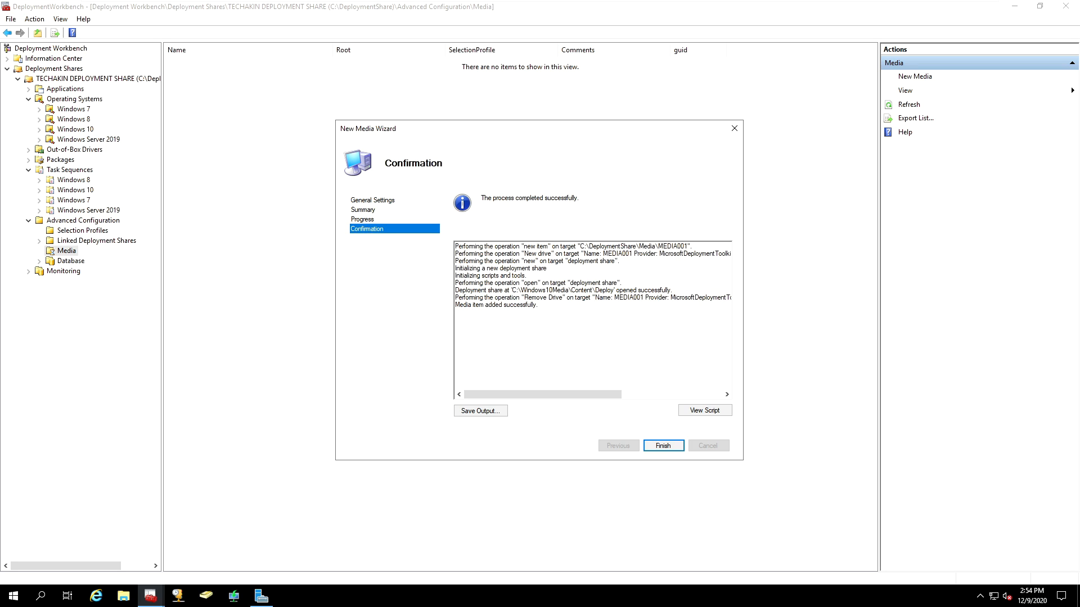
{"action": "left_click", "coordinate": [661, 445]}
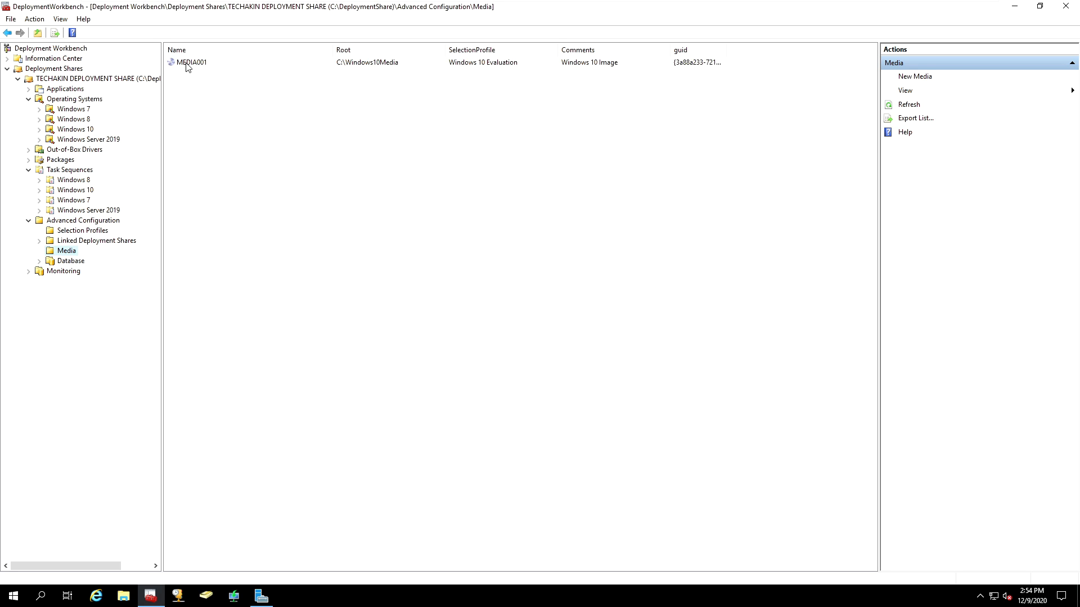
- Bring up the properties of the MEDIA001 media item
{"action": "left_click", "coordinate": [192, 62]}
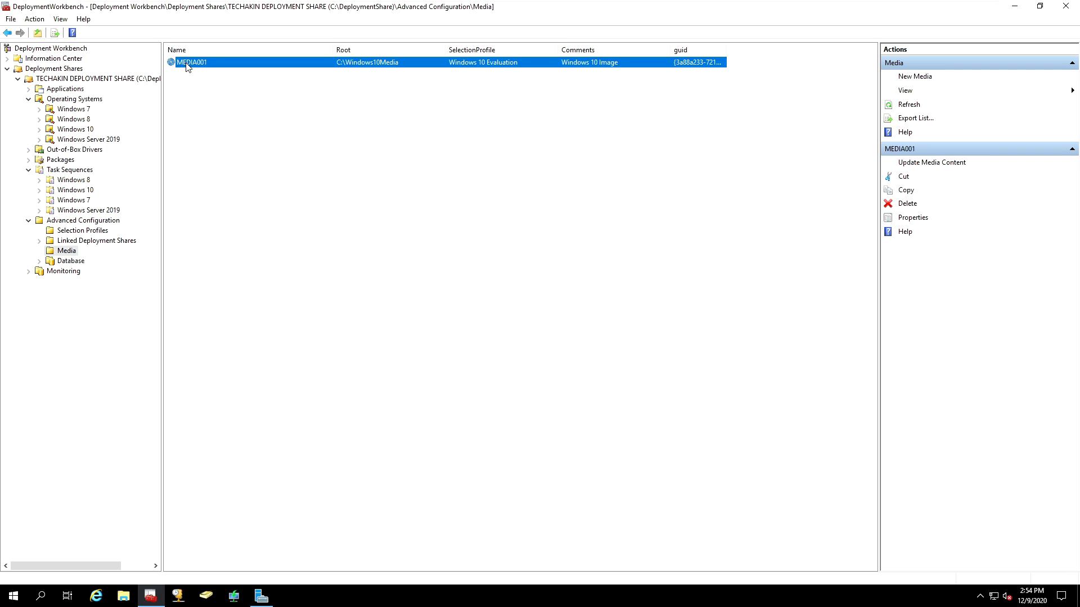
{"action": "right_click", "coordinate": [191, 62]}
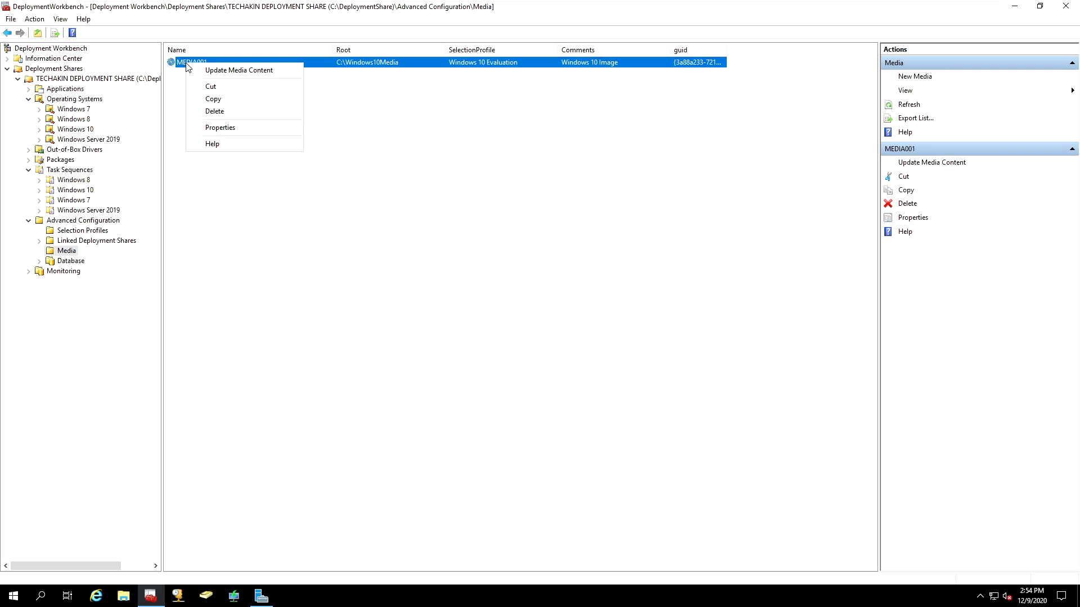
{"action": "left_click", "coordinate": [219, 127]}
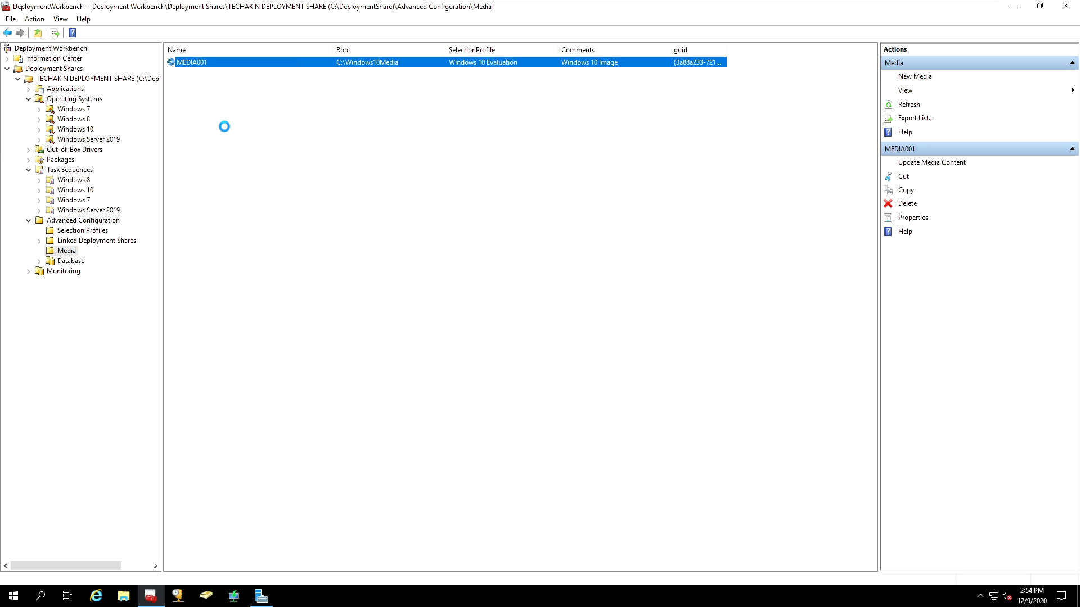
{"action": "left_click", "coordinate": [911, 218]}
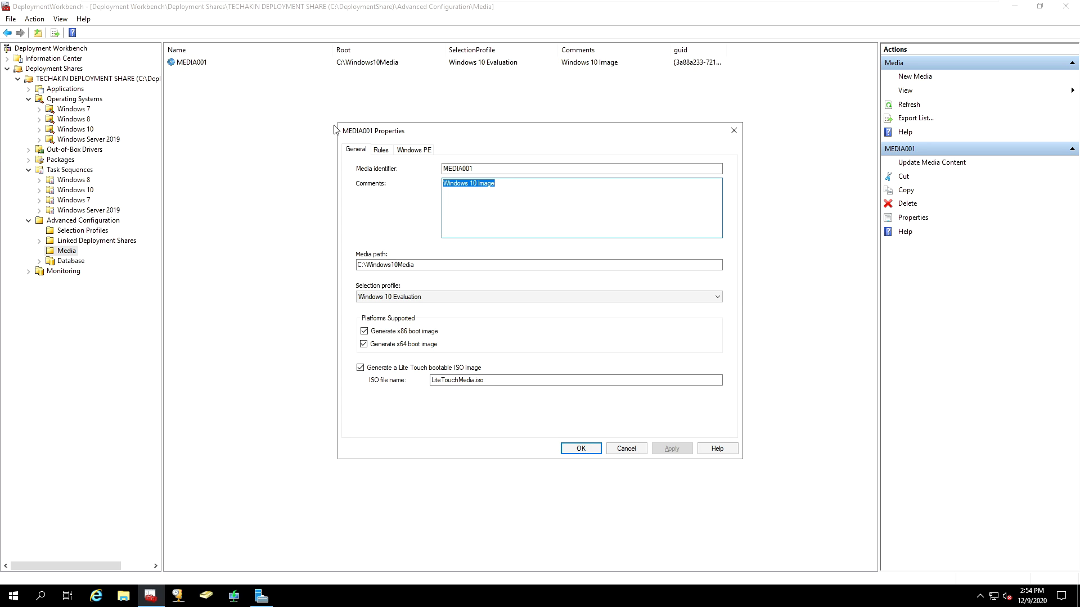
{"action": "mouse_move", "coordinate": [380, 186]}
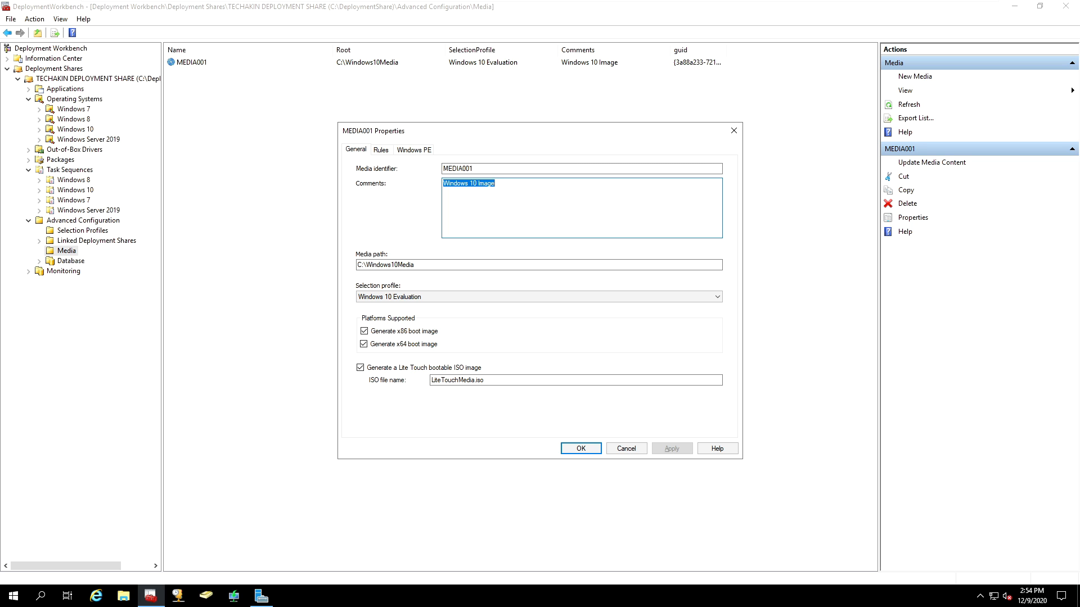
{"action": "mouse_move", "coordinate": [364, 265]}
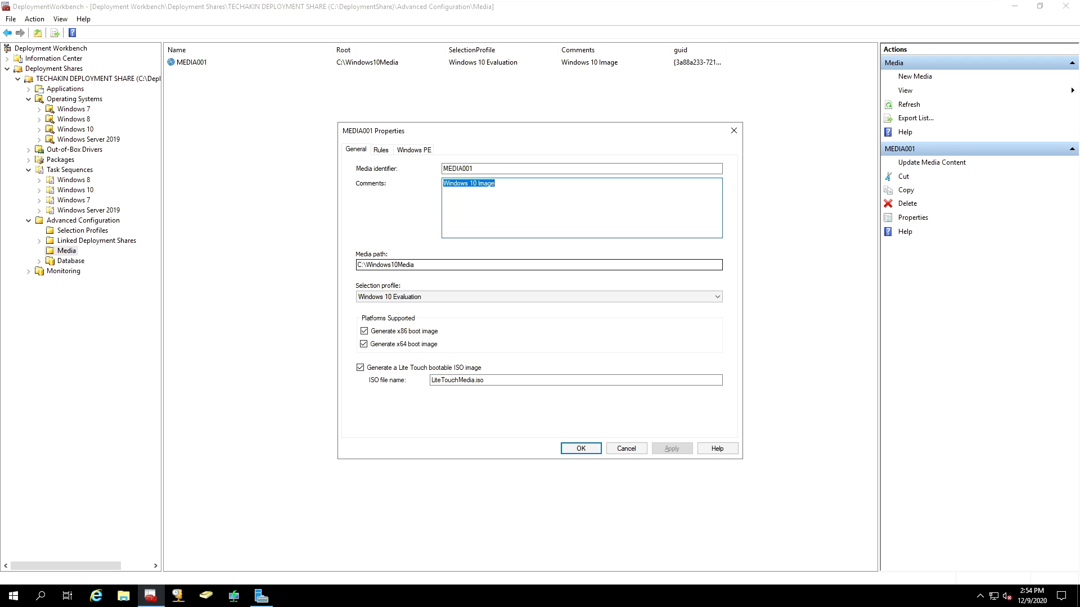
{"action": "mouse_move", "coordinate": [425, 283]}
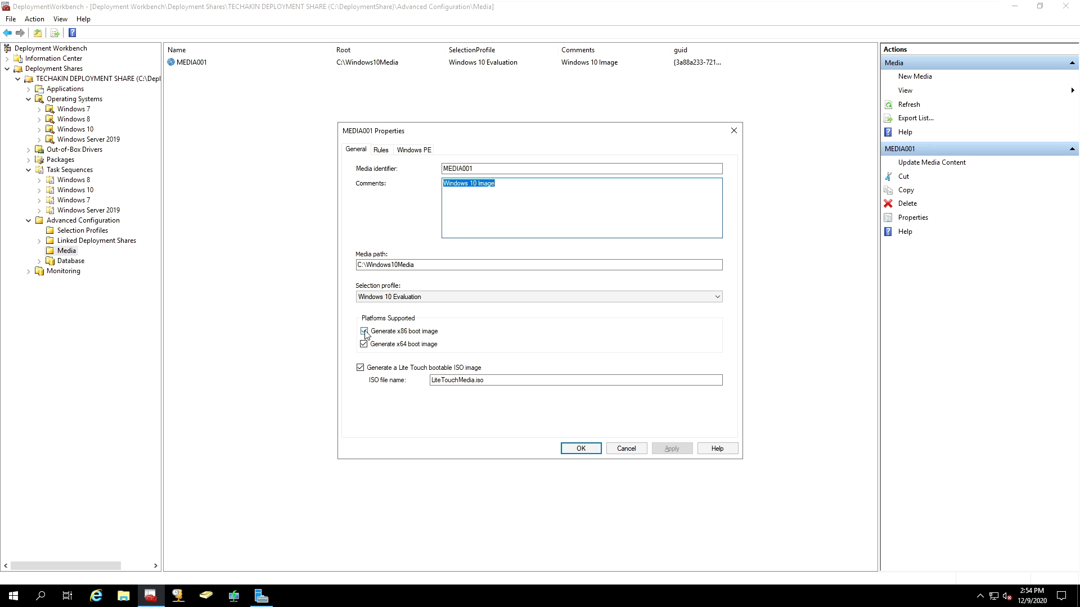
- Disable Generate x86 boot image and rename the ISO file to Windows10LiteTouchMedia.iso
{"action": "left_click", "coordinate": [365, 330]}
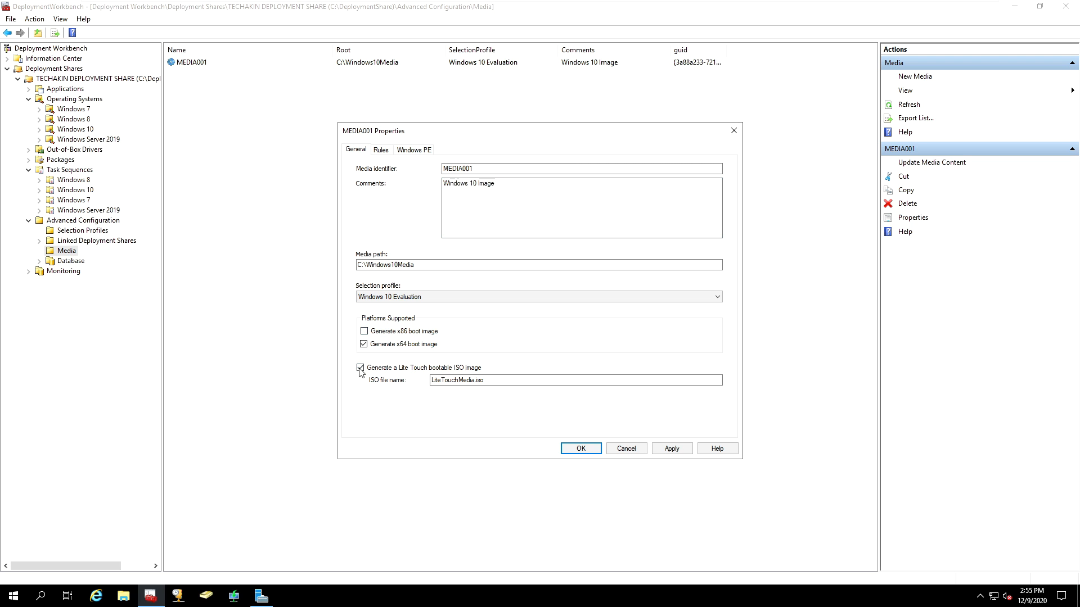
{"action": "left_click", "coordinate": [574, 379]}
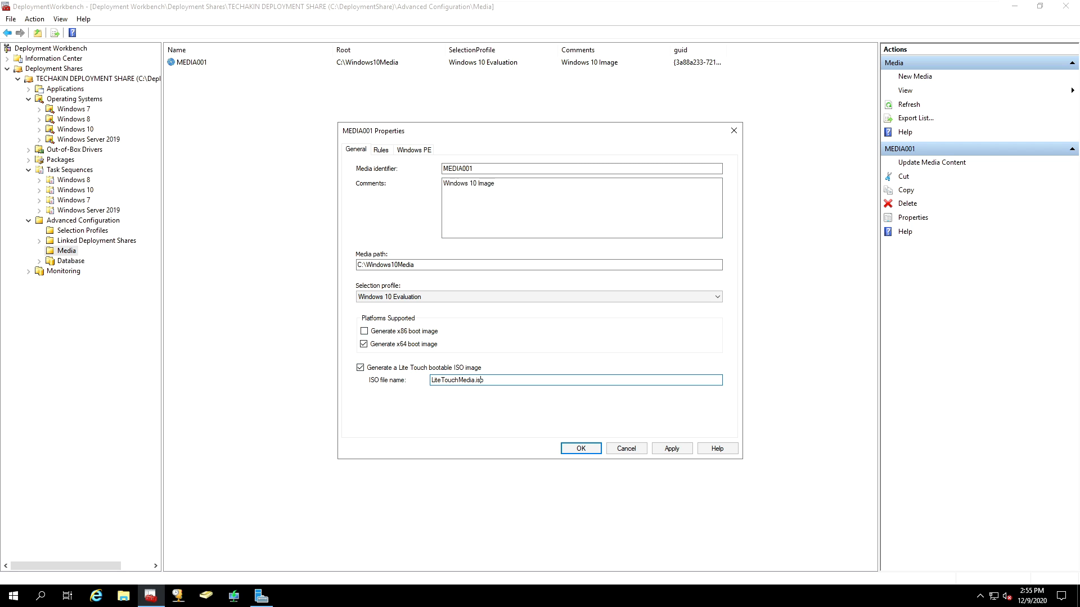
{"action": "type", "text": "Windows10"}
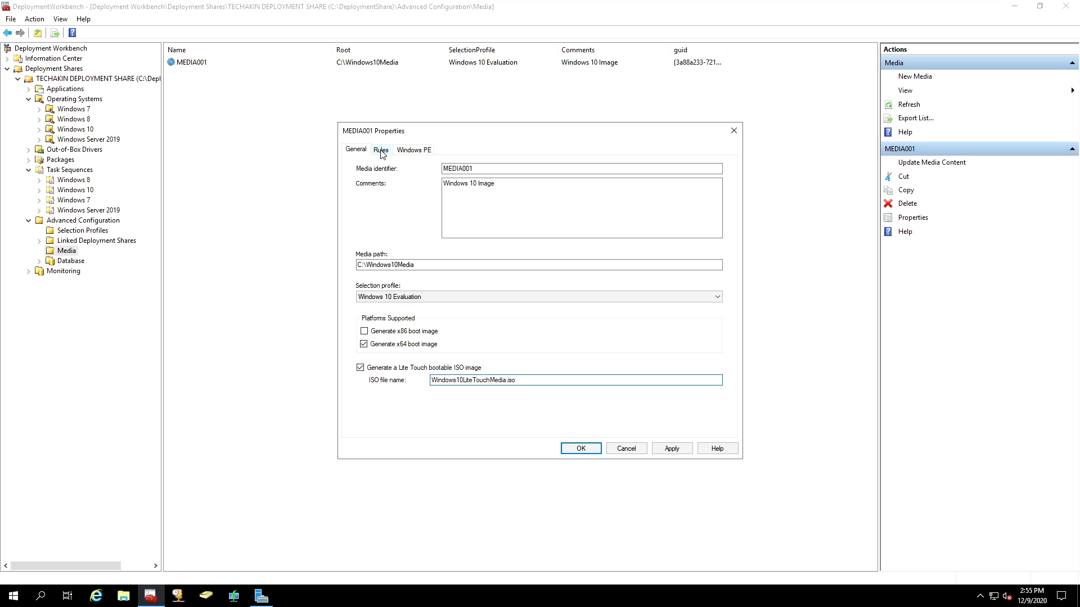
- Review MEDIA001's rules with TECHAKIN organization, SkipBDDWelcome=YES and Mountain Standard Time zone
{"action": "left_click", "coordinate": [381, 150]}
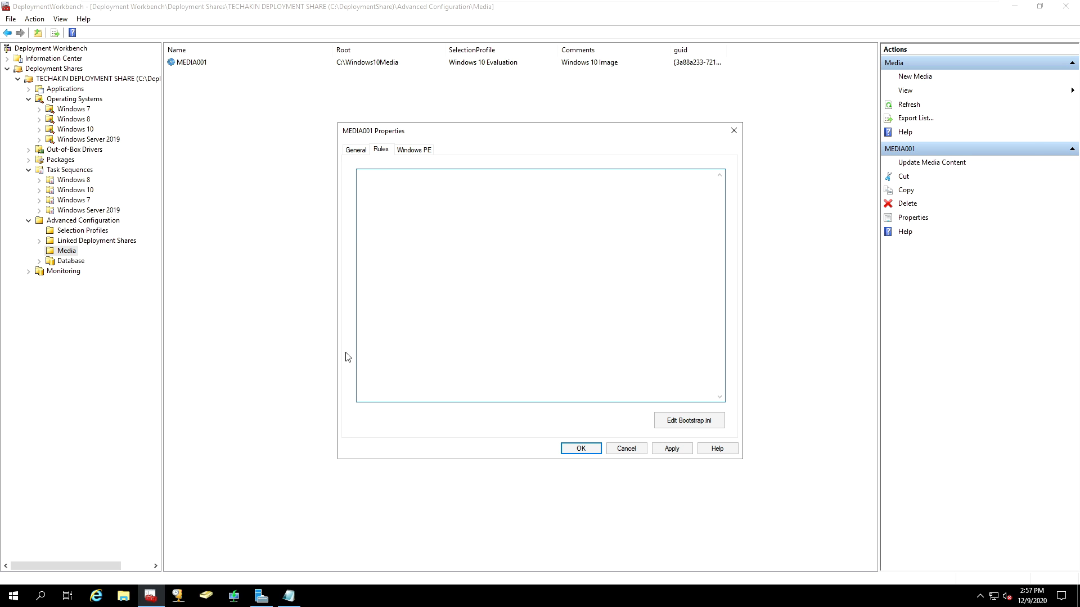
{"action": "left_click", "coordinate": [688, 420]}
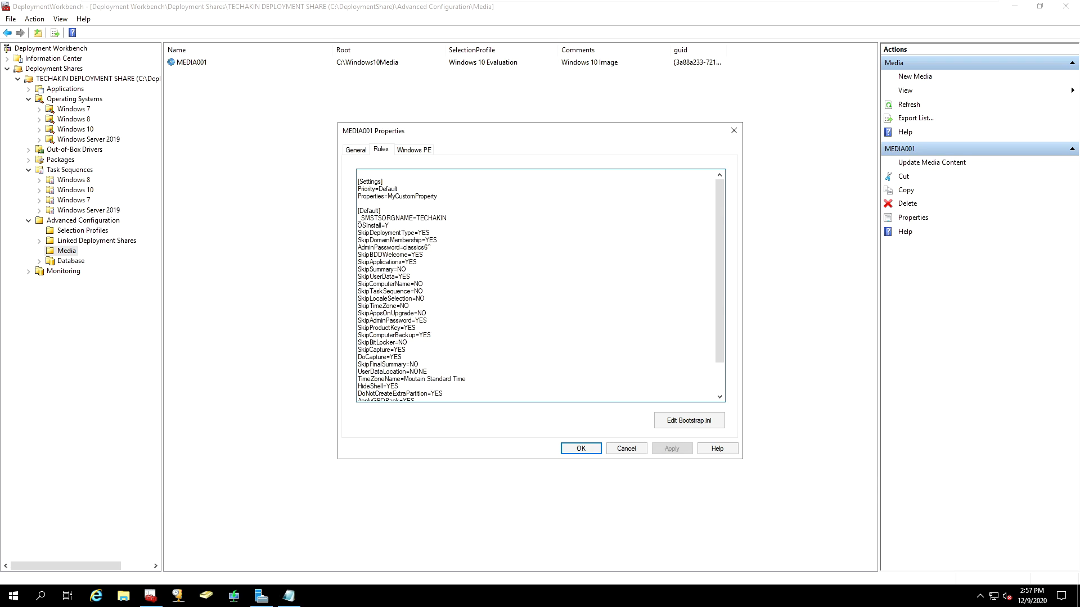
{"action": "mouse_move", "coordinate": [688, 419]}
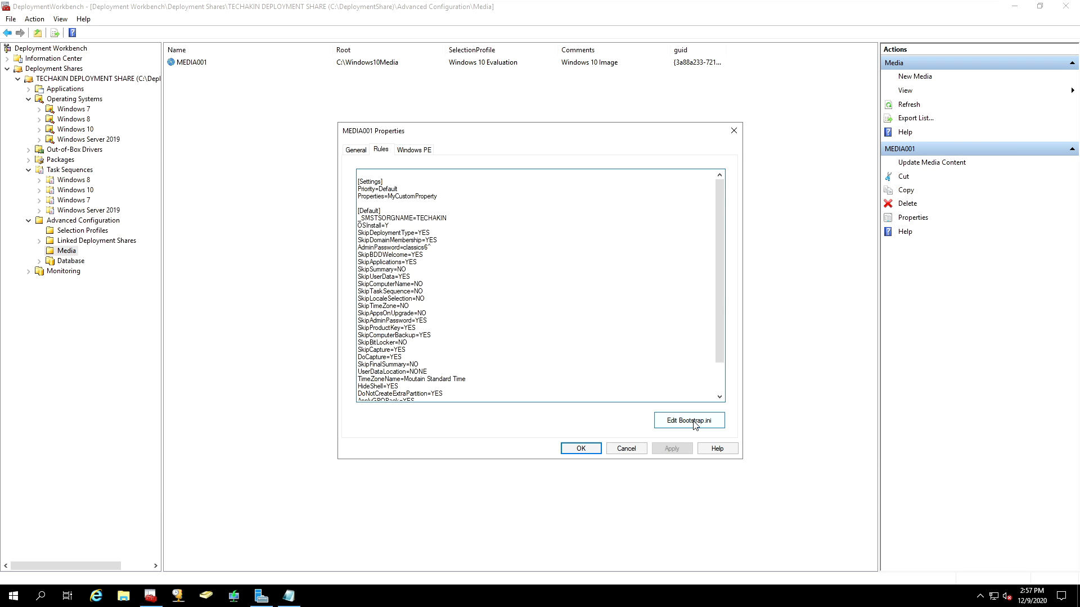
- Edit Bootstrap.ini adding DeployRoot=\\DEV-100\DeploymentShare$, domain credentials and SkipBDDWelcome=YES, then save
{"action": "left_click", "coordinate": [688, 420]}
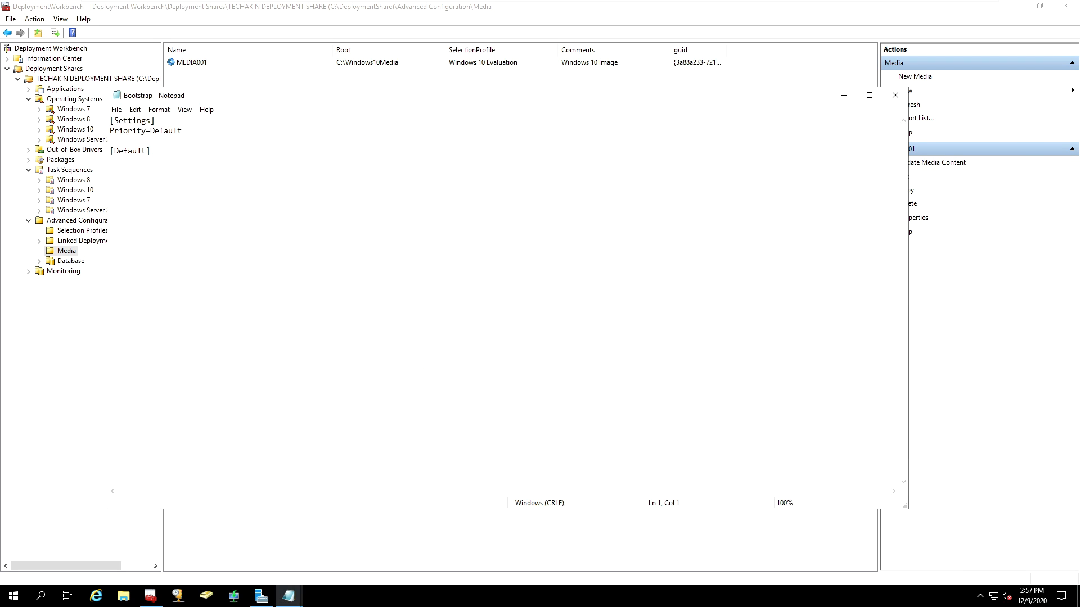
{"action": "type", "text": "DeployRoot=\\\\DEV-100\\DeploymentShare$"}
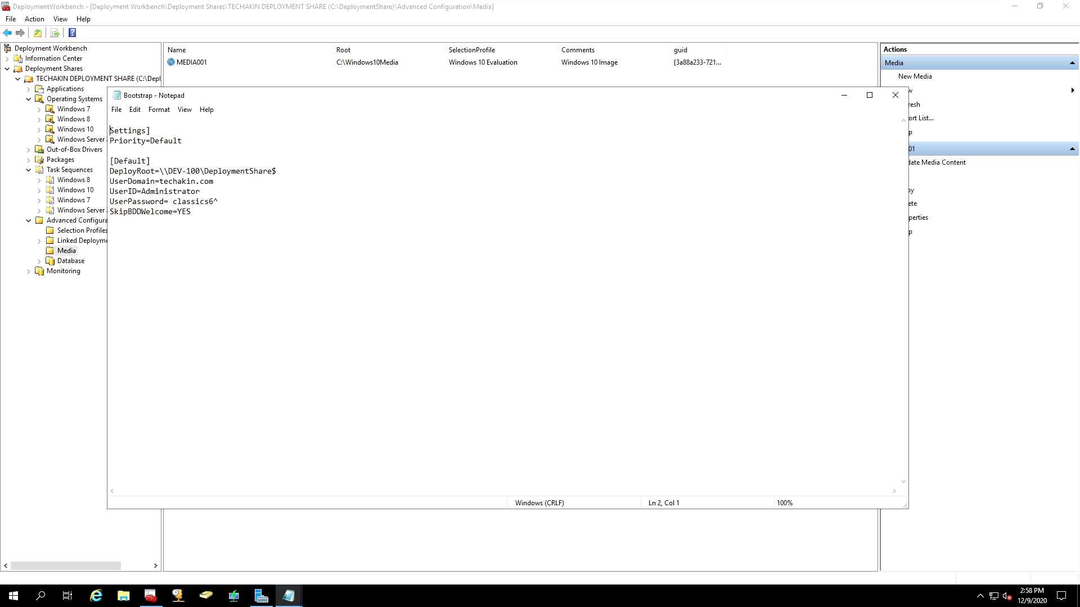
{"action": "key", "text": "Enter"}
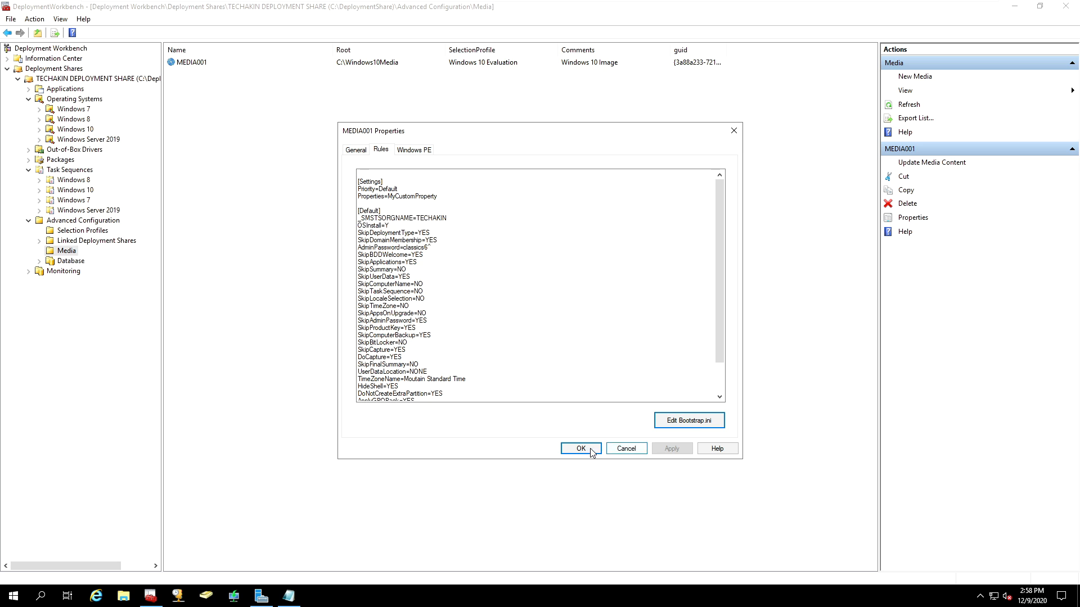
- Apply the MEDIA001 properties and start Update Media Content for it
{"action": "left_click", "coordinate": [579, 449]}
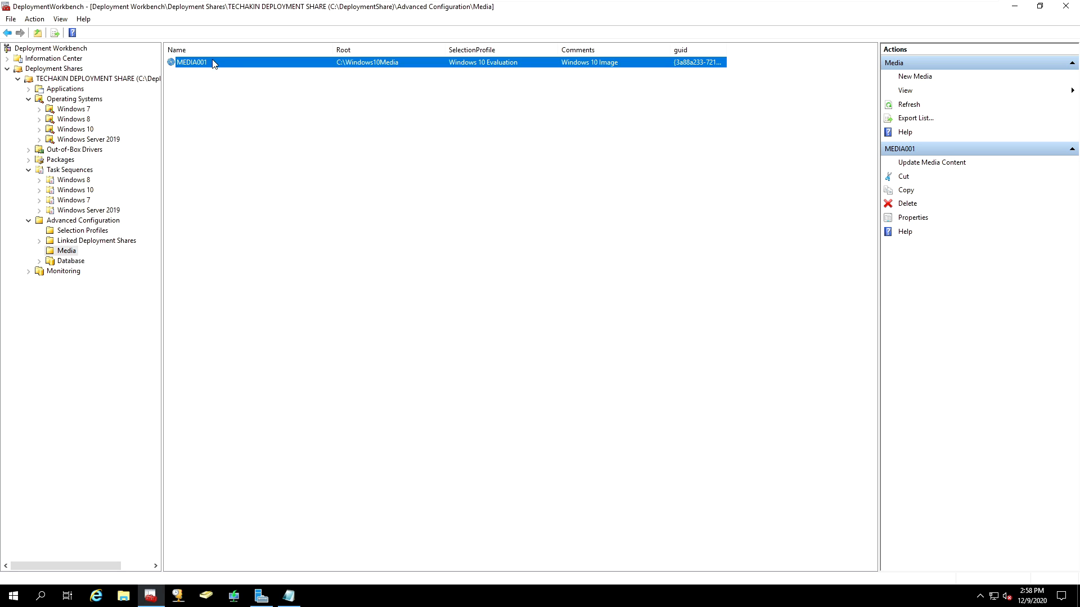
{"action": "mouse_move", "coordinate": [191, 65]}
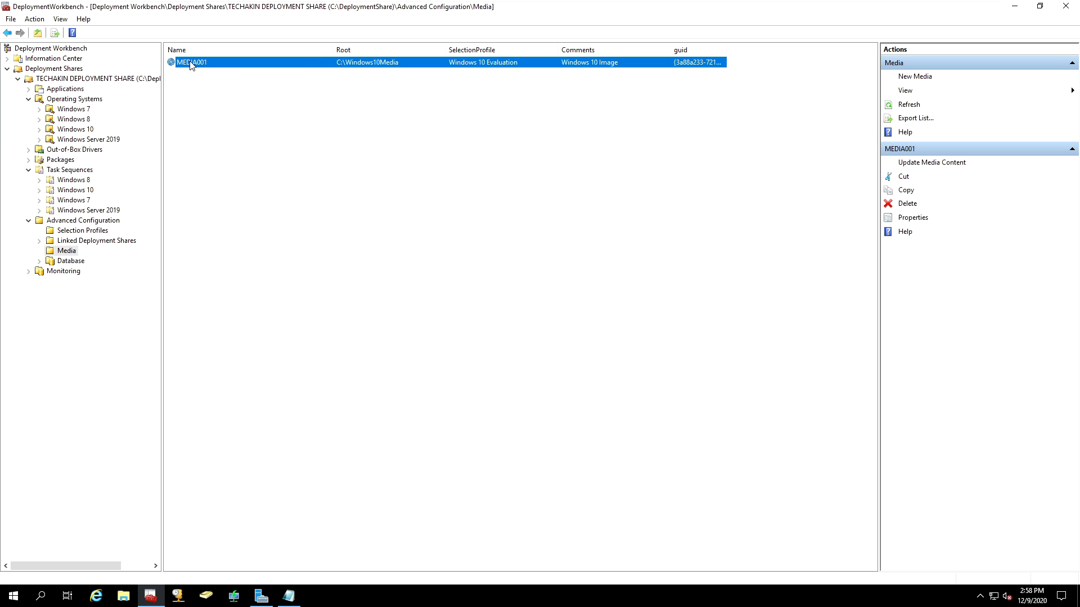
{"action": "right_click", "coordinate": [191, 62]}
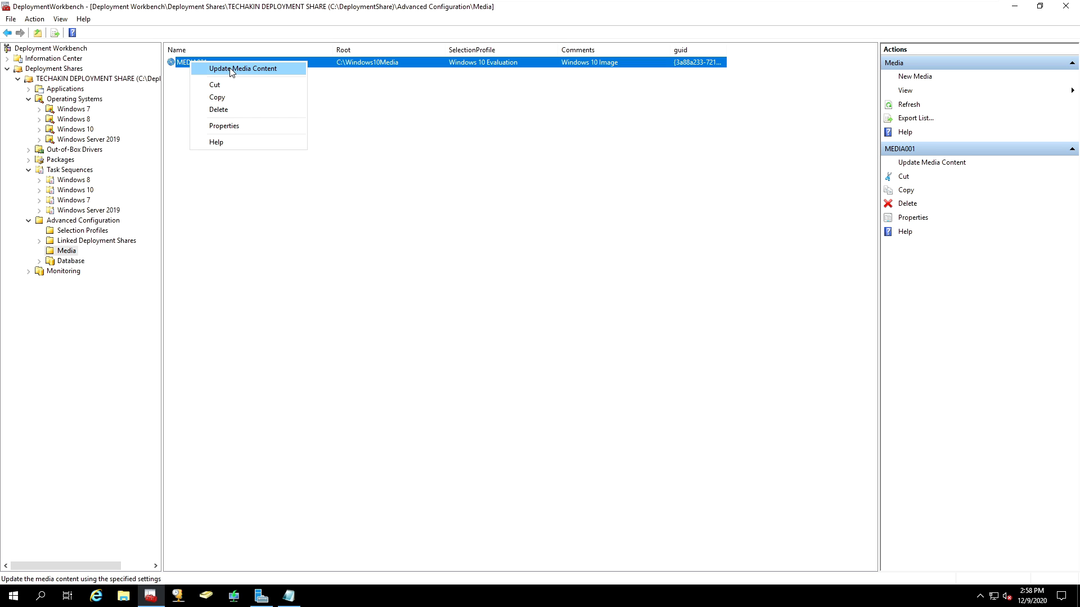
{"action": "left_click", "coordinate": [242, 69]}
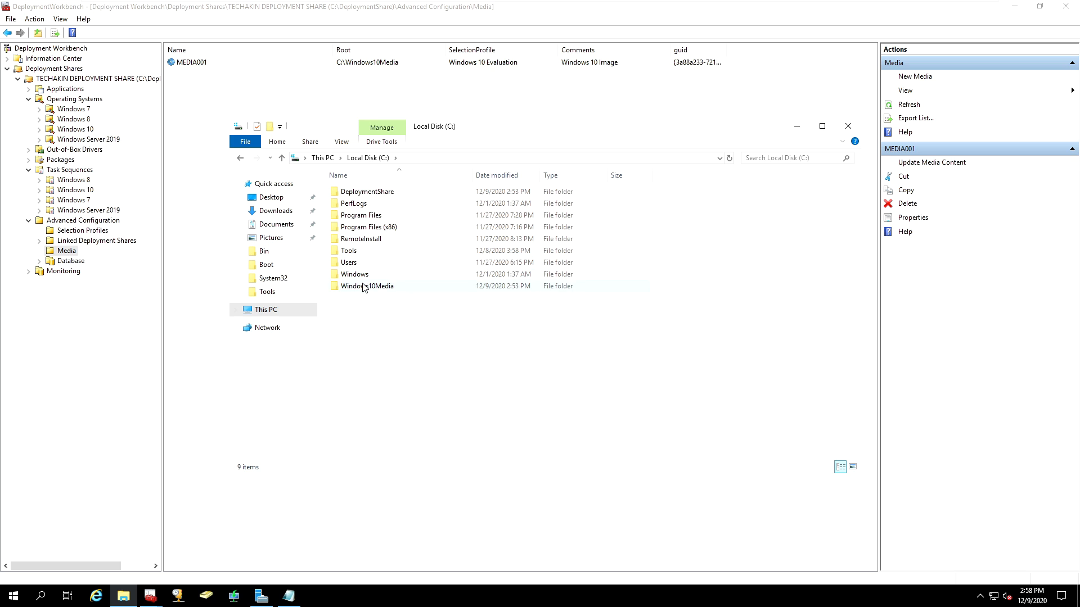
- Watch the Update Media Content progress copying Windows 10 operating system files
{"action": "left_click", "coordinate": [367, 285]}
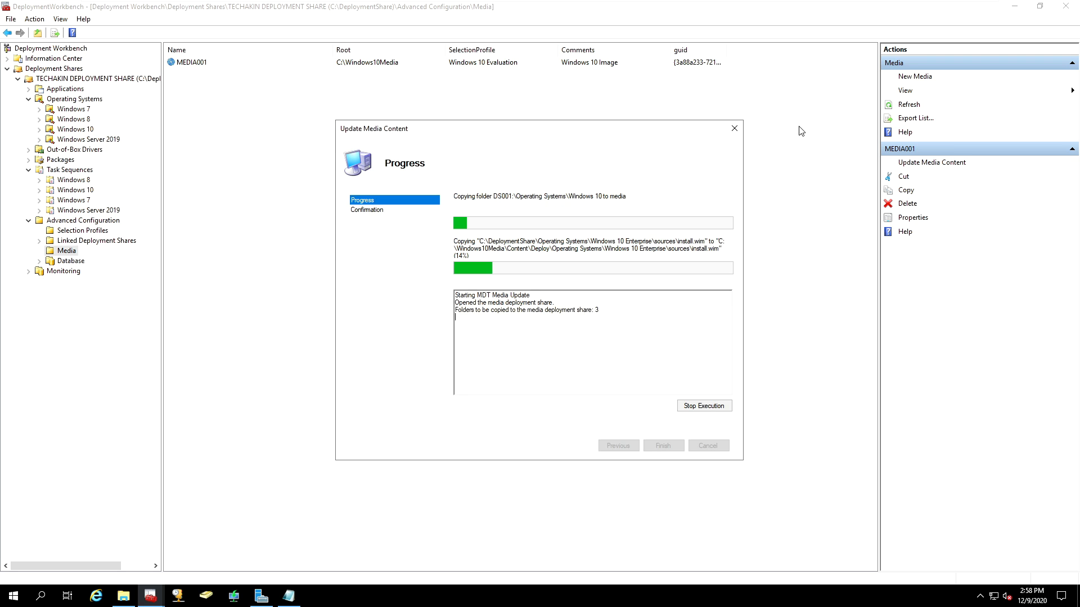
{"action": "mouse_move", "coordinate": [560, 172]}
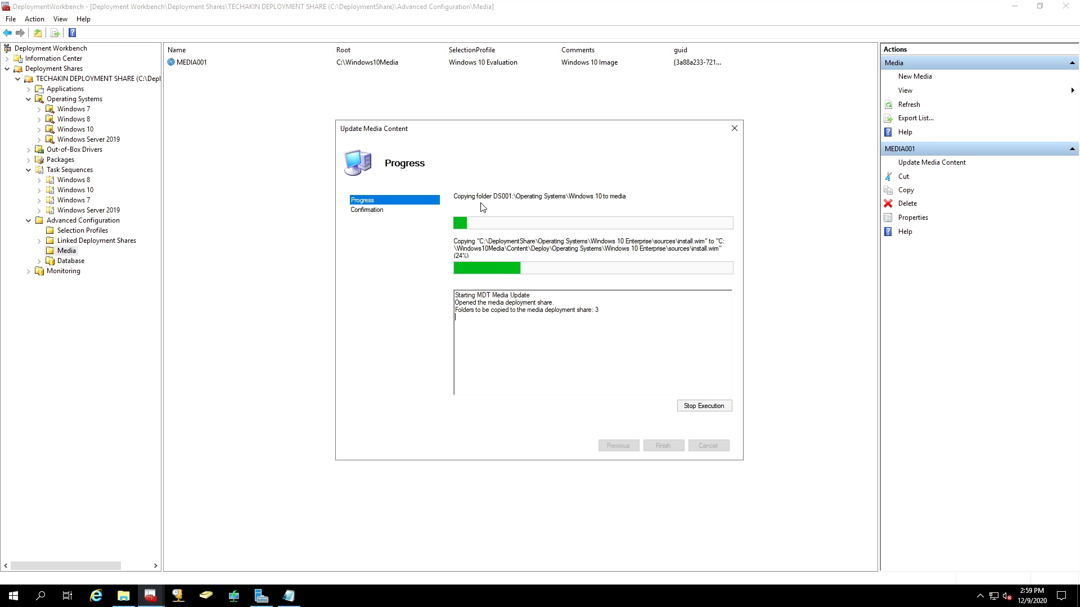
{"action": "mouse_move", "coordinate": [686, 258]}
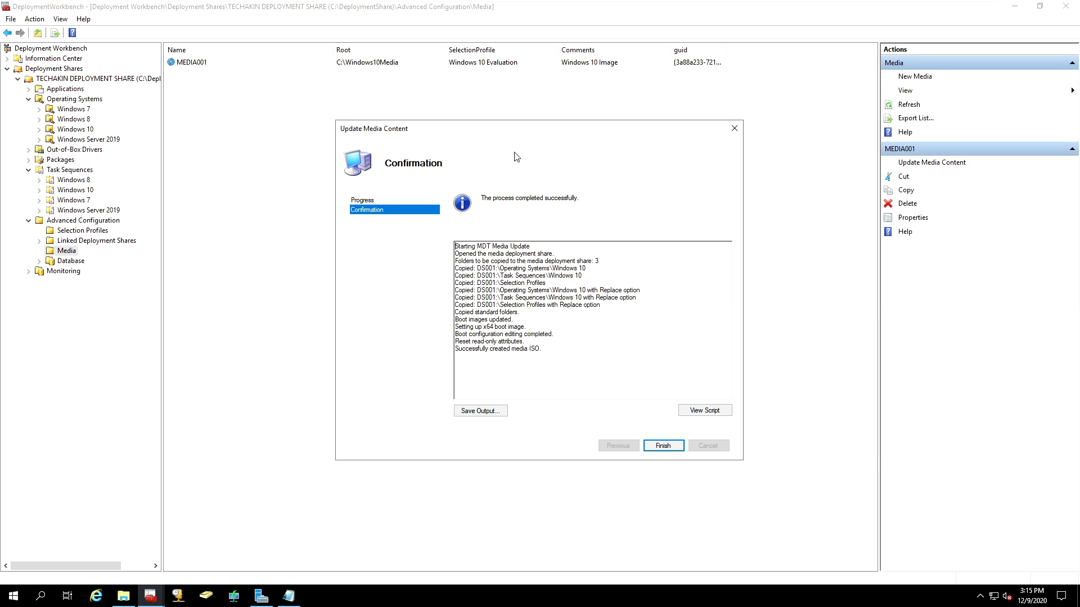
{"action": "mouse_move", "coordinate": [436, 180]}
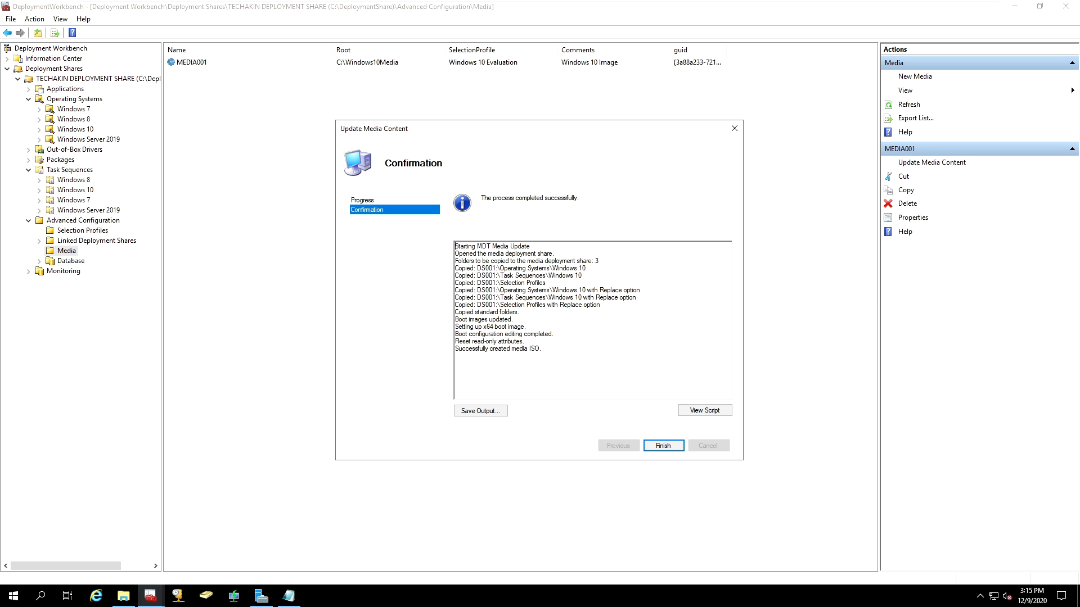
{"action": "mouse_move", "coordinate": [548, 178]}
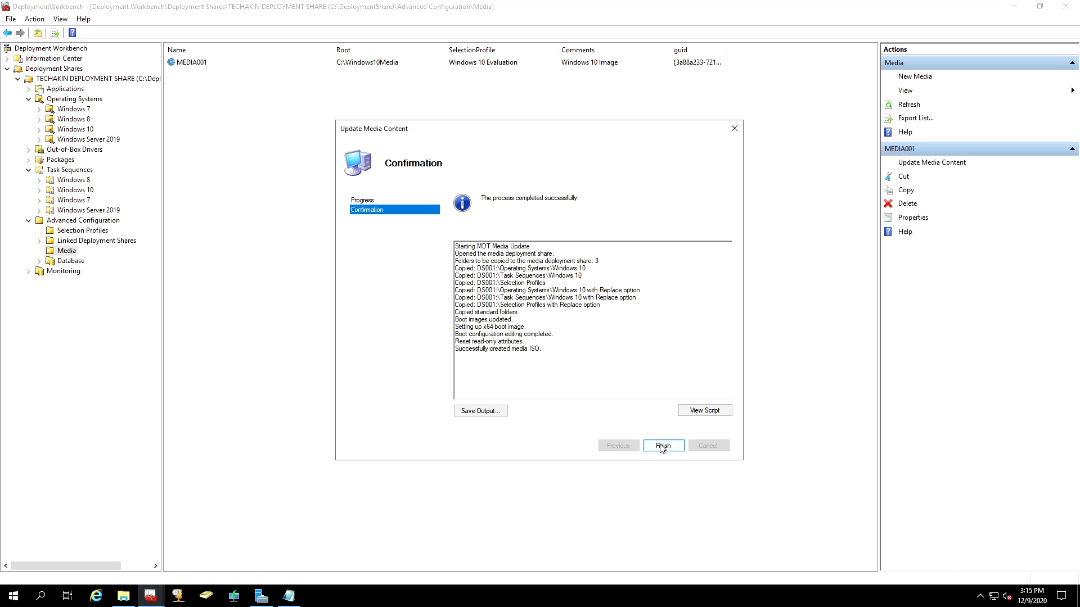
- Close the Update Media Content wizard after the ISO is created successfully
{"action": "left_click", "coordinate": [661, 445]}
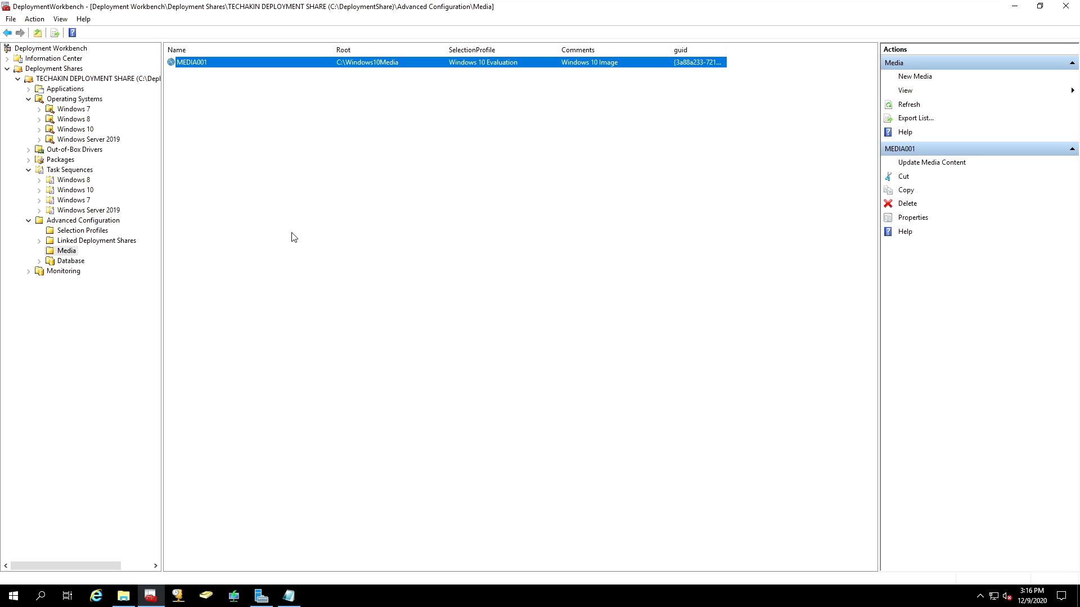
{"action": "mouse_move", "coordinate": [122, 596]}
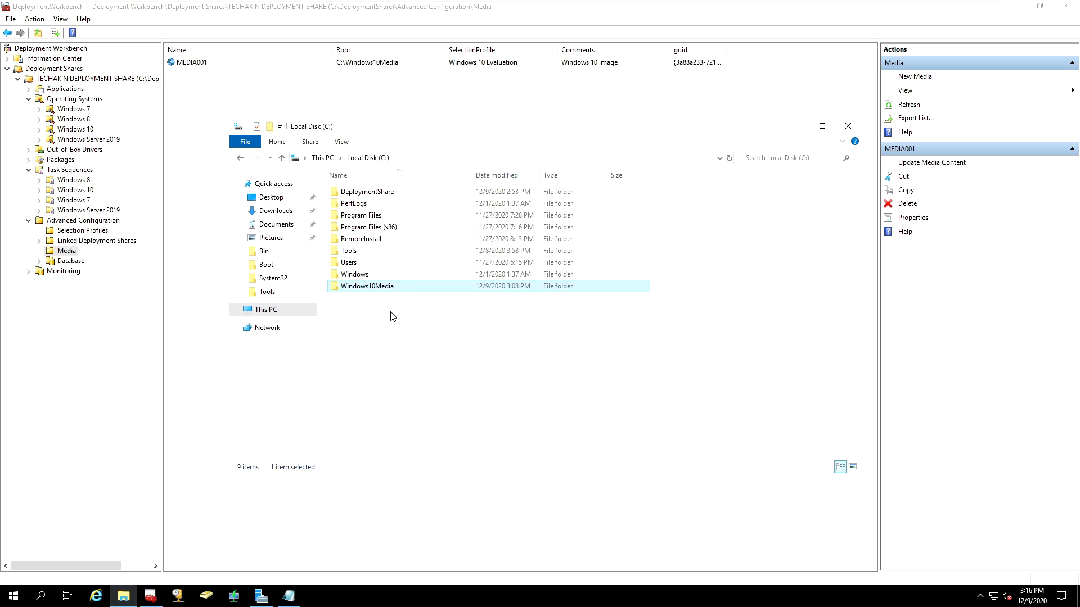
- Refresh the C: drive listing and locate the 5.01 GB Windows10LiteTouchMedia ISO inside C:\Windows10Media
{"action": "left_click", "coordinate": [421, 324]}
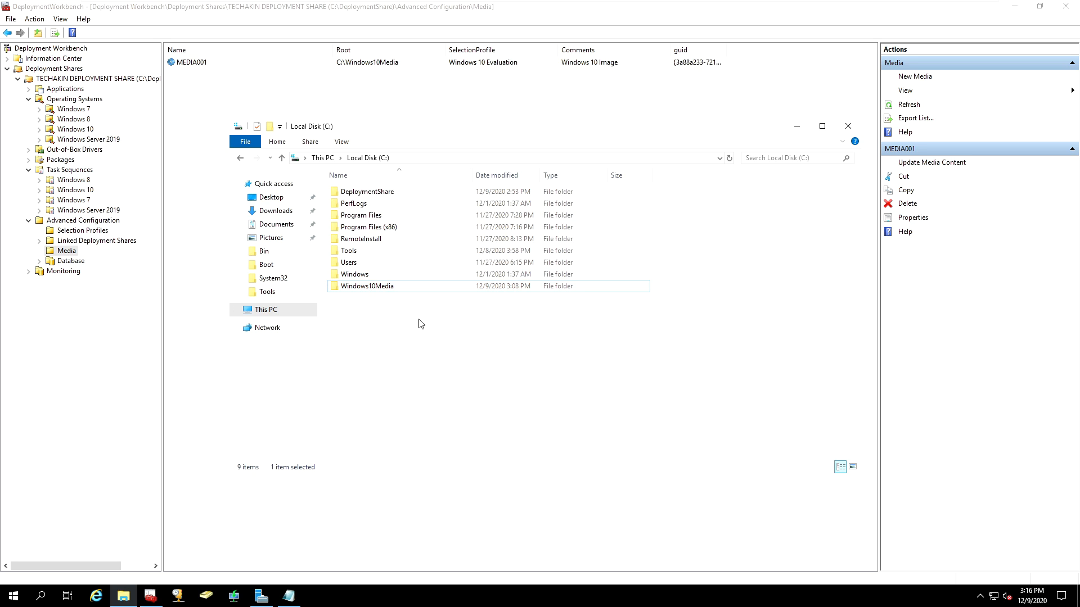
{"action": "right_click", "coordinate": [420, 324]}
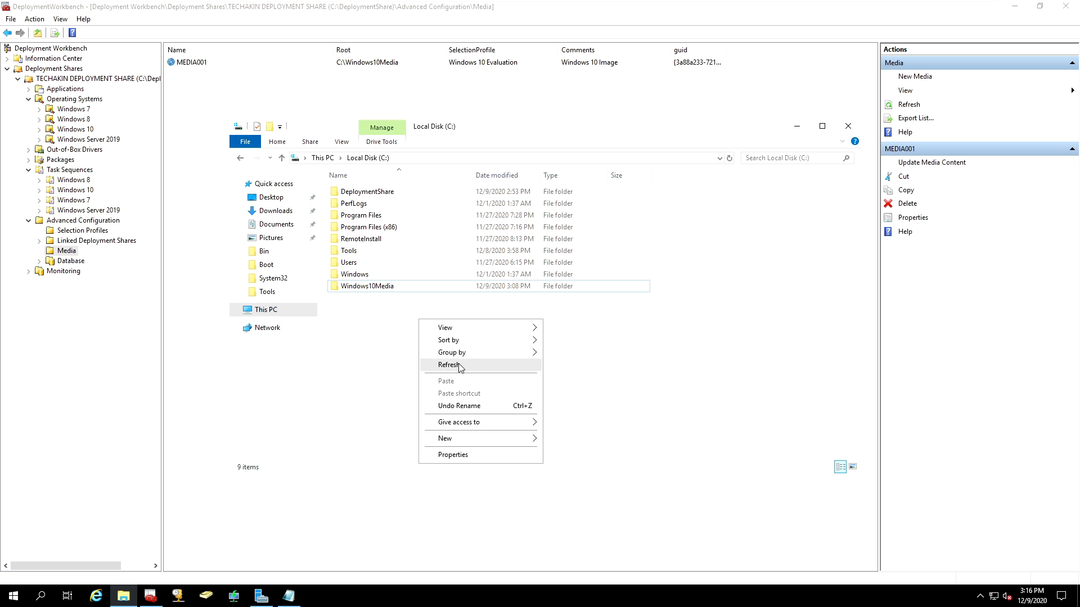
{"action": "left_click", "coordinate": [449, 364]}
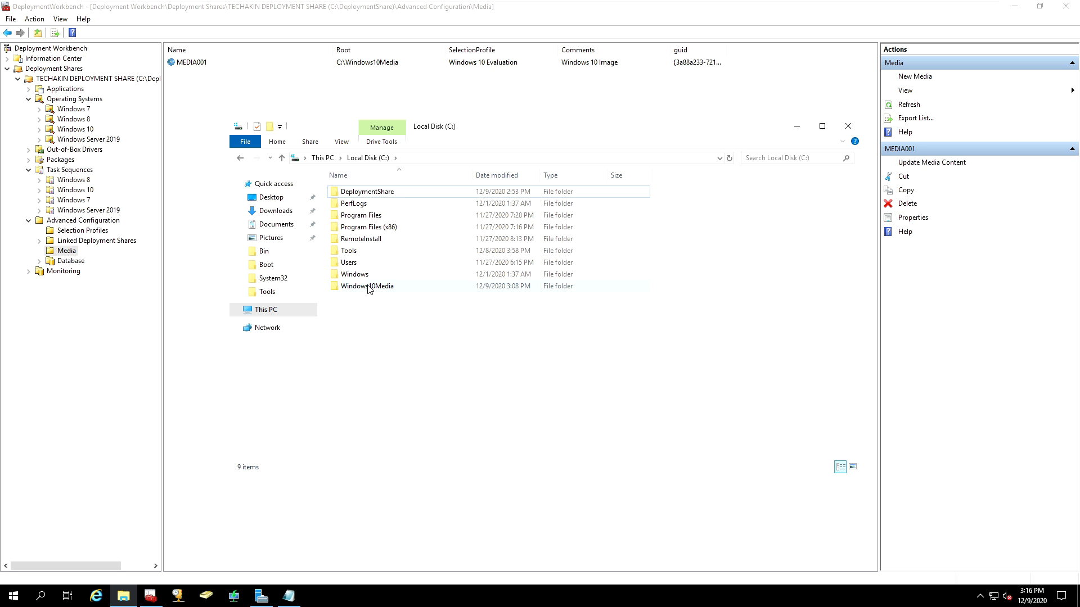
{"action": "double_click", "coordinate": [367, 286]}
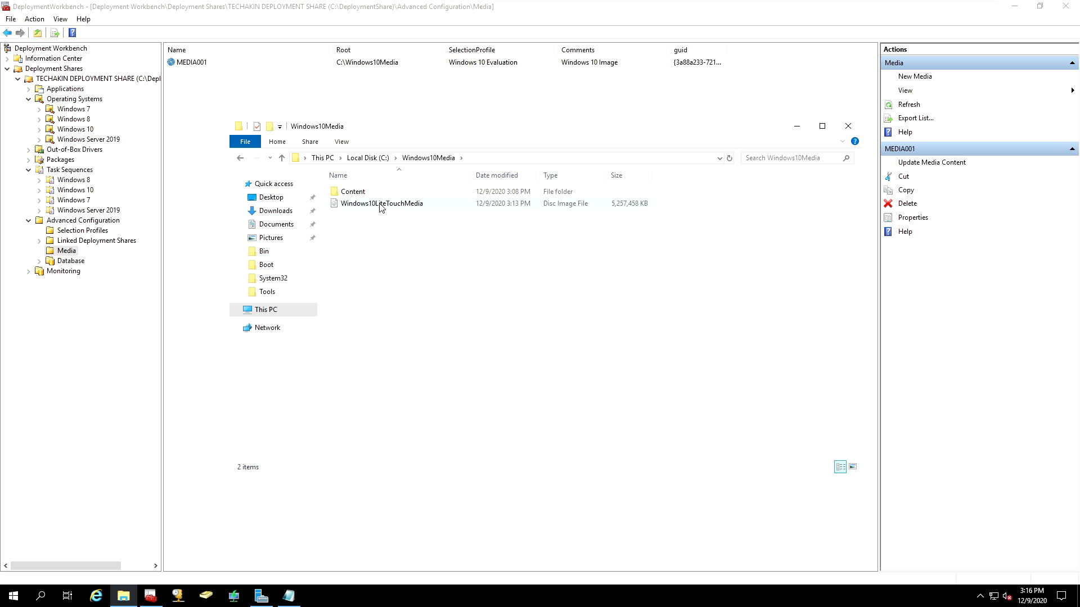
{"action": "mouse_move", "coordinate": [379, 207]}
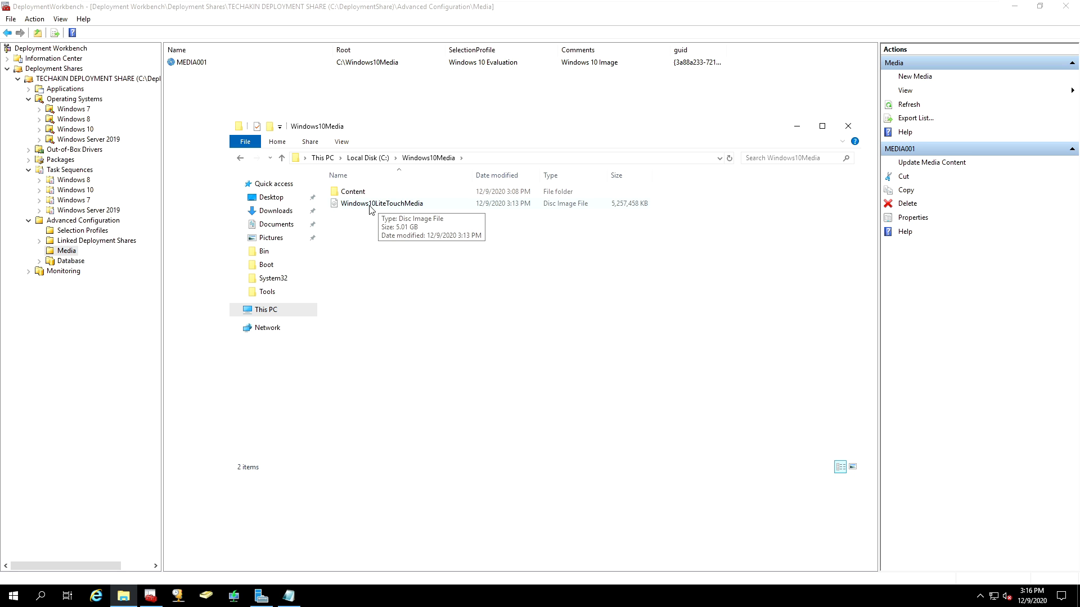
{"action": "mouse_move", "coordinate": [426, 205]}
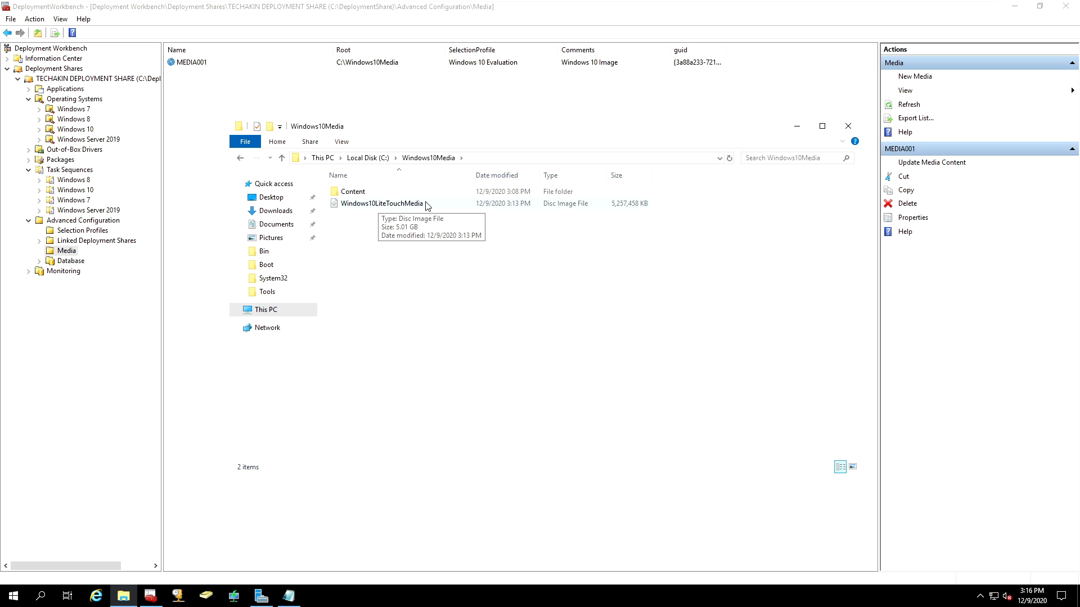
{"action": "left_click", "coordinate": [383, 203]}
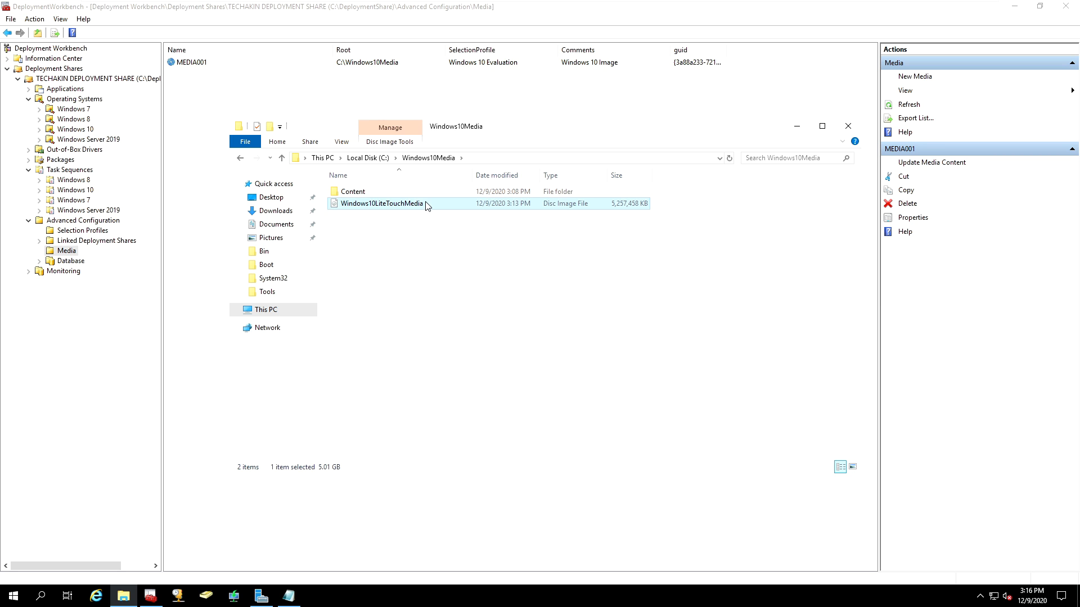